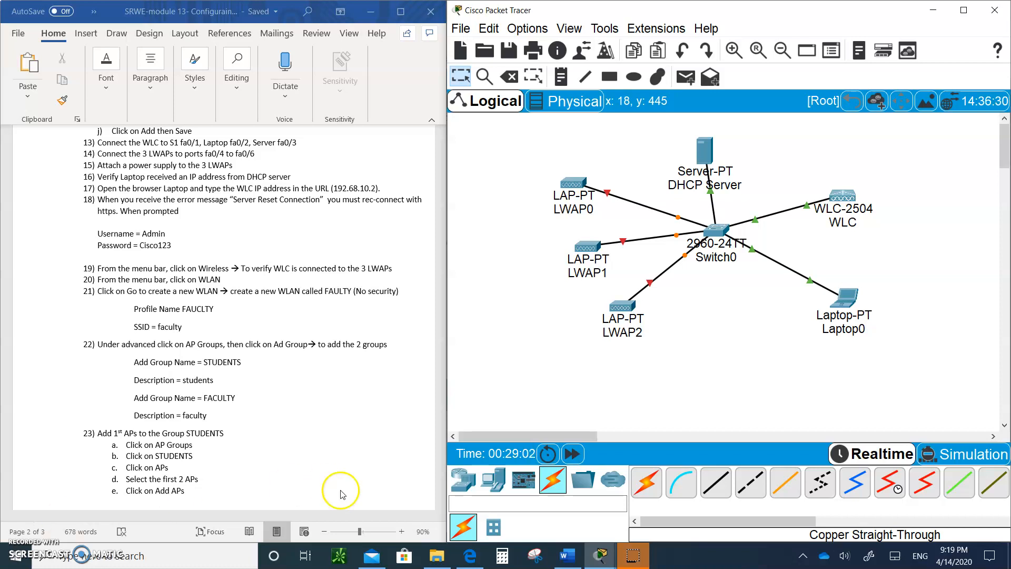
mouse_move(703, 266)
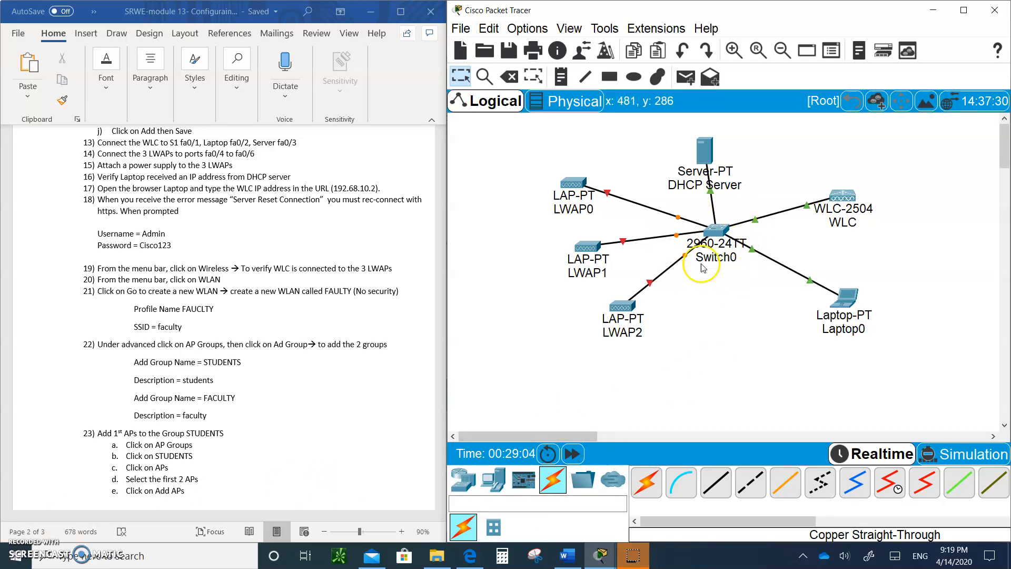
Step: Check the switch port status, then power LWAP0 and LWAP1 with power adapters
left_click(718, 230)
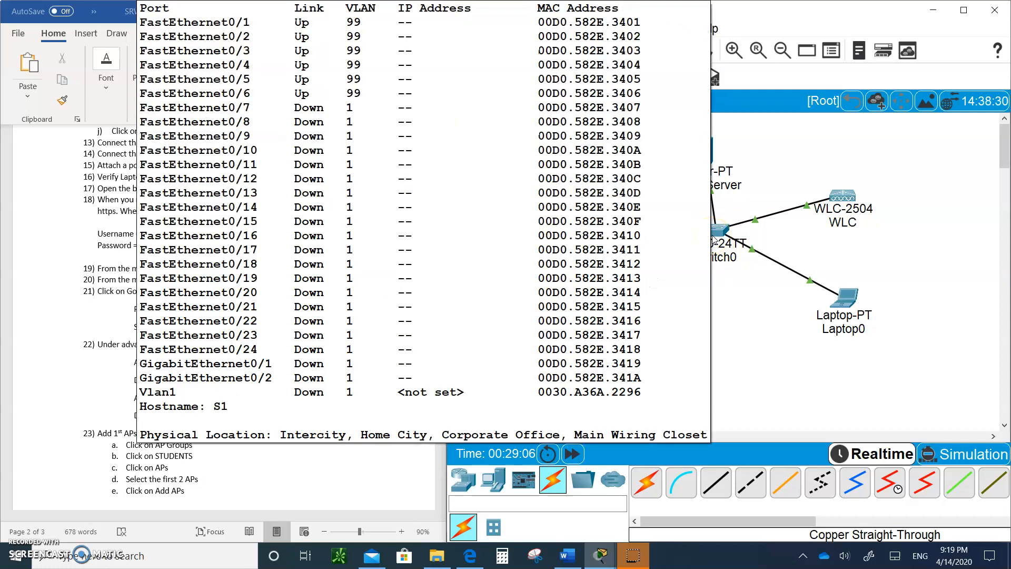
left_click(738, 266)
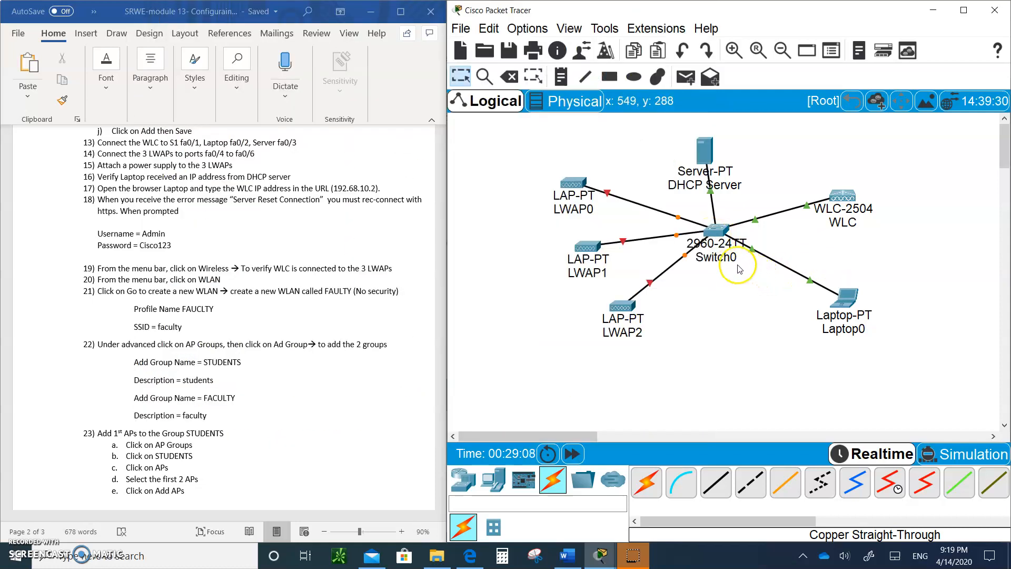
mouse_move(730, 221)
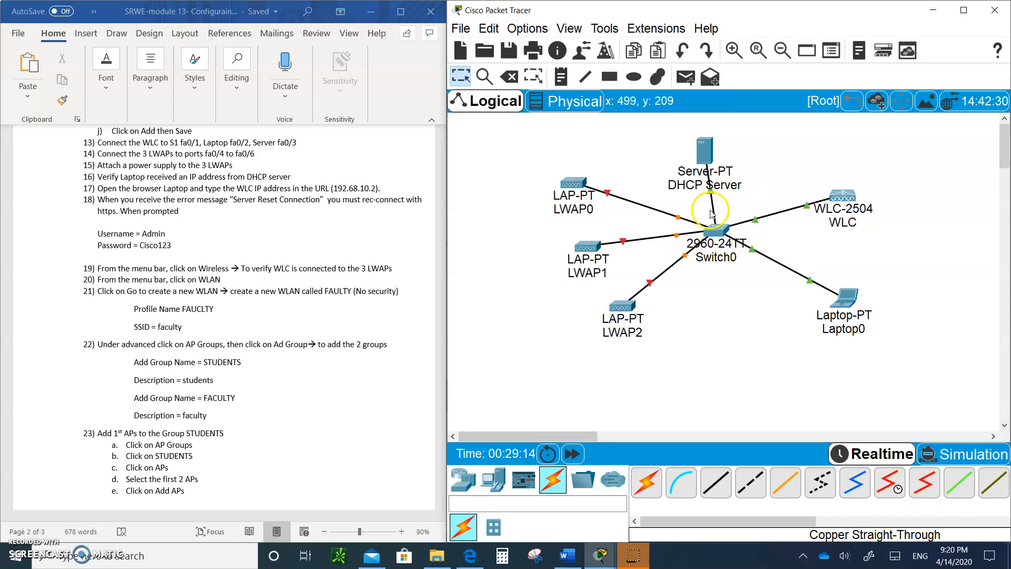
mouse_move(752, 323)
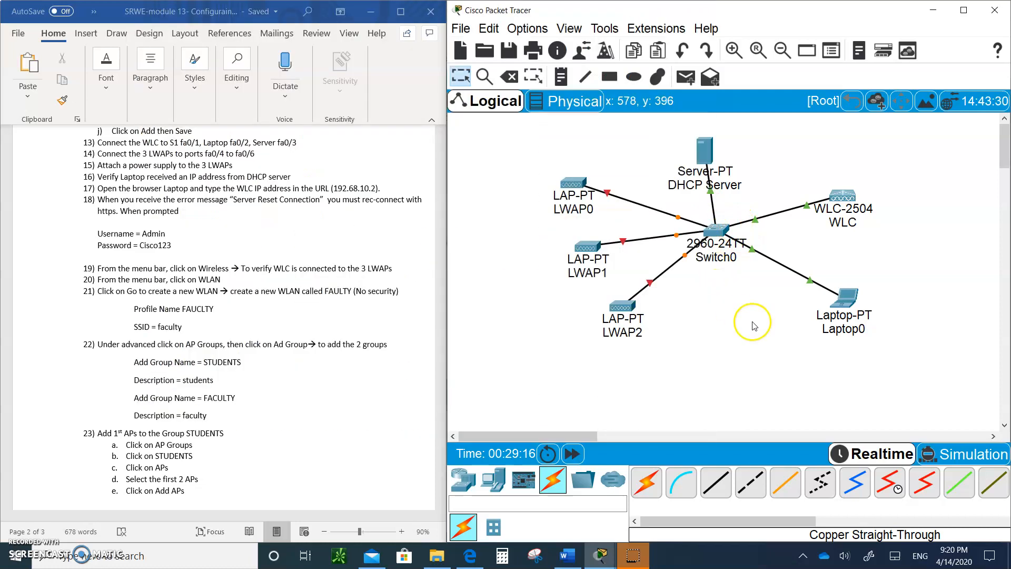
mouse_move(588, 286)
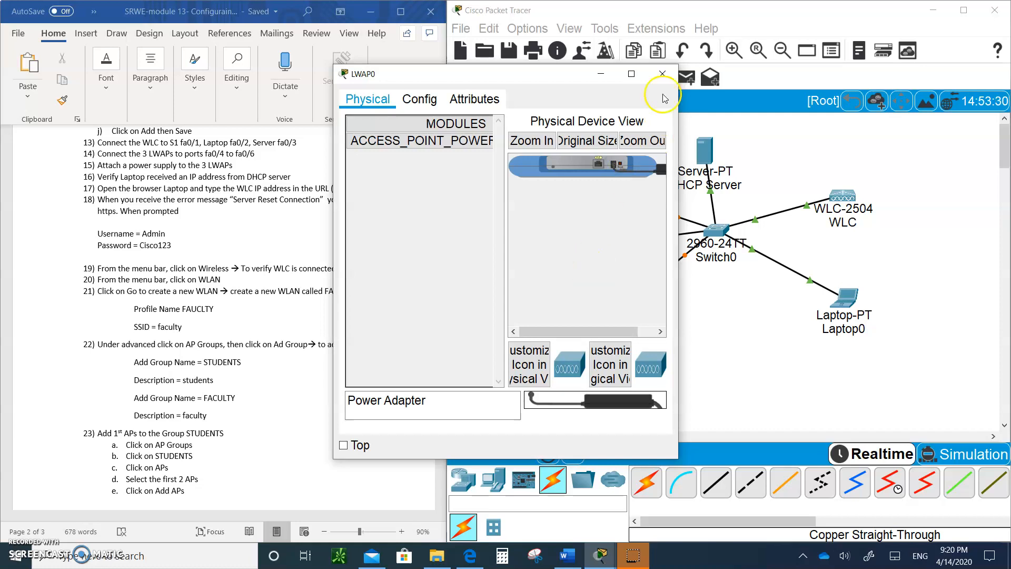
left_click(662, 73)
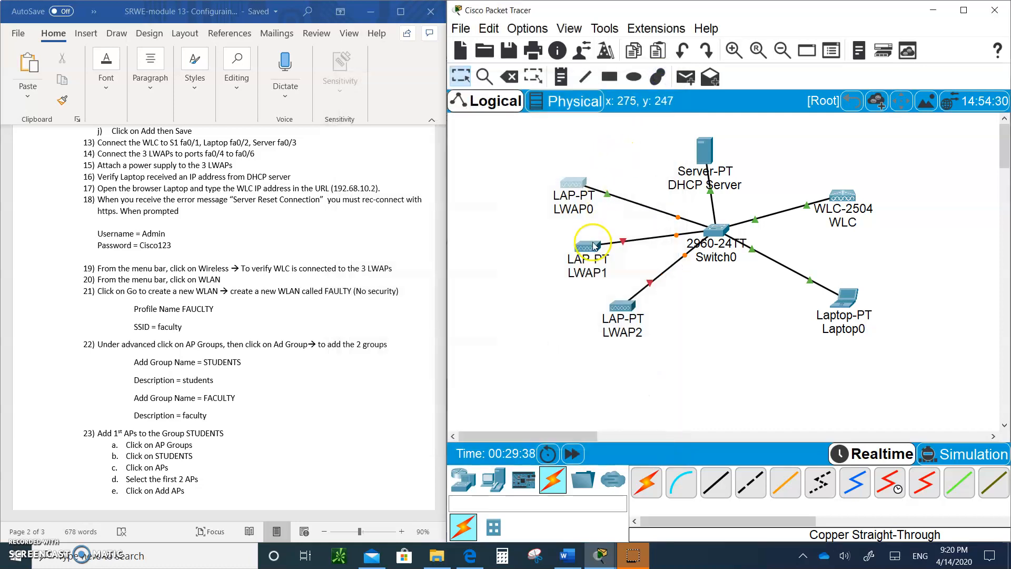
double_click(585, 241)
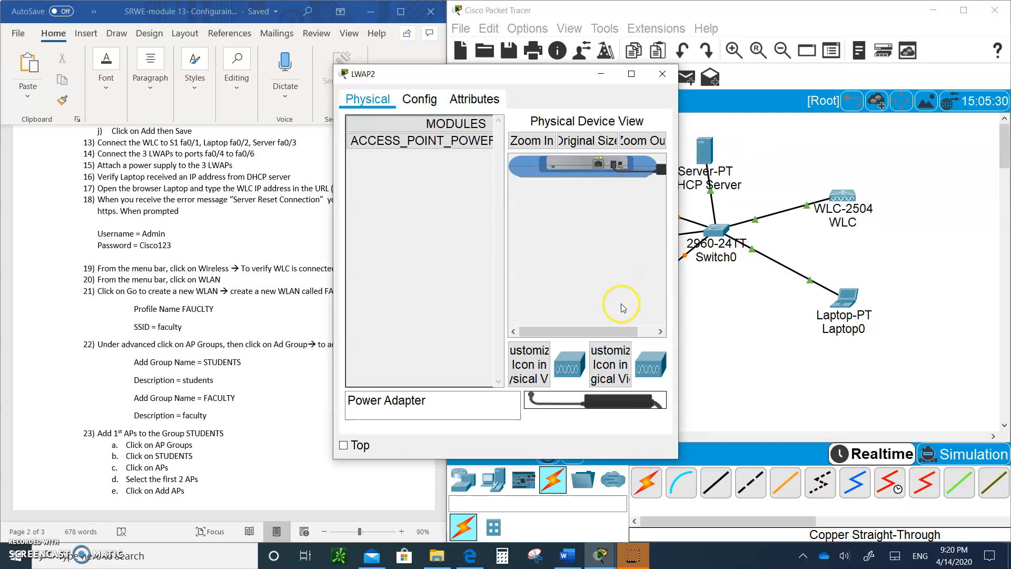
left_click(661, 73)
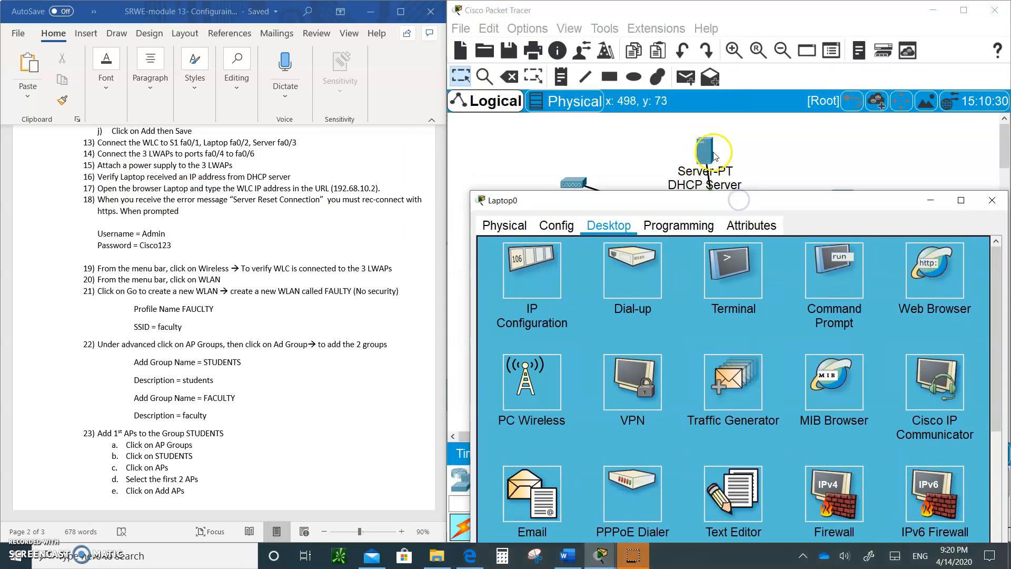
Step: Check that Laptop0's IP Configuration shows DHCP address 192.168.10.100, then close it
left_click(531, 270)
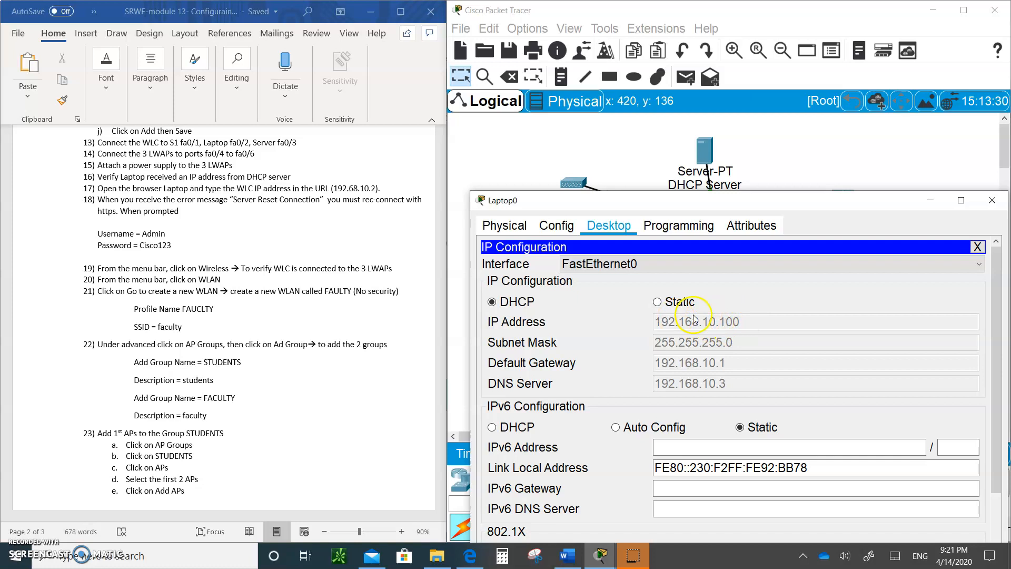
mouse_move(721, 374)
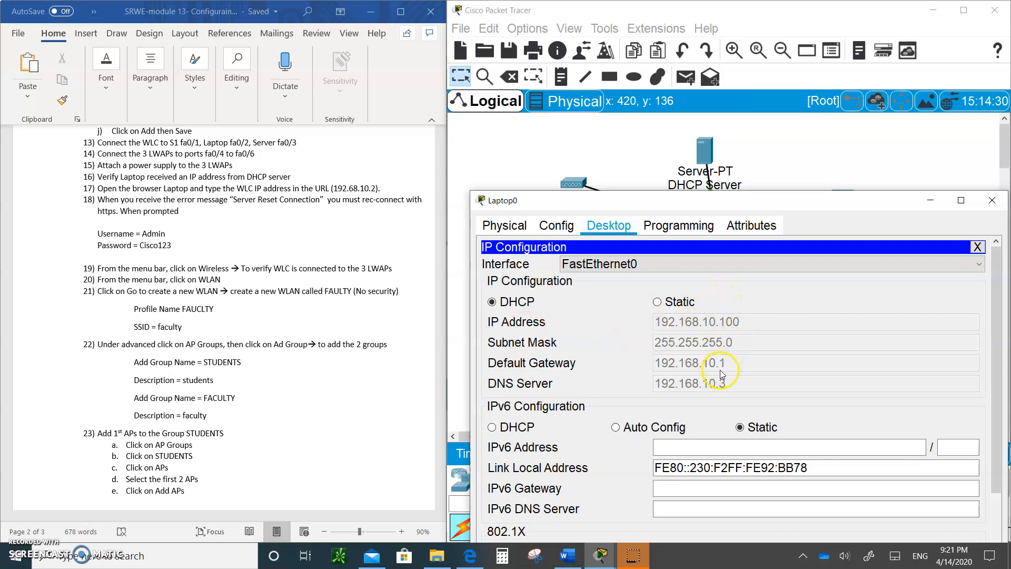
mouse_move(976, 247)
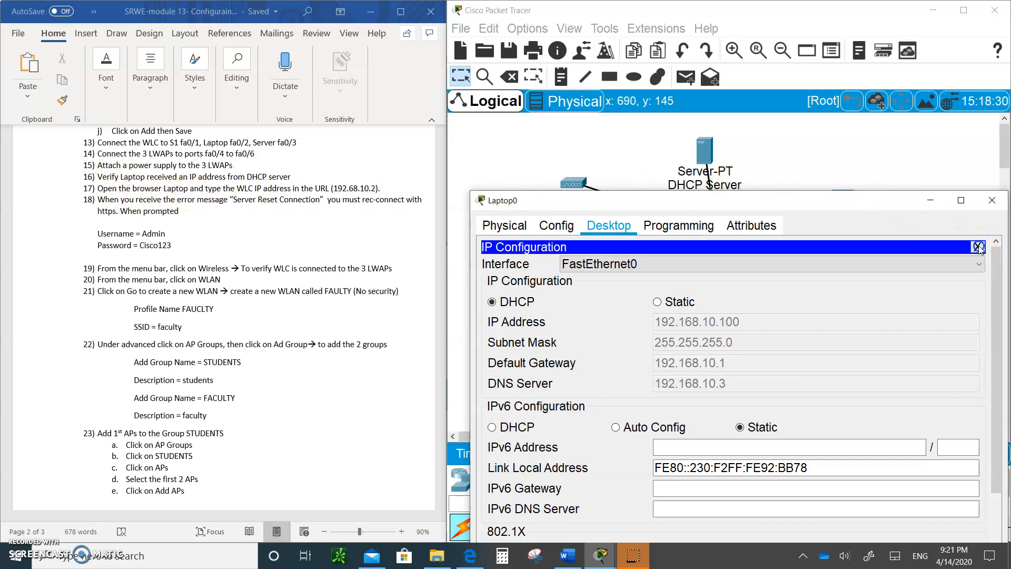
left_click(978, 246)
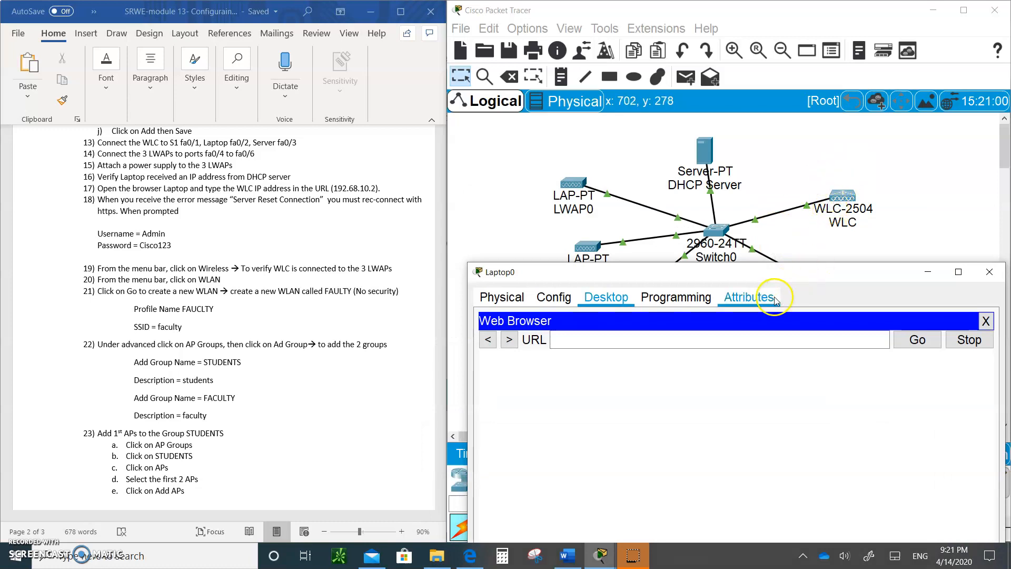
left_click_drag(503, 271, 503, 194)
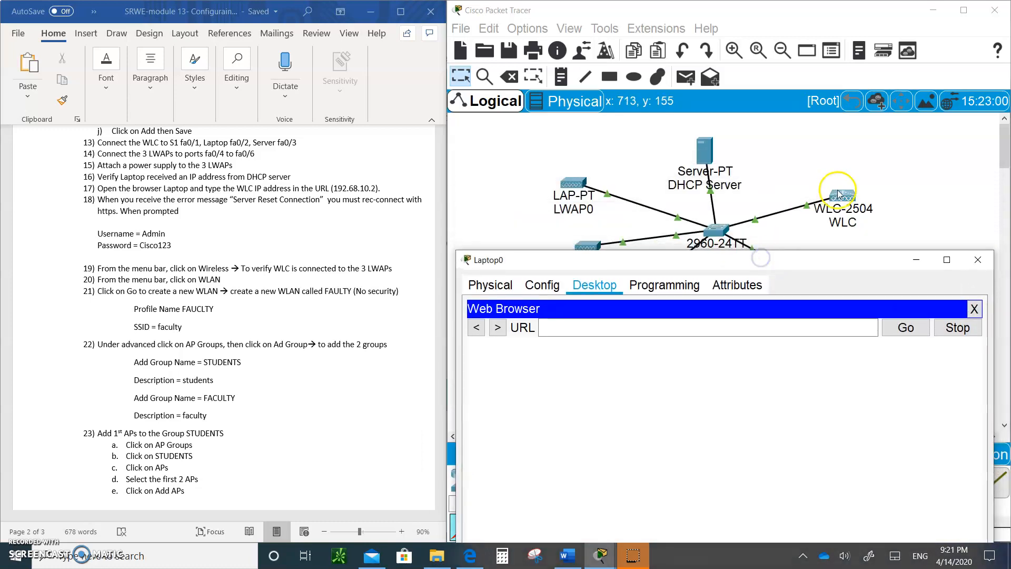
left_click(625, 328)
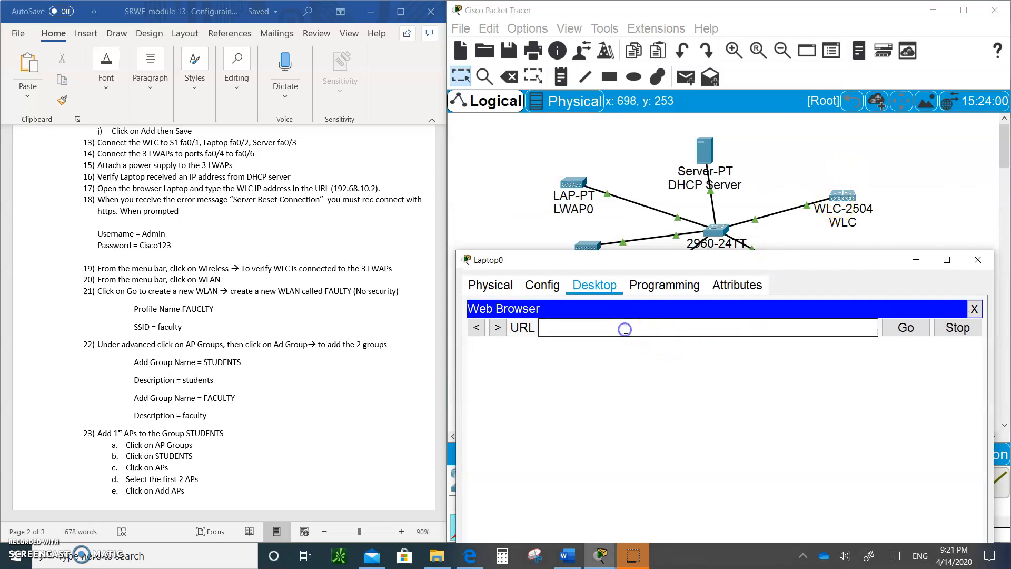
type("192.168.10.2")
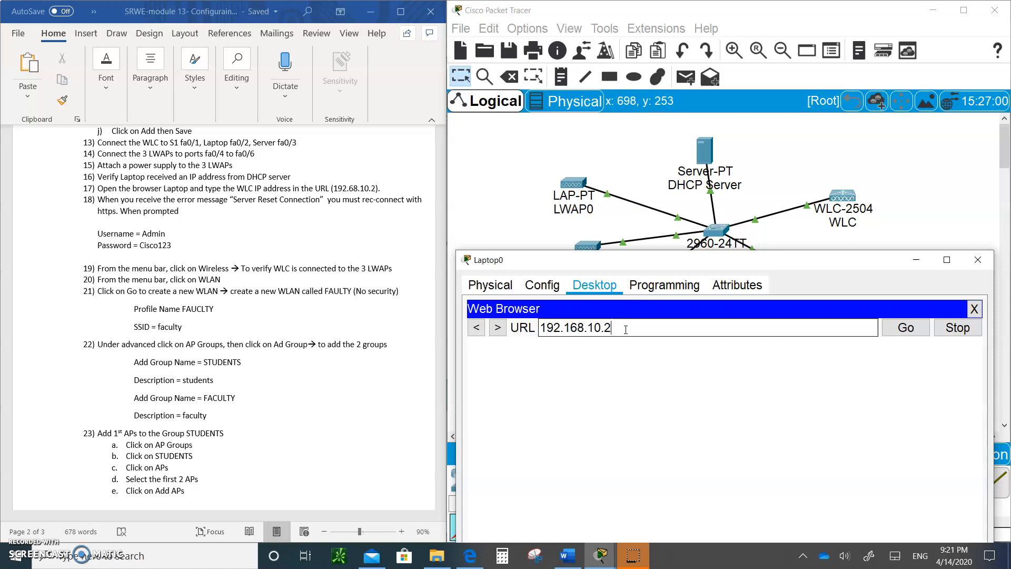
left_click(905, 328)
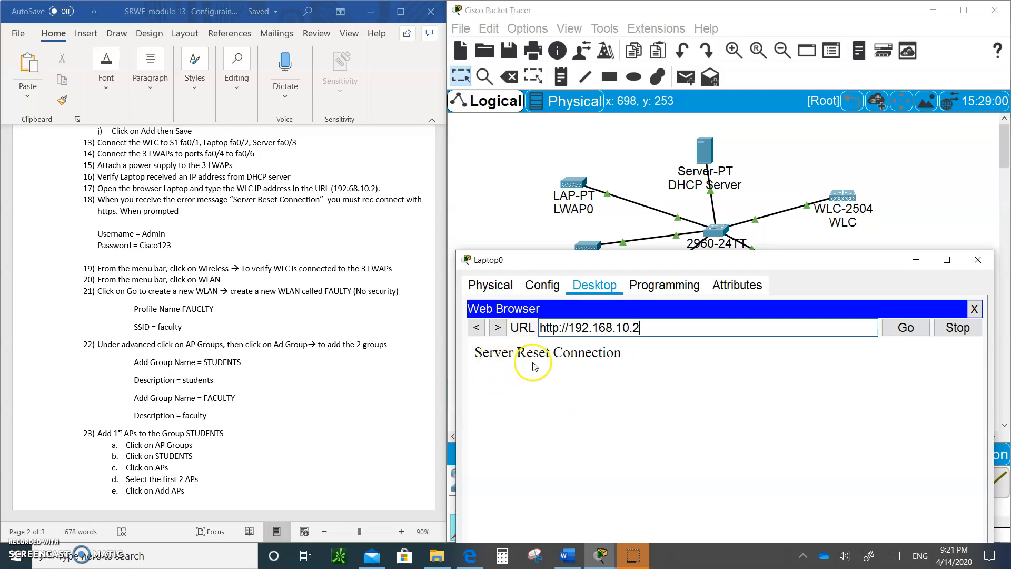
mouse_move(725, 243)
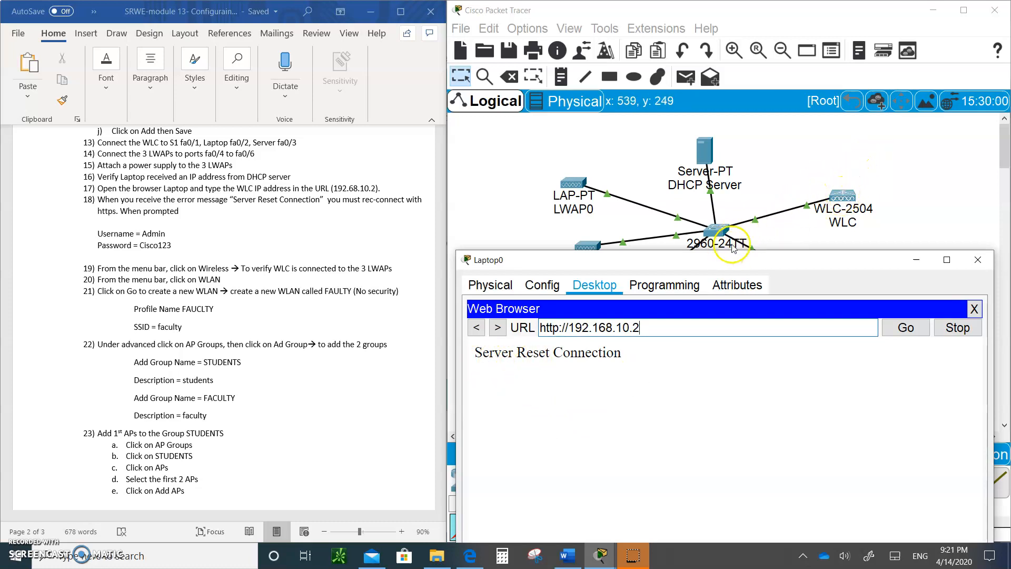
mouse_move(843, 195)
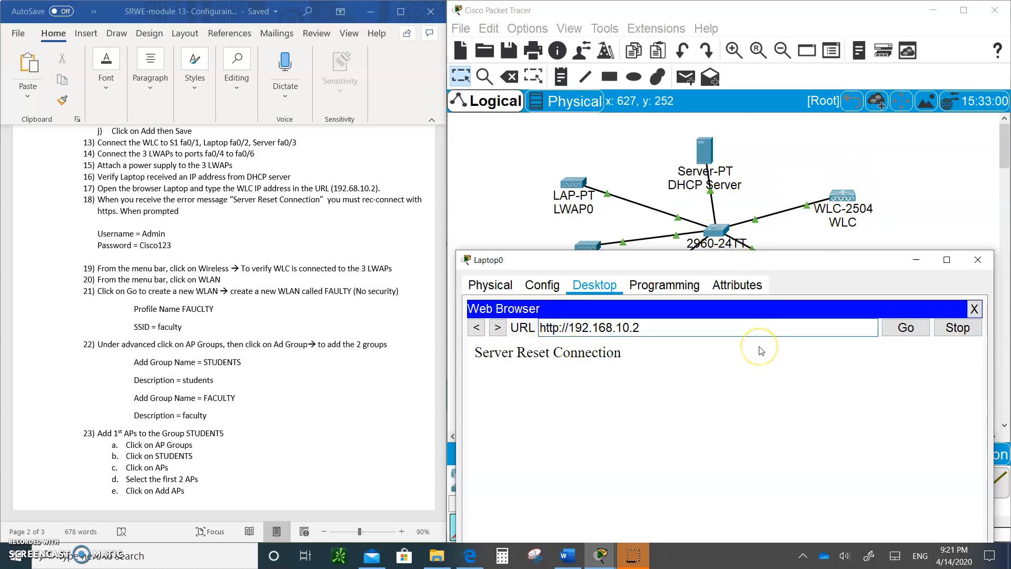
left_click(905, 328)
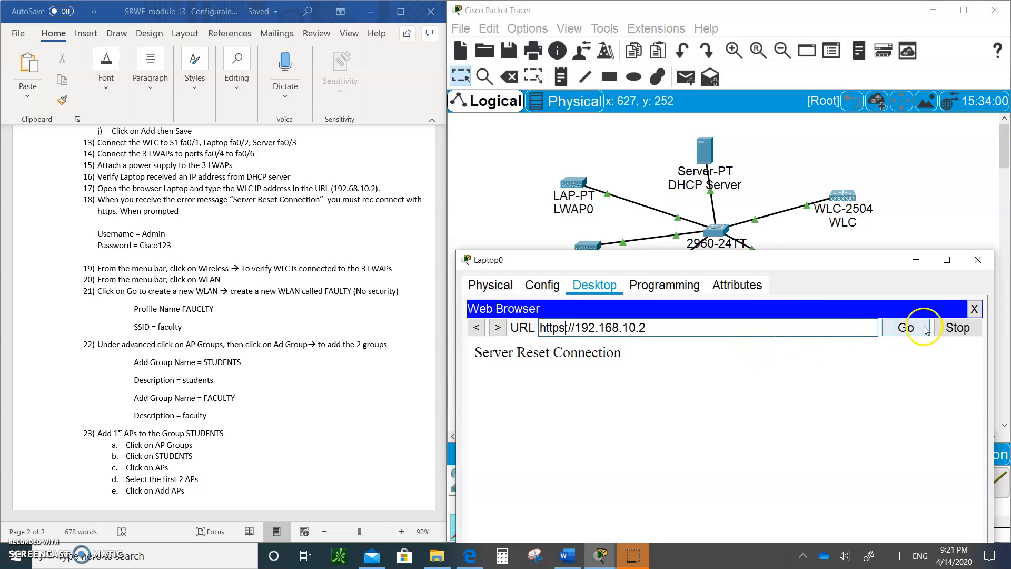
left_click(905, 328)
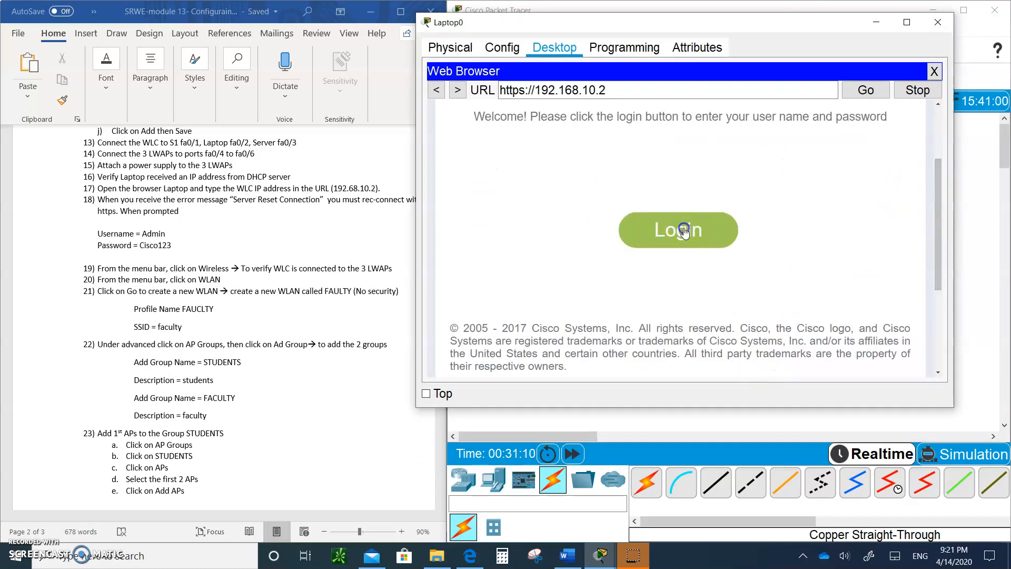
left_click(678, 230)
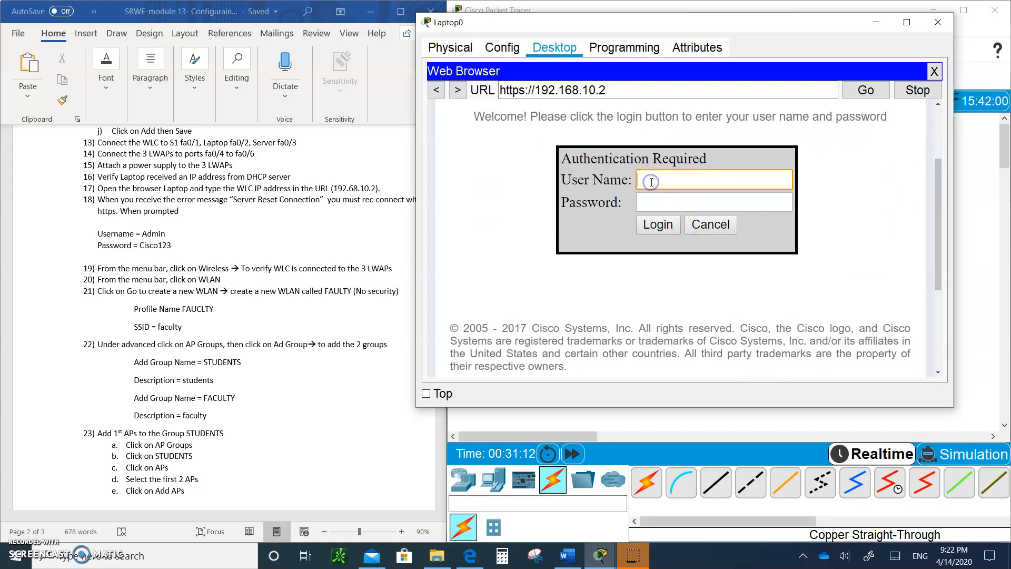
type("Admin")
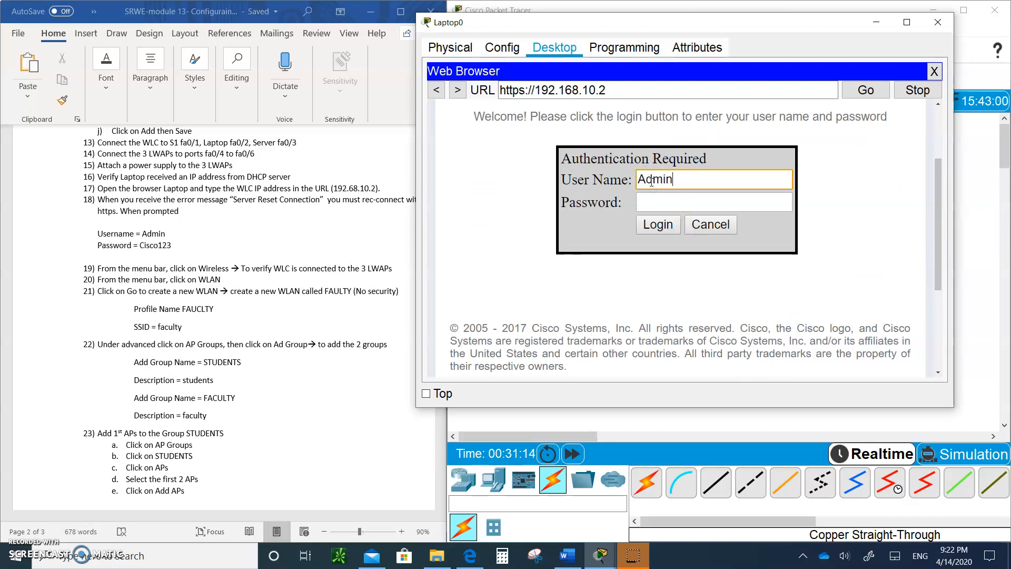
left_click(714, 202)
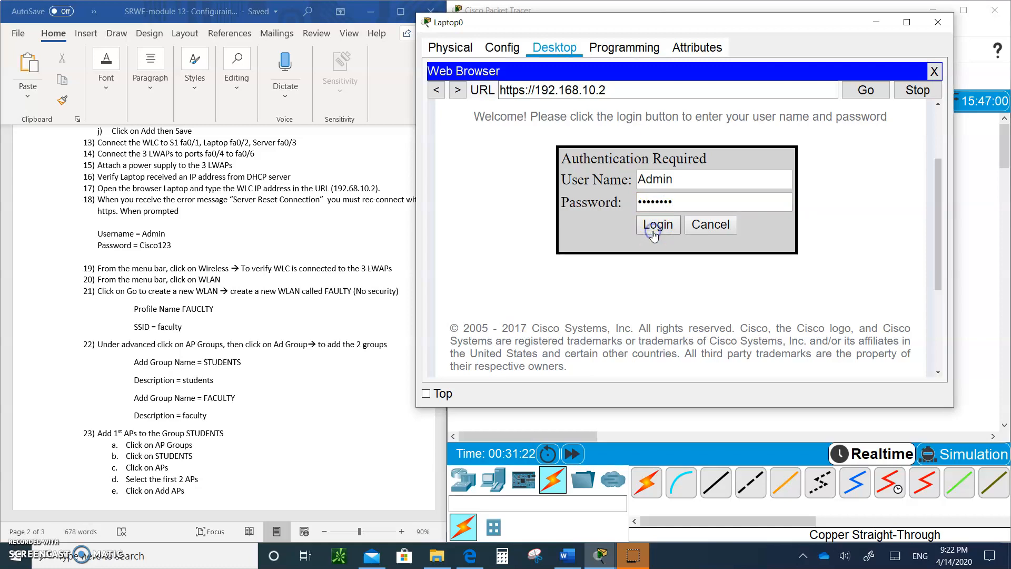
left_click(657, 225)
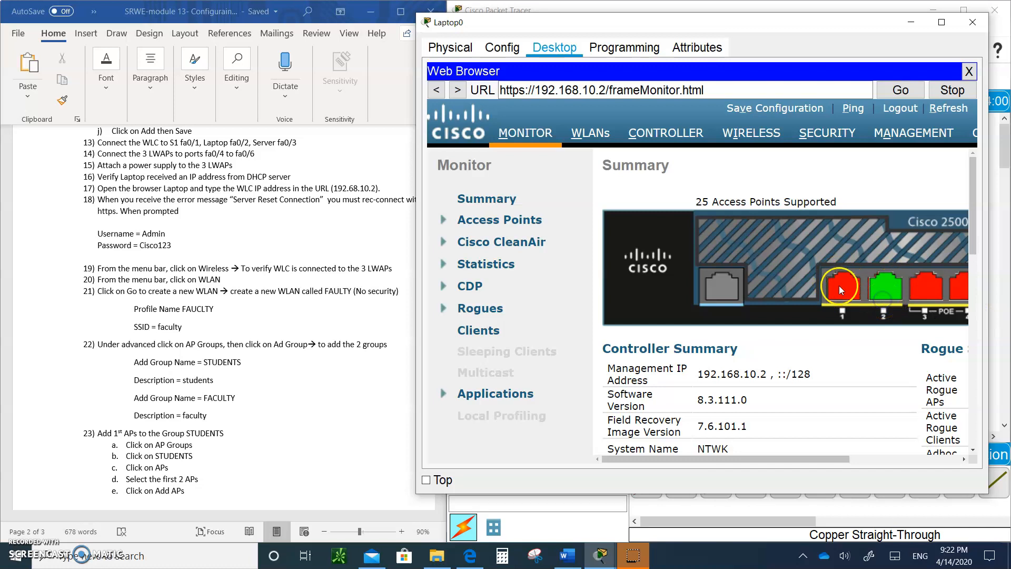
mouse_move(842, 294)
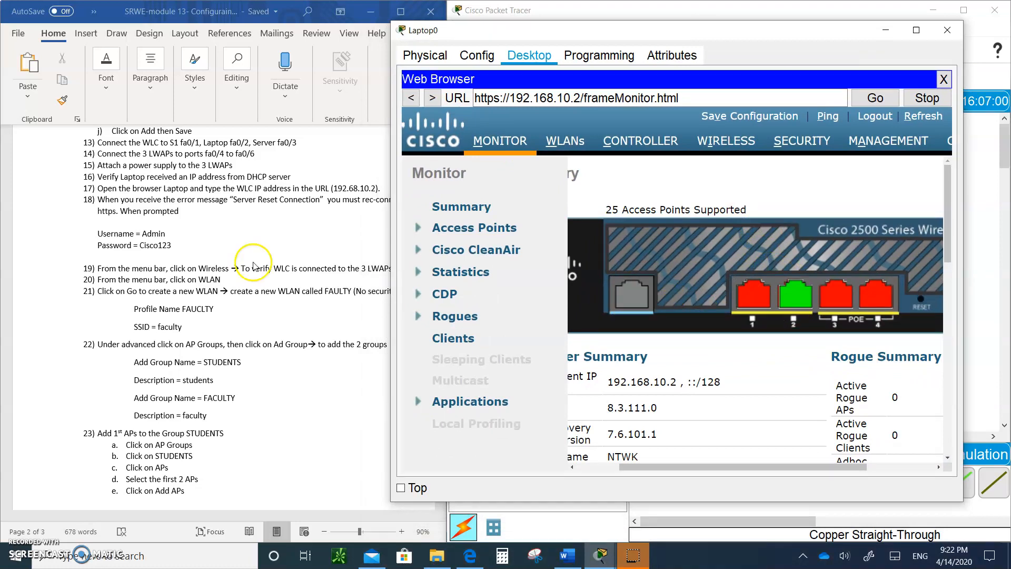
mouse_move(188, 240)
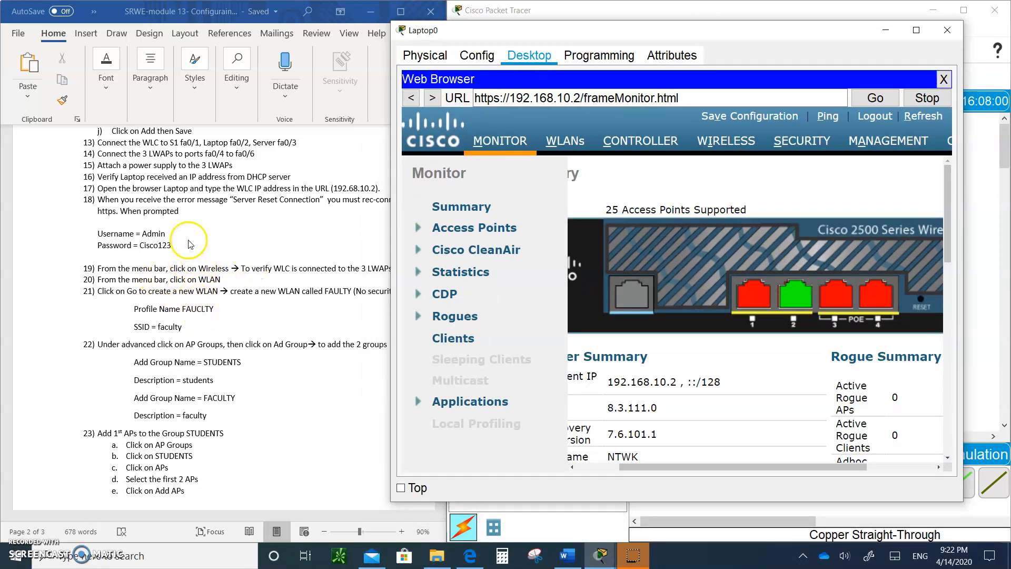
mouse_move(233, 265)
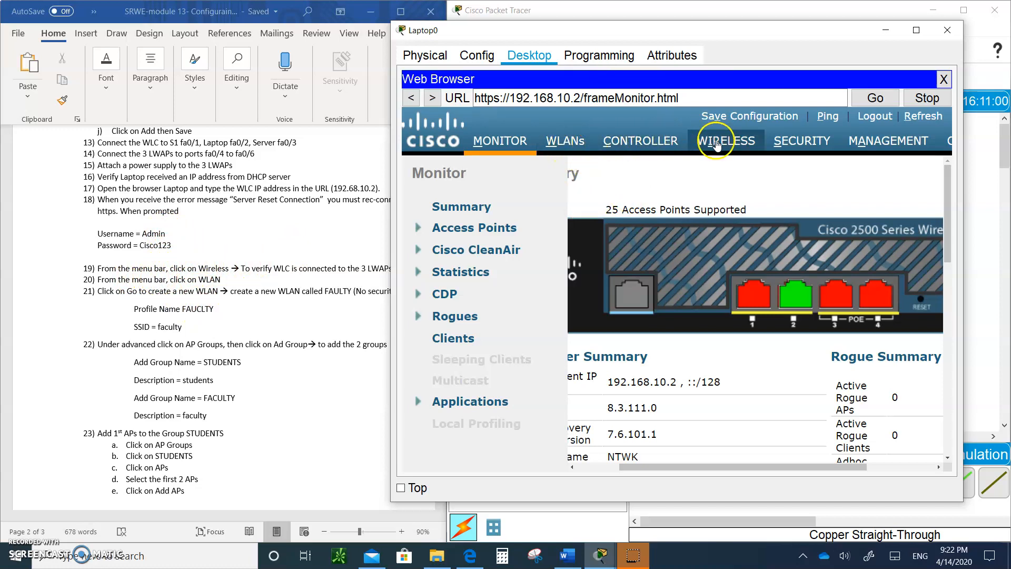
Step: Browse Wireless > Access Points > All APs and confirm zero APs have joined
left_click(726, 140)
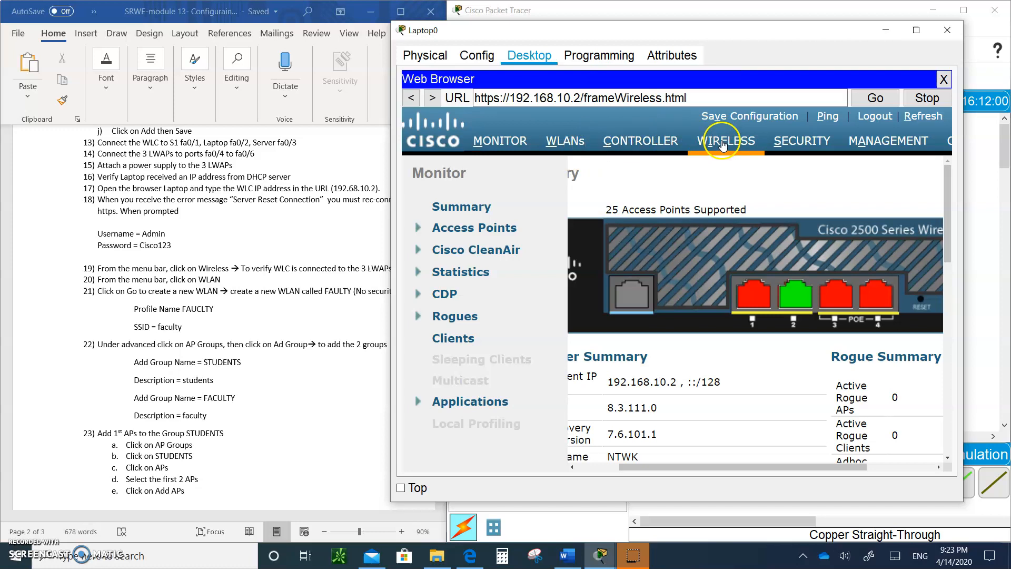
left_click(725, 140)
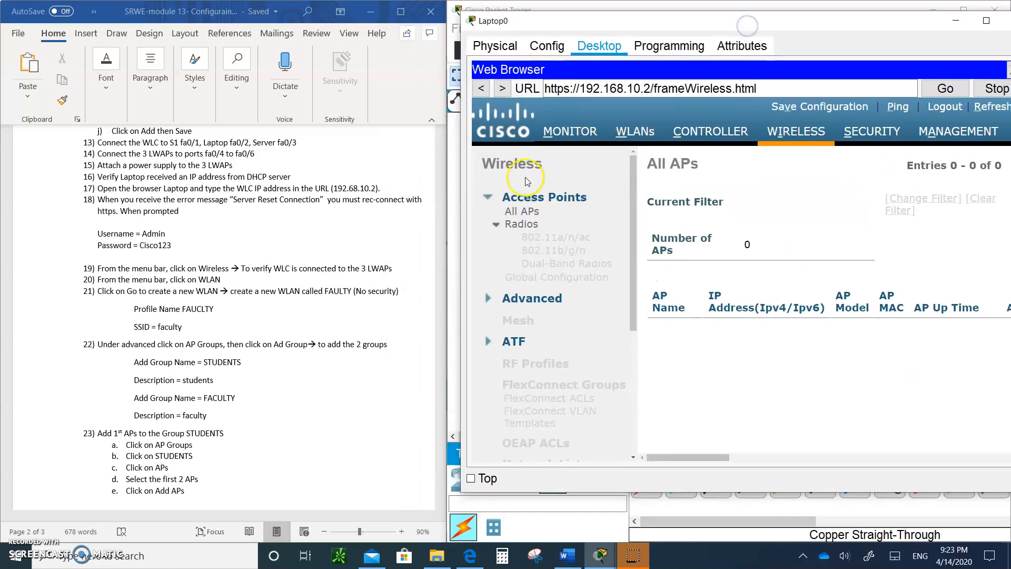
mouse_move(362, 282)
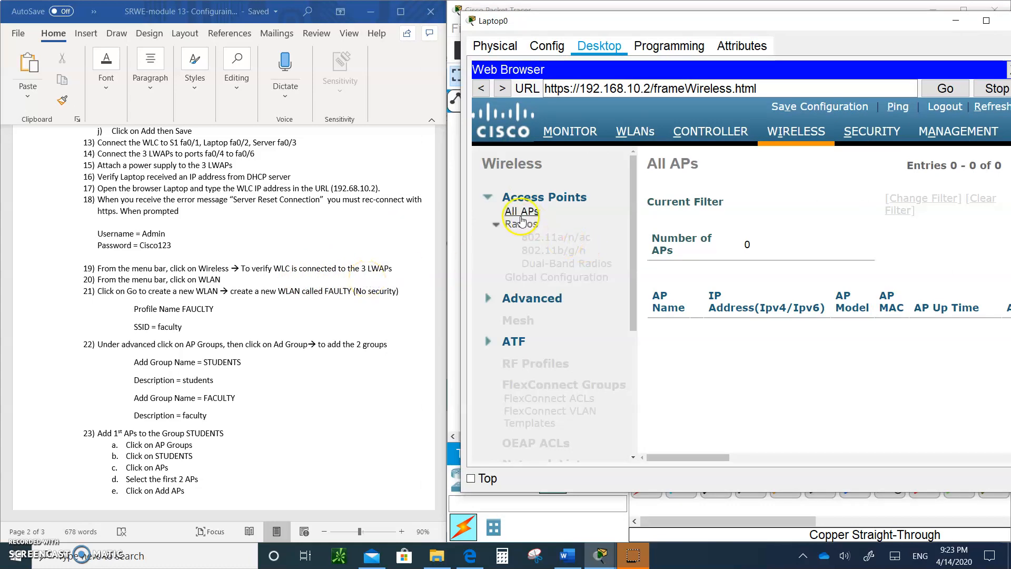
left_click(544, 197)
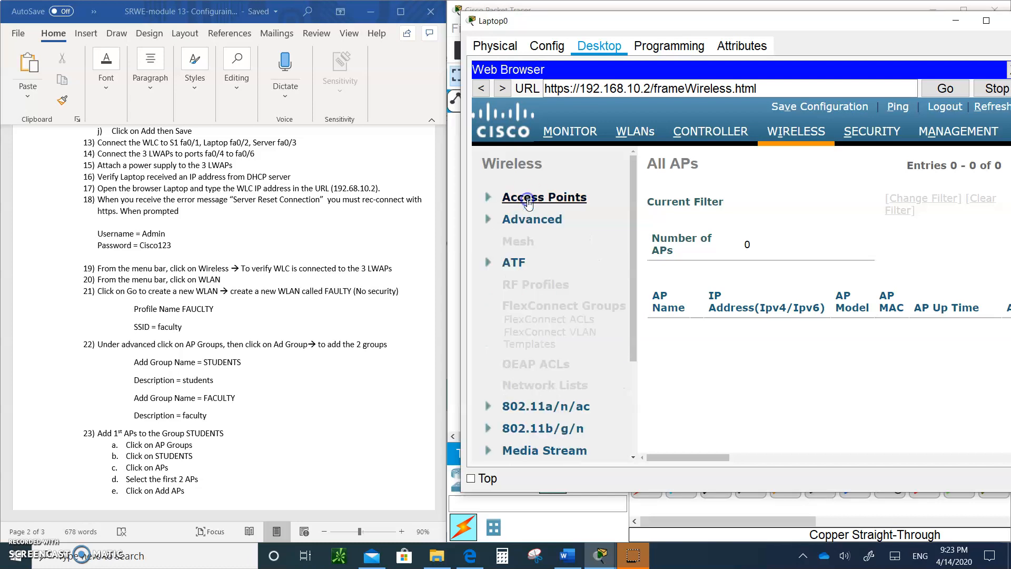
left_click(543, 197)
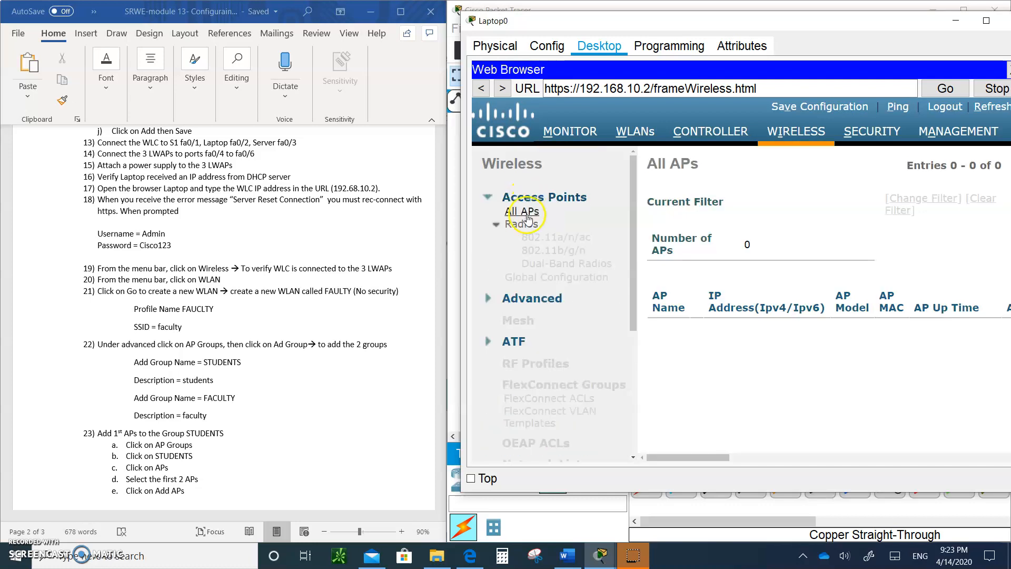
left_click(545, 197)
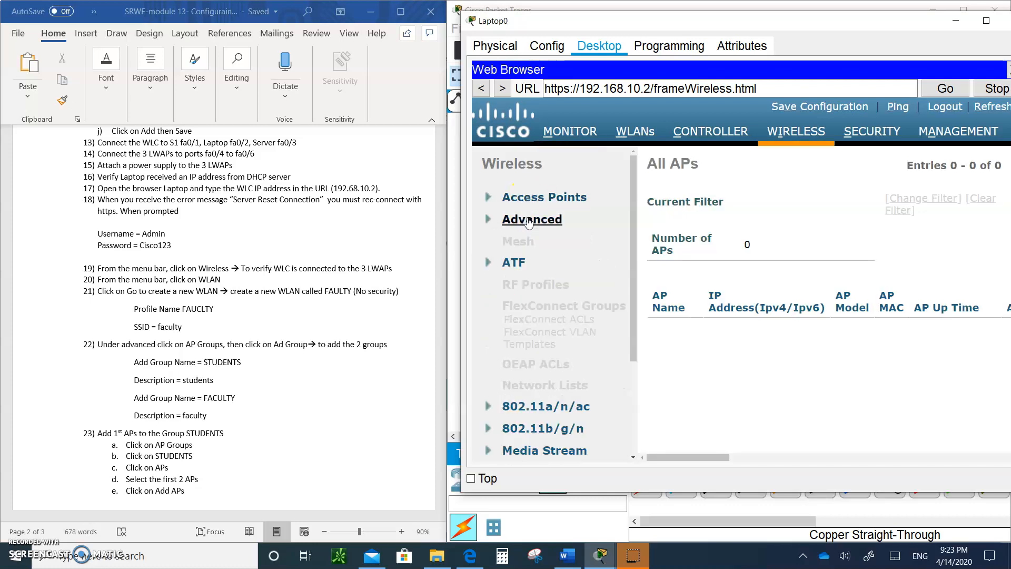
left_click(531, 219)
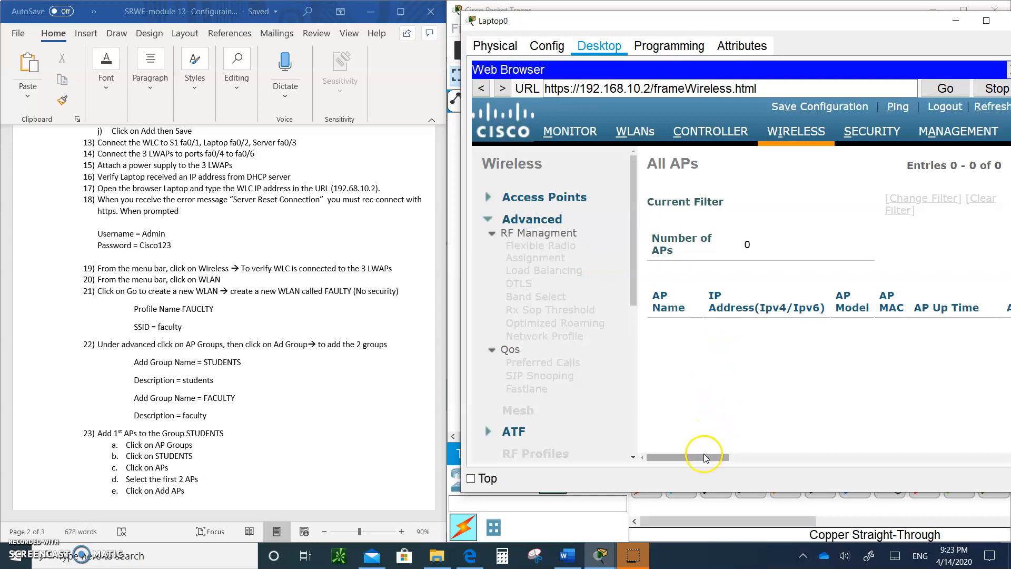
left_click_drag(703, 457, 741, 457)
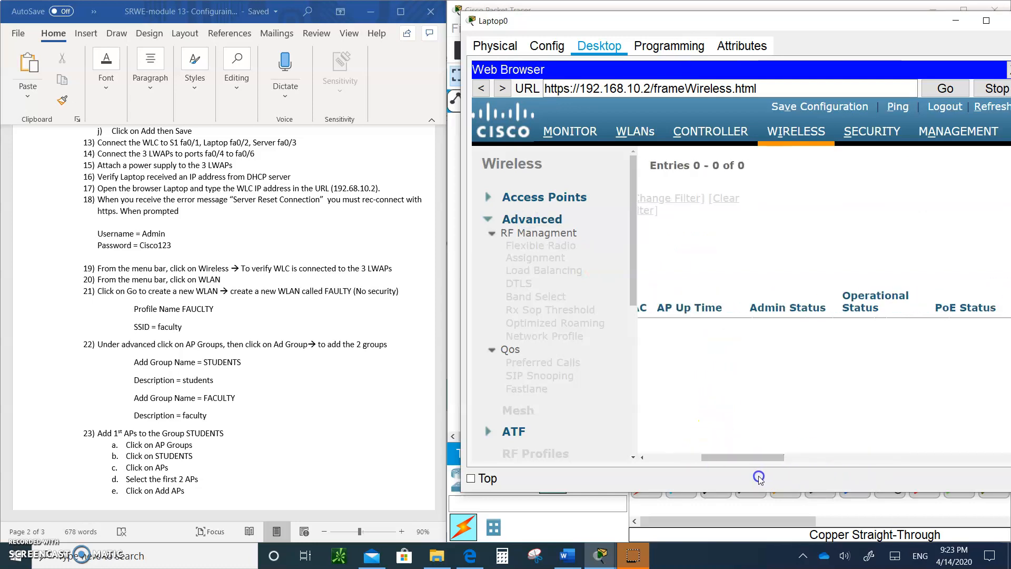
left_click(544, 196)
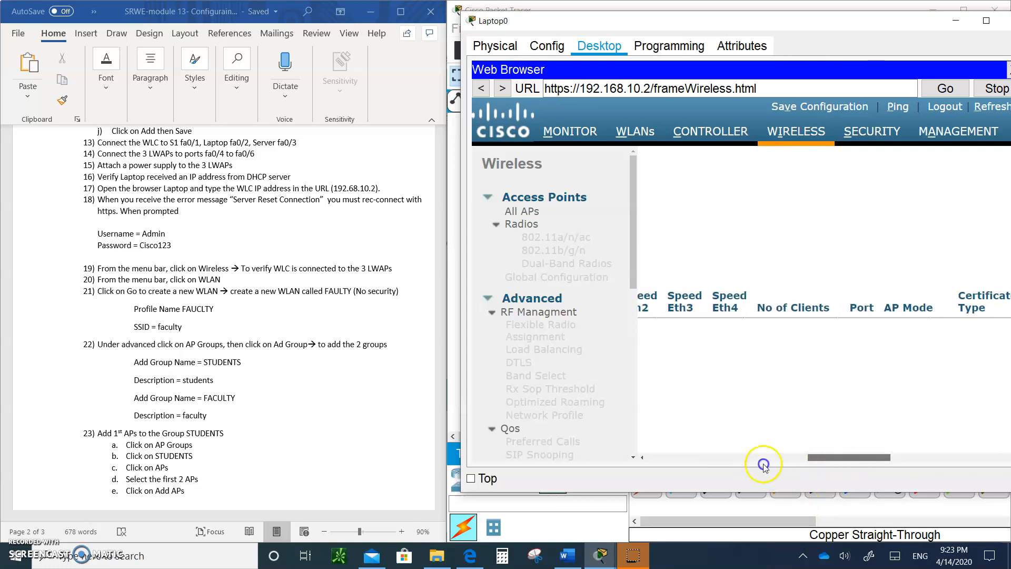
left_click(521, 211)
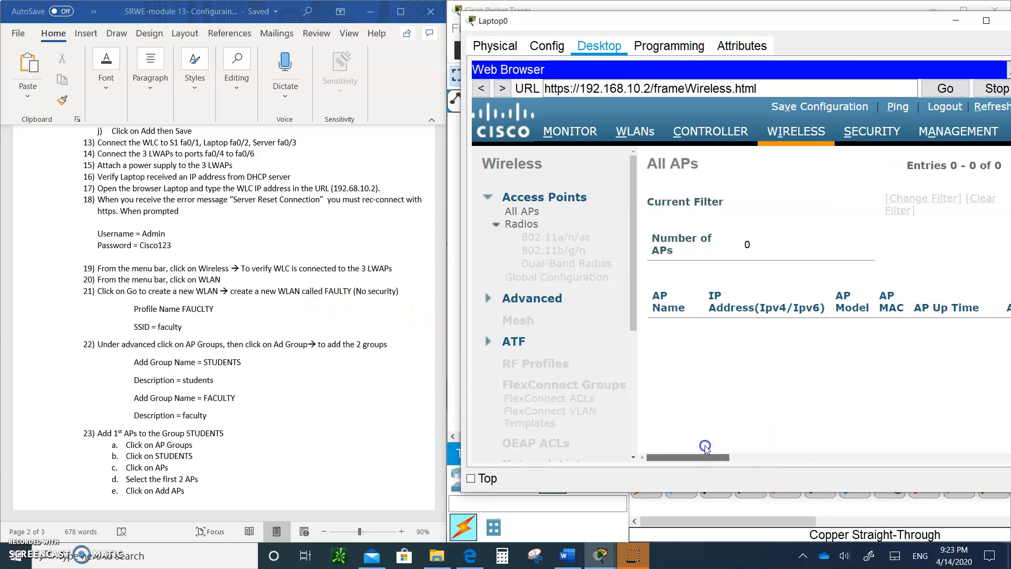
scroll("right", 3)
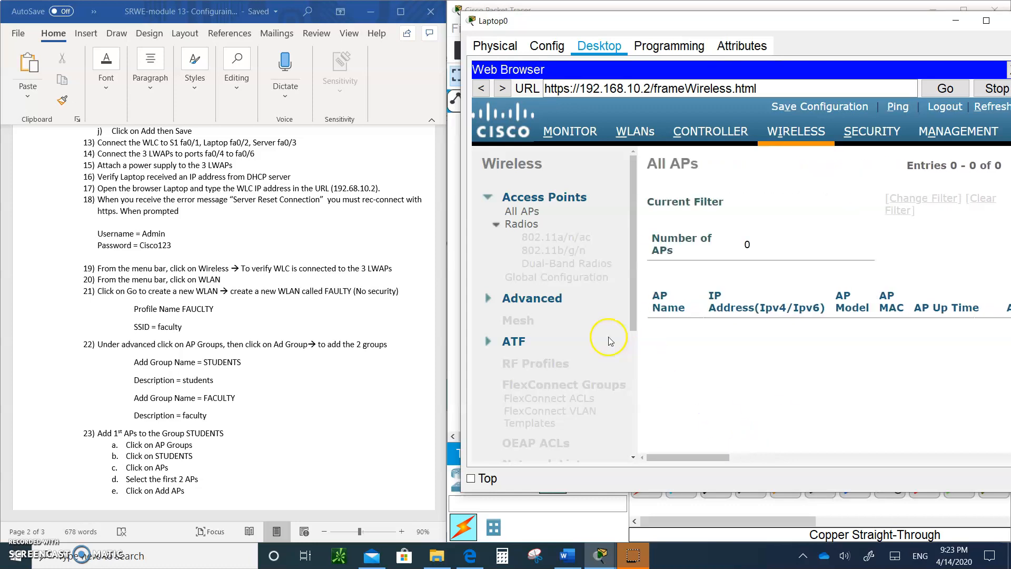
left_click(532, 298)
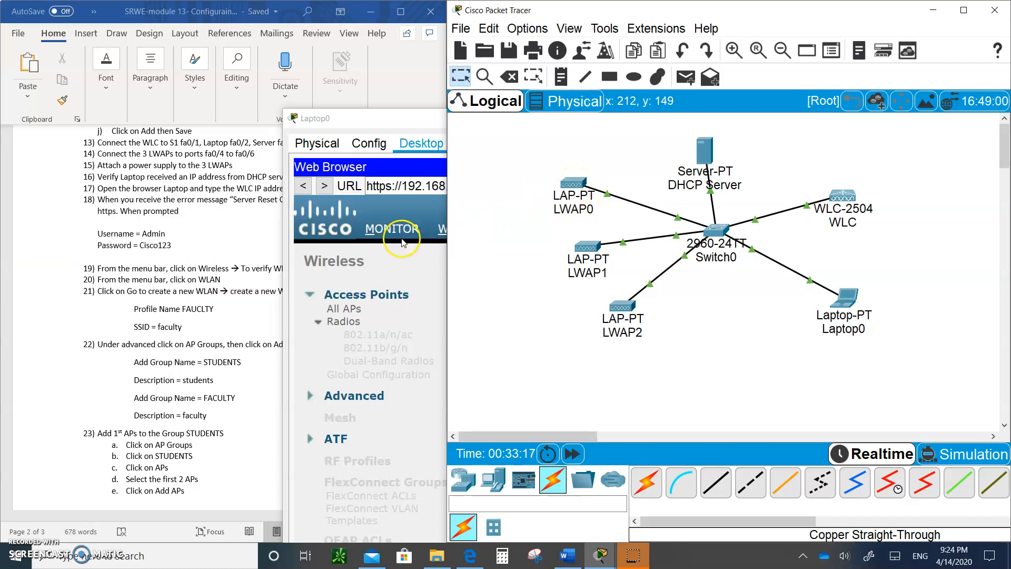
mouse_move(574, 185)
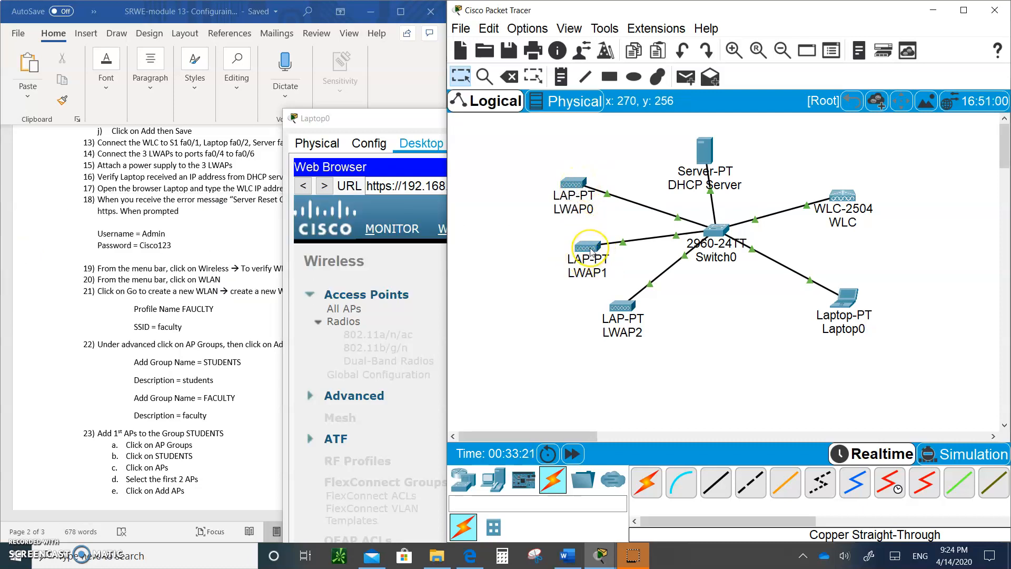
mouse_move(587, 247)
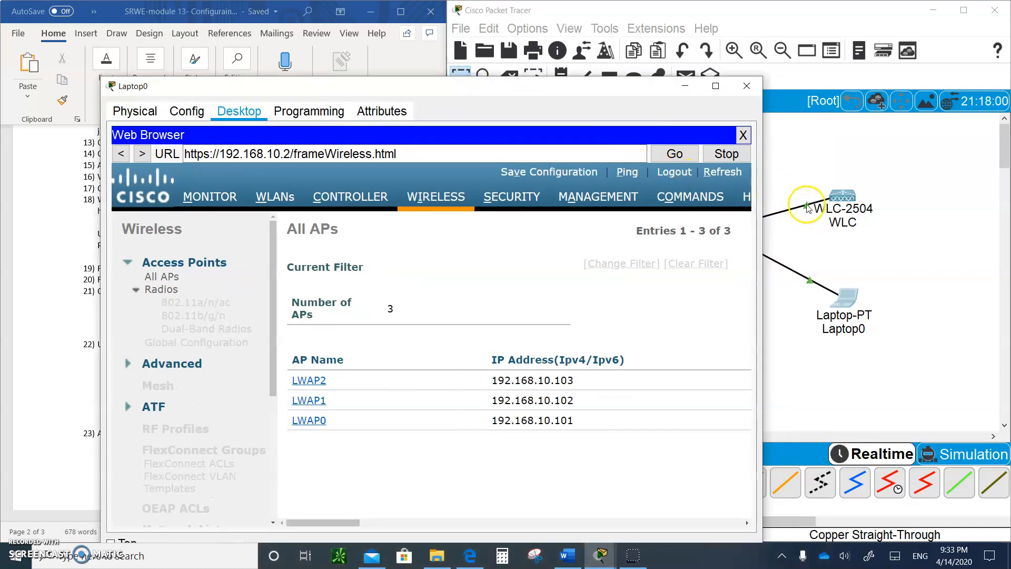
mouse_move(842, 197)
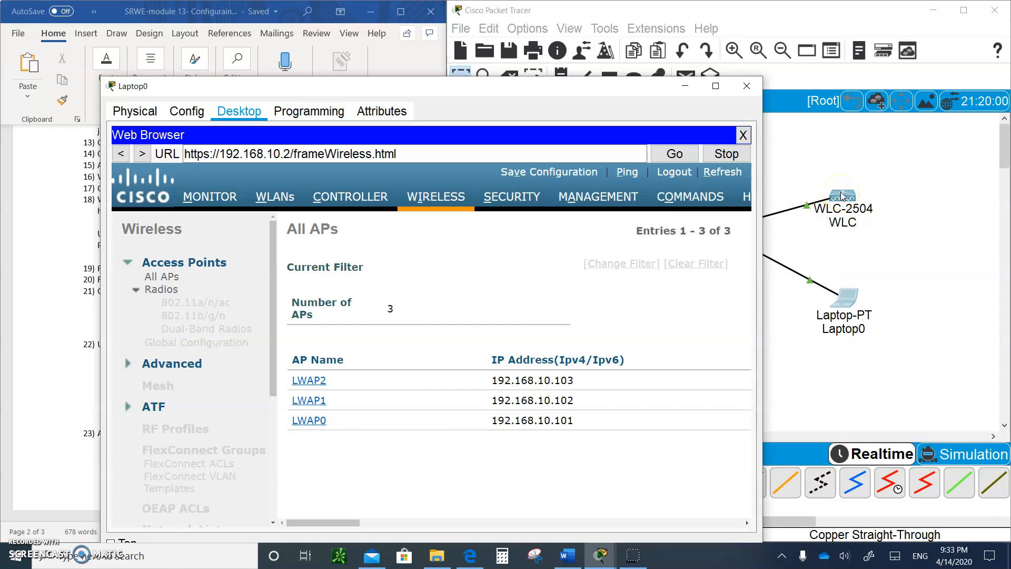
mouse_move(652, 95)
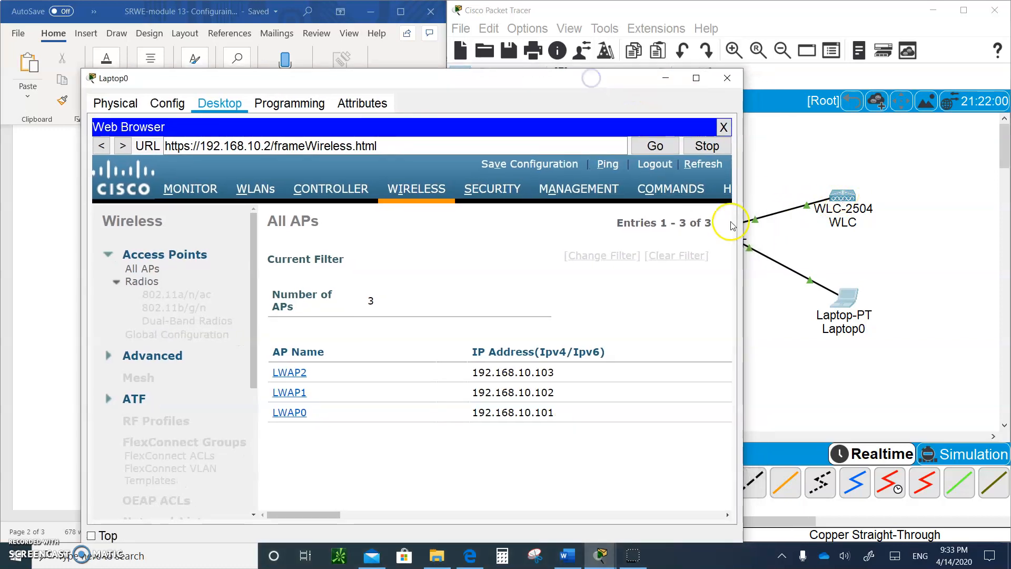
Step: View All APs again, now listing LWAP0, LWAP1 and LWAP2 with IPs
left_click(703, 164)
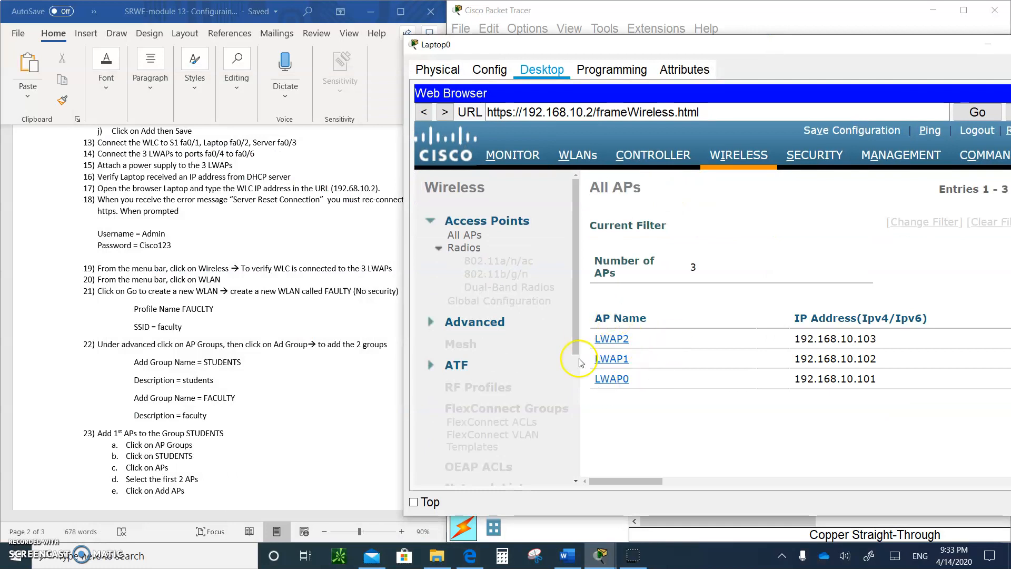
mouse_move(747, 65)
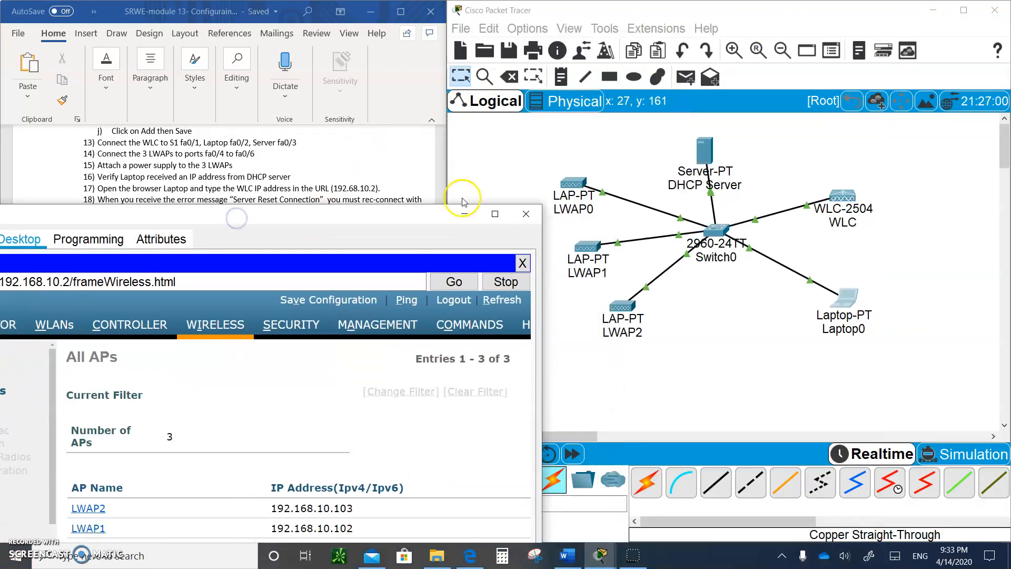
mouse_move(334, 216)
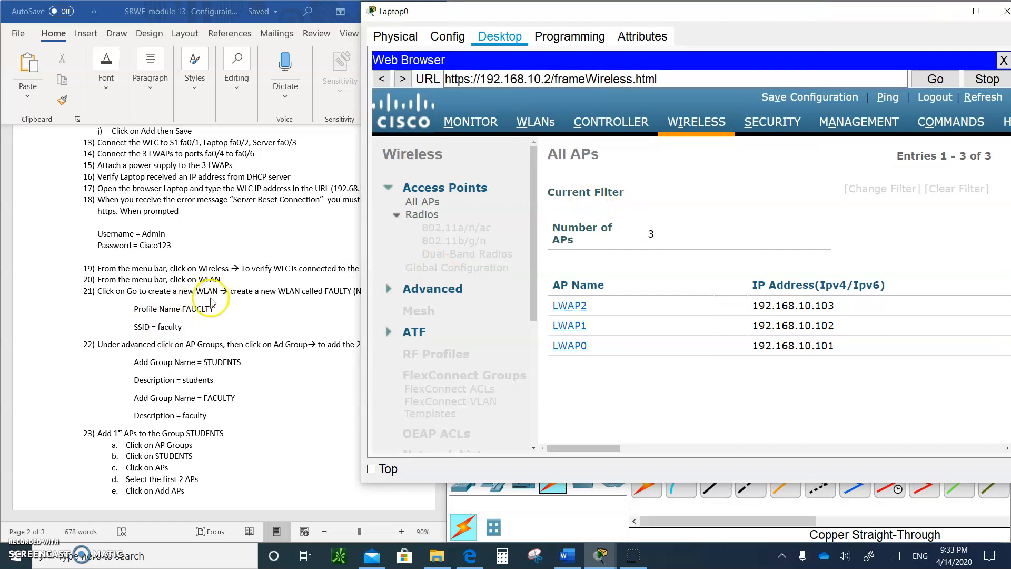
mouse_move(251, 296)
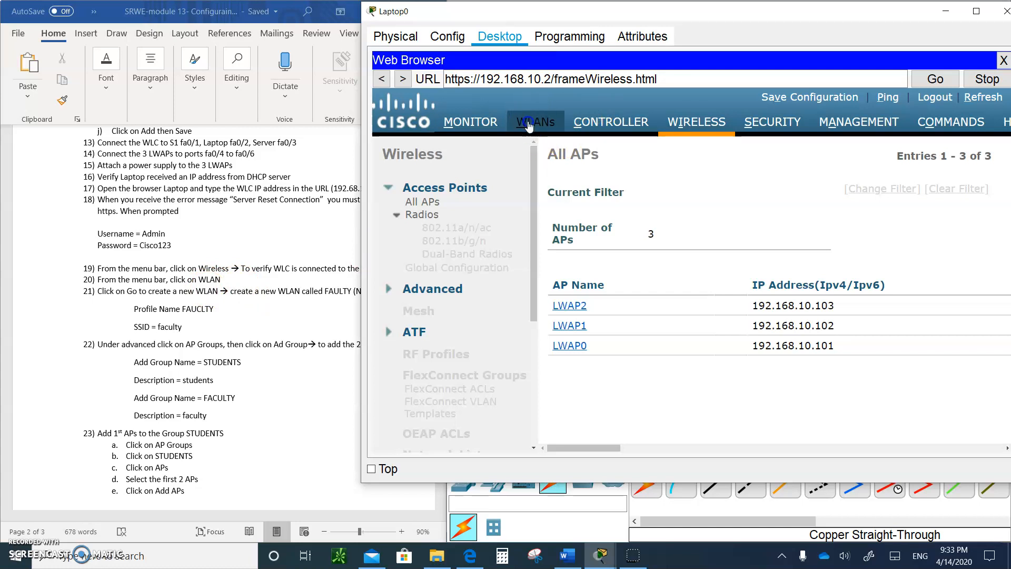
Step: Show the WLANs page listing only the STUDENTS WLAN with SSID STUDENTS
left_click(534, 121)
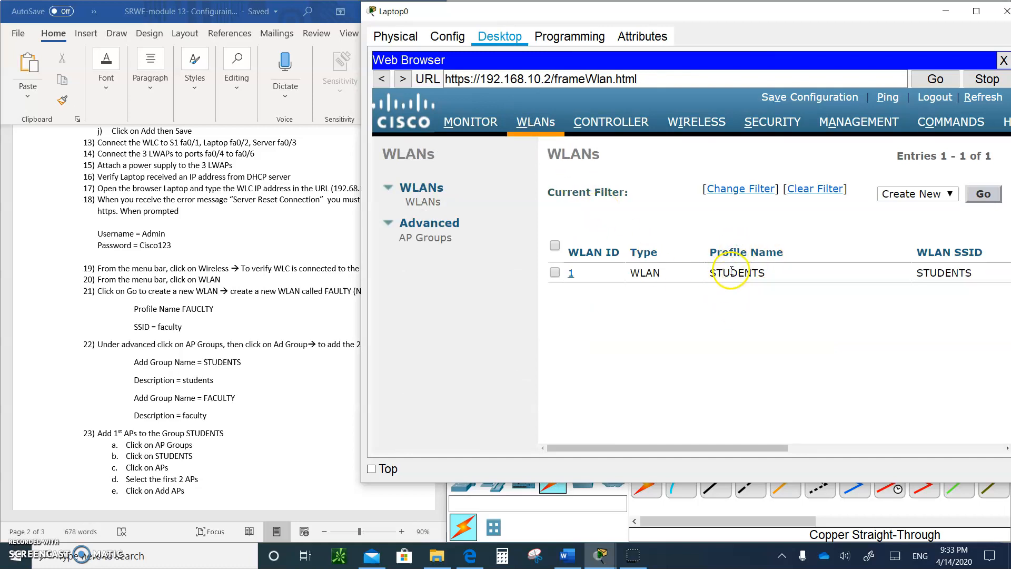
mouse_move(712, 15)
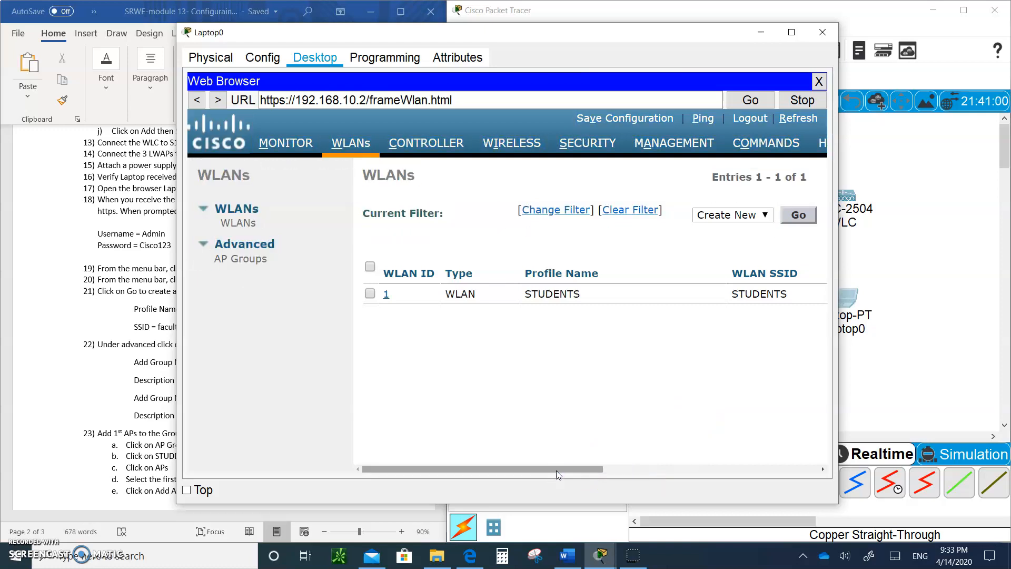
left_click_drag(557, 468, 660, 467)
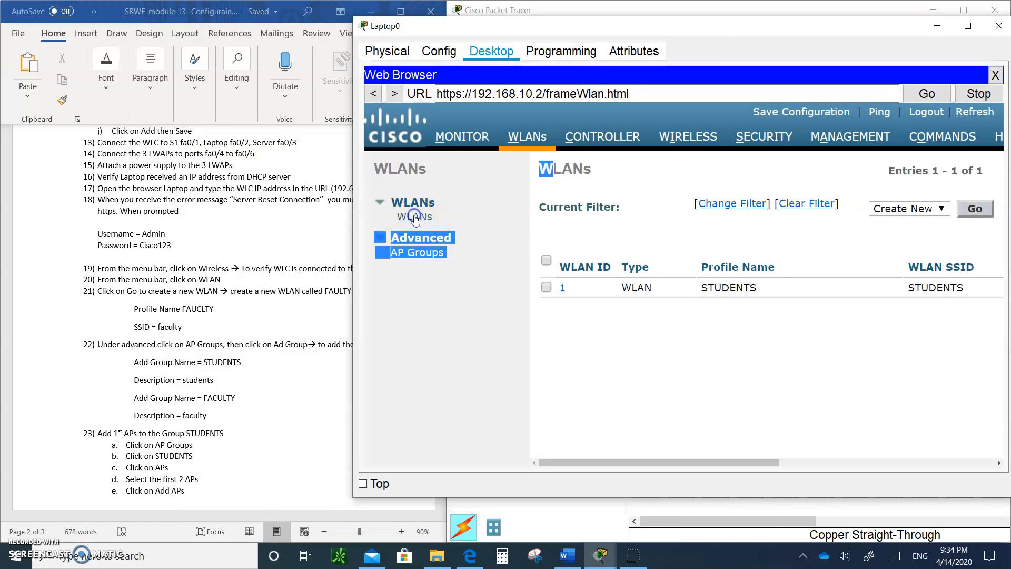
mouse_move(953, 216)
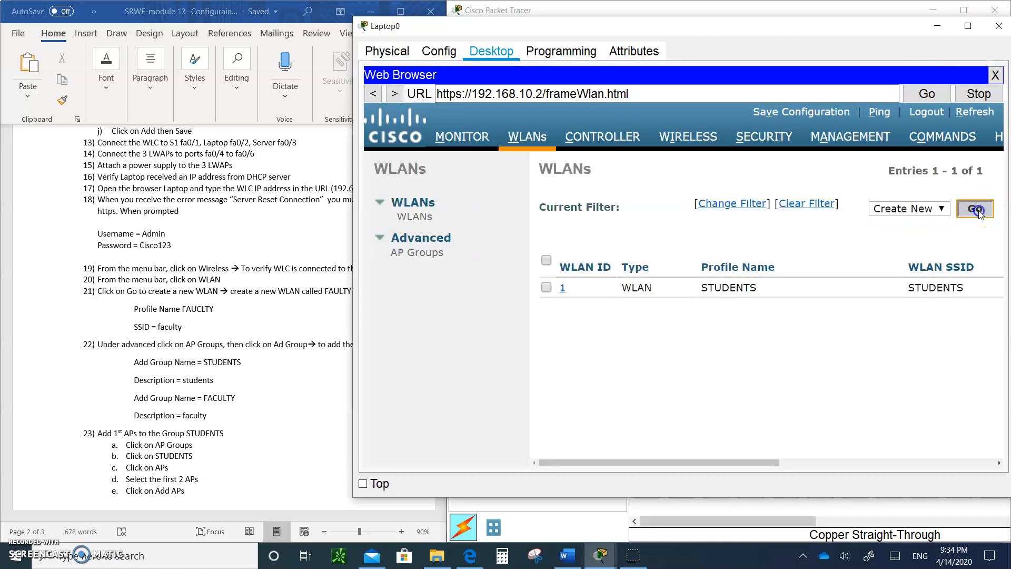
Step: Create WLAN ID 2 with profile FACULTY and SSID 'fculty AP', and apply it
left_click(974, 208)
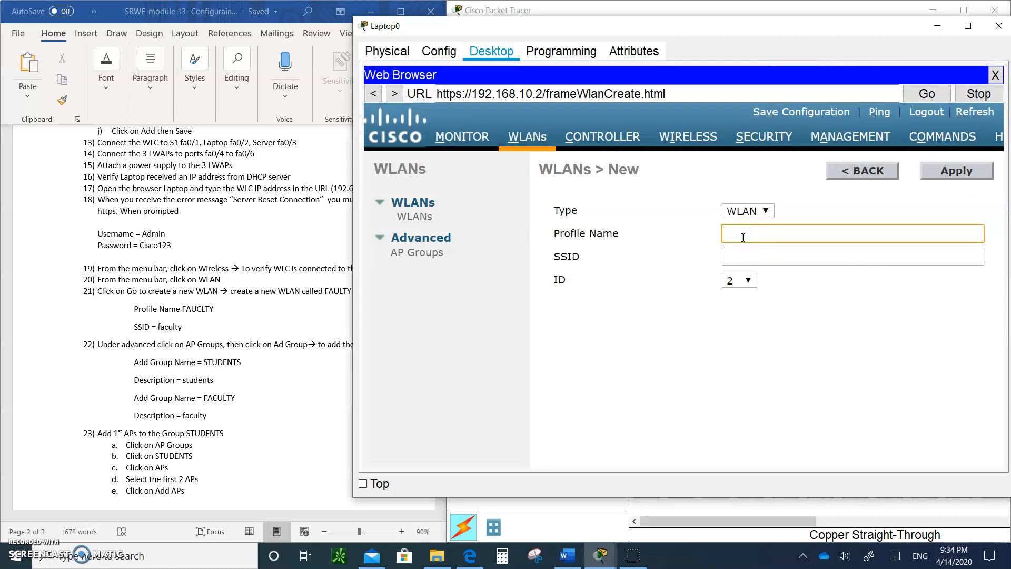
type("FAC")
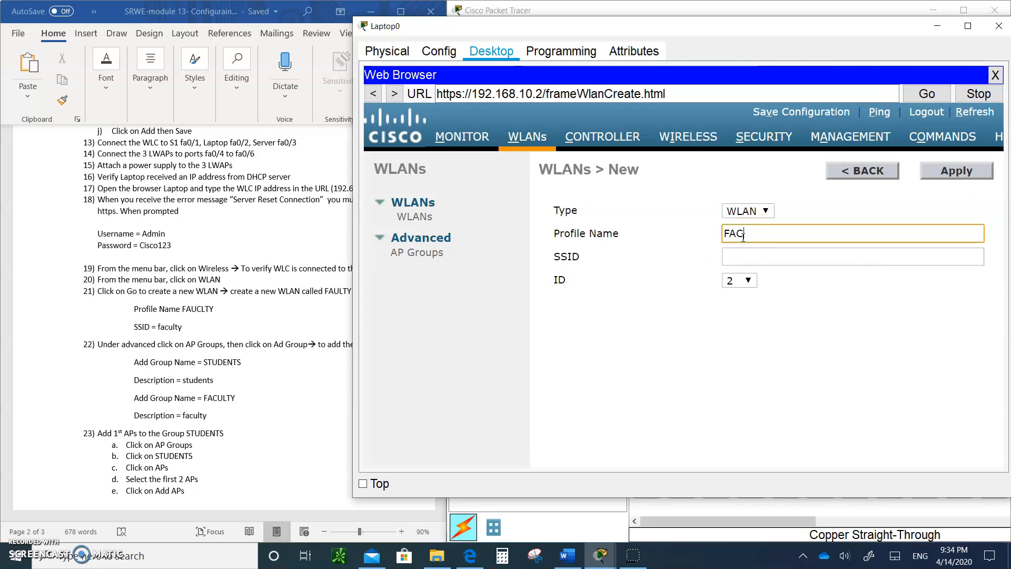
type("ULTY")
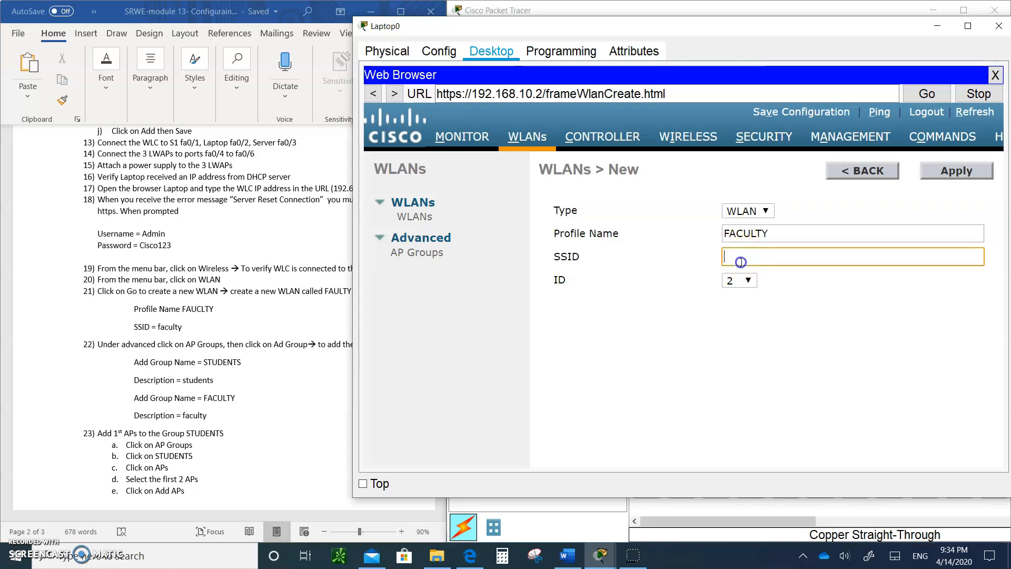
type("f")
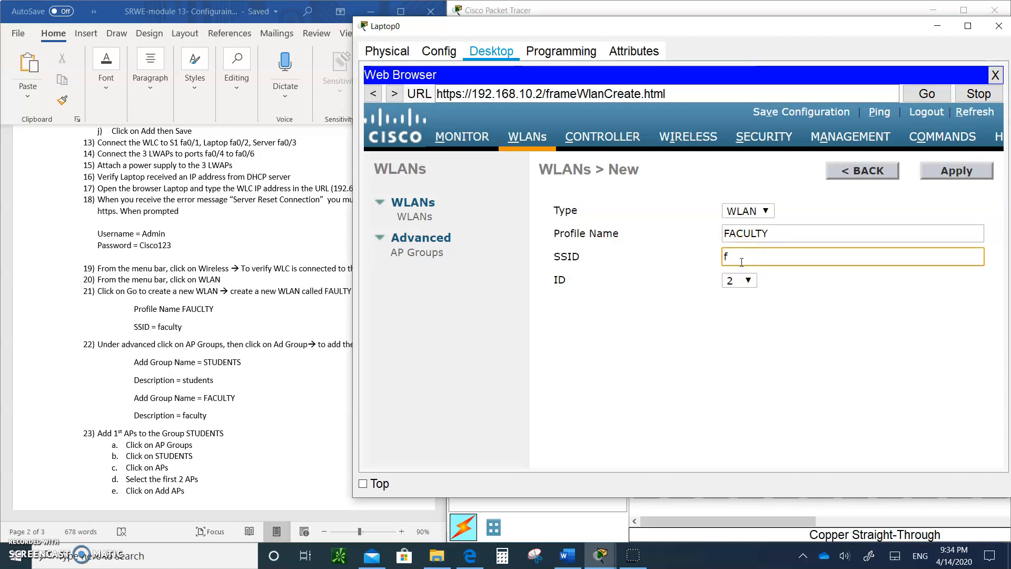
type("c")
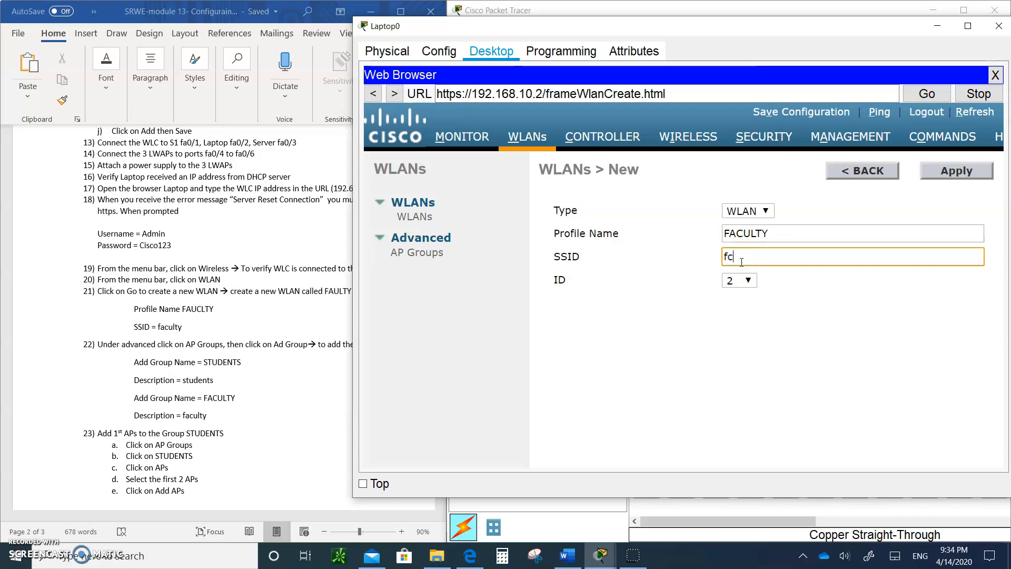
type("culty")
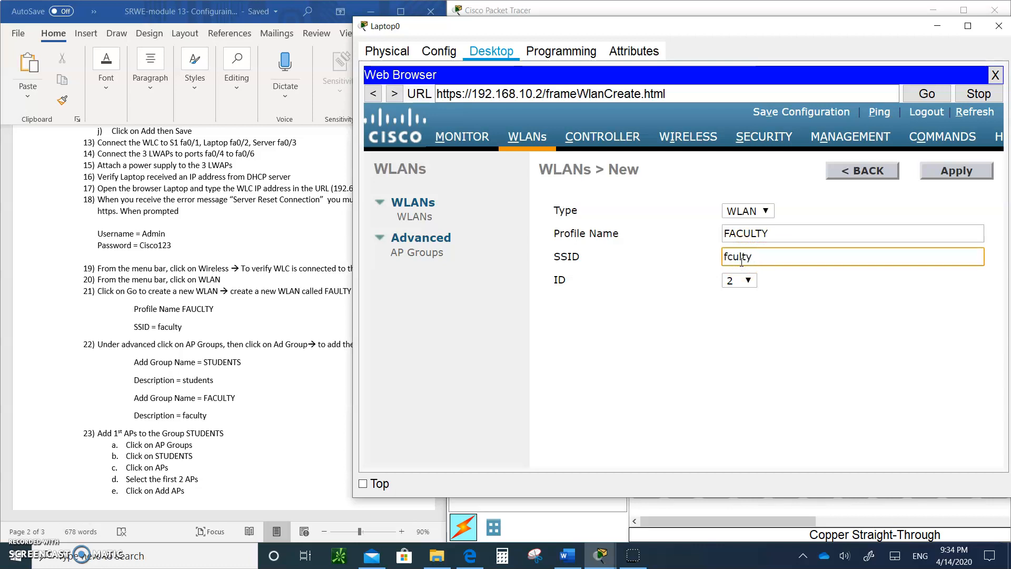
type("AP")
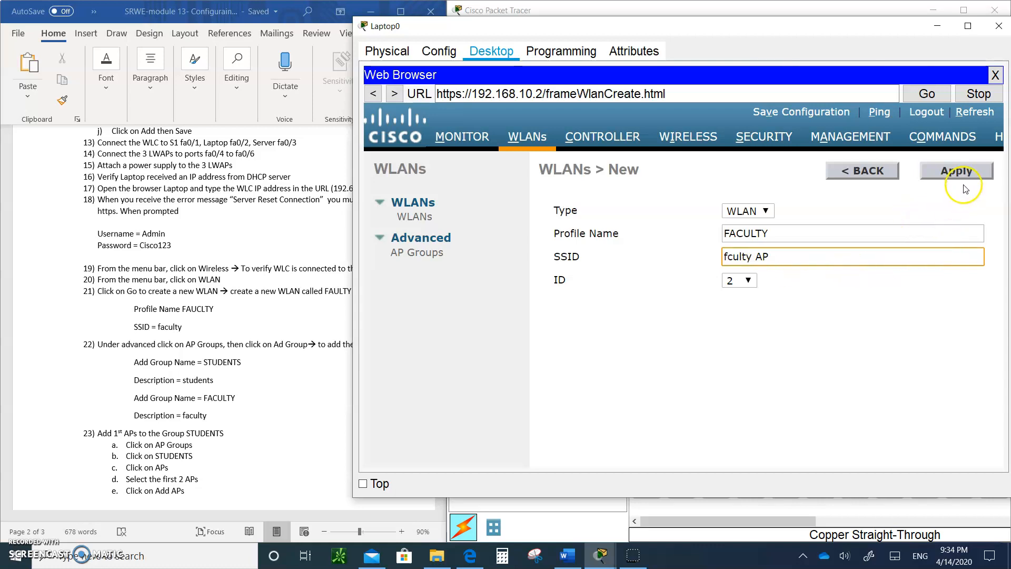
left_click(957, 170)
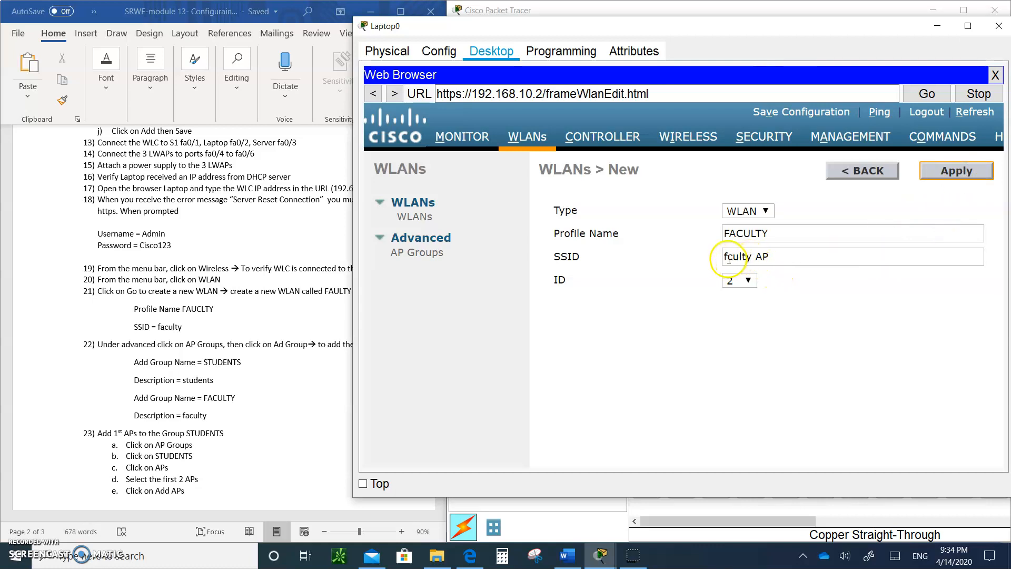
Step: Fix the SSID to 'faculty AP', enable it, and review Layer 2/3, AAA and QoS settings
left_click(956, 170)
type("a")
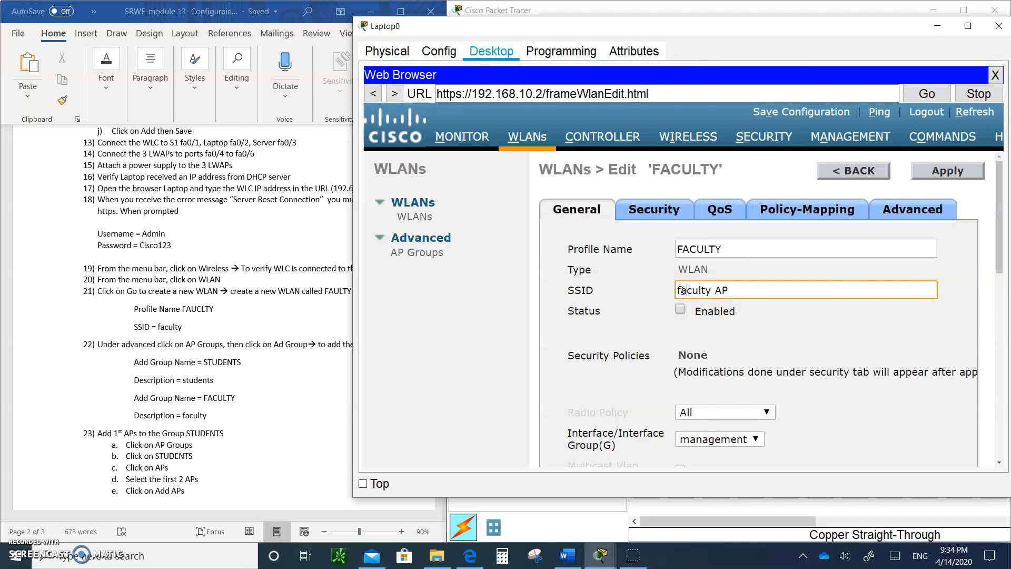
left_click(680, 310)
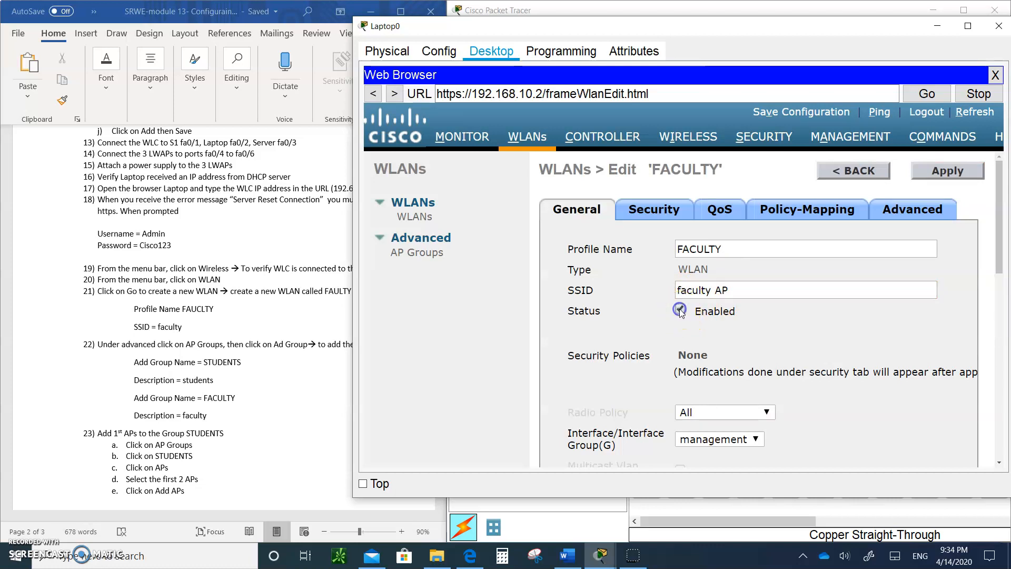
left_click(680, 311)
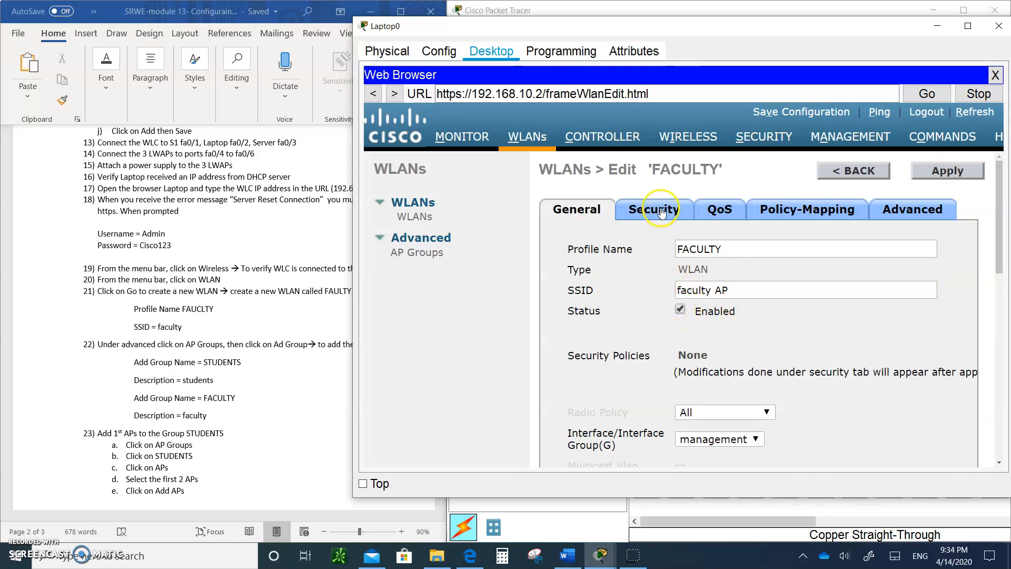
left_click(654, 209)
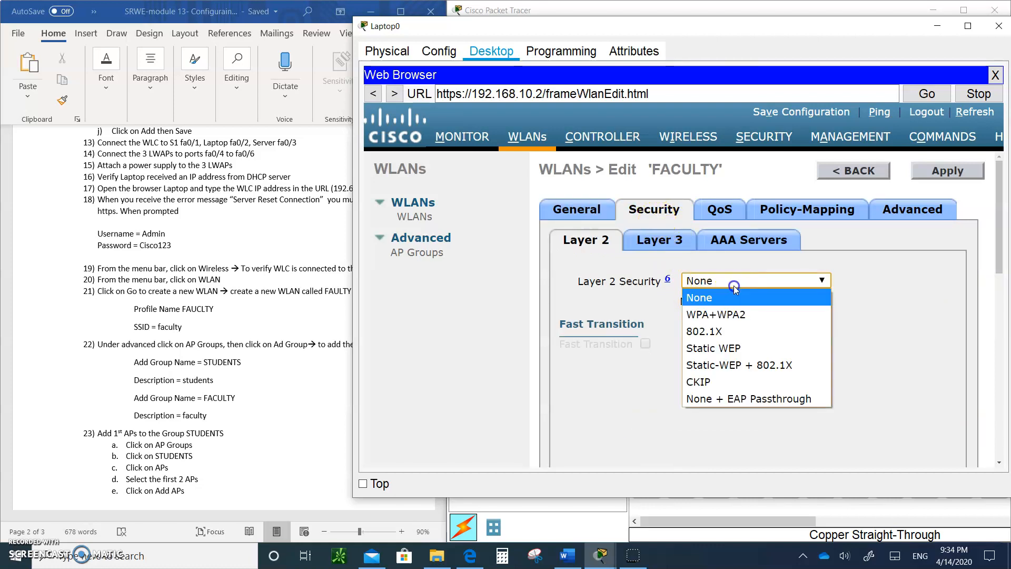
left_click(699, 297)
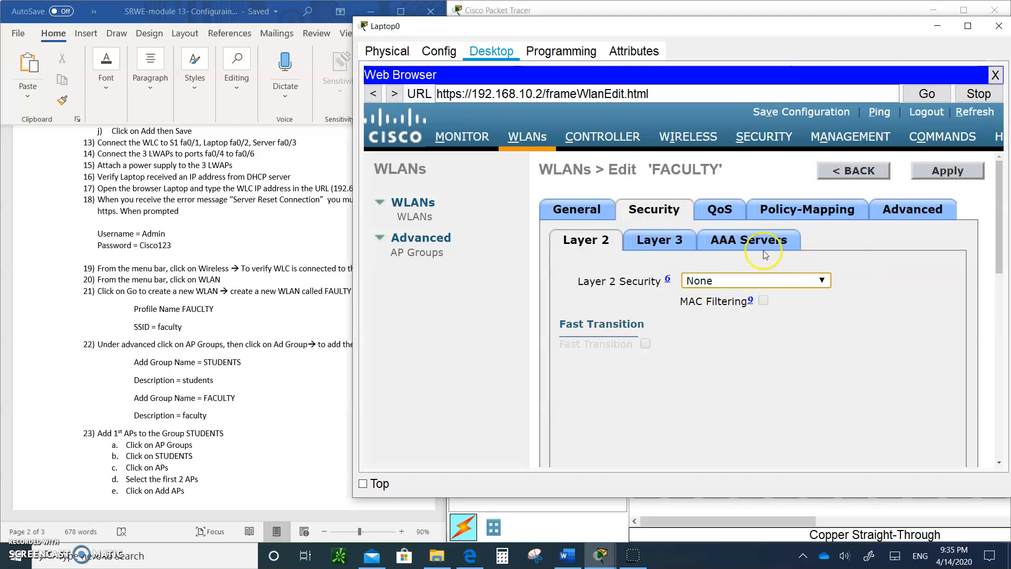
left_click(659, 240)
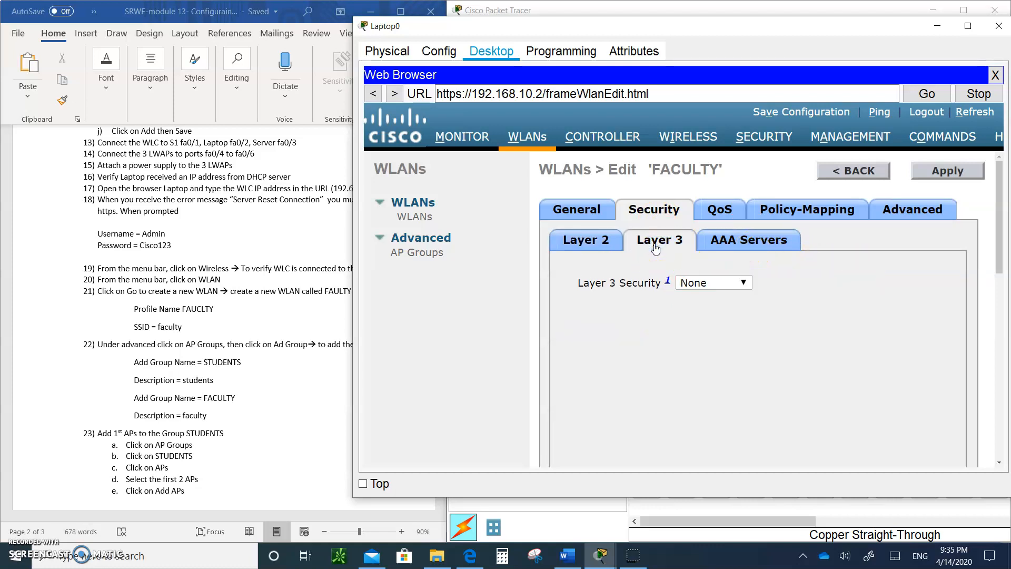
left_click(748, 239)
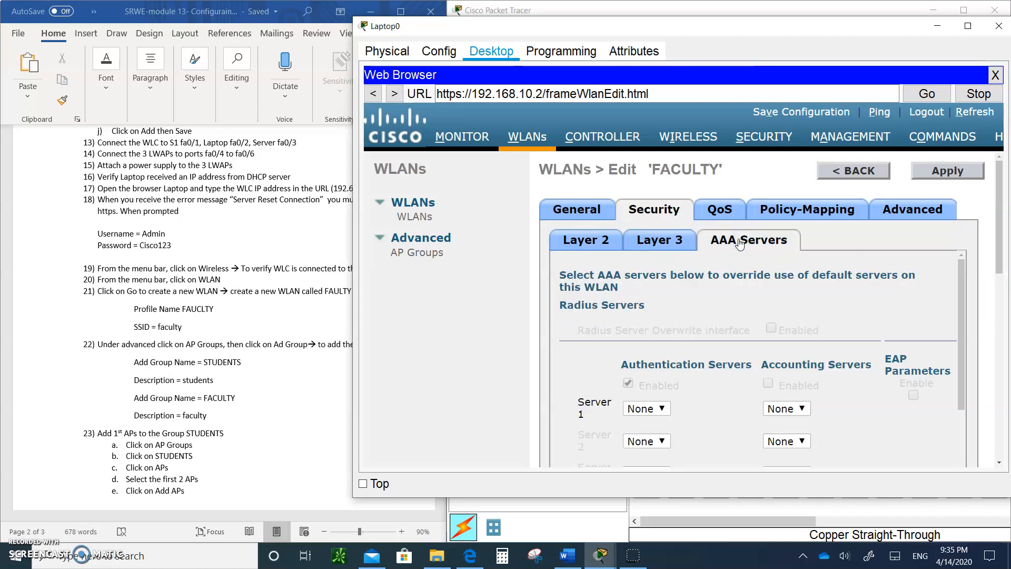
left_click(719, 209)
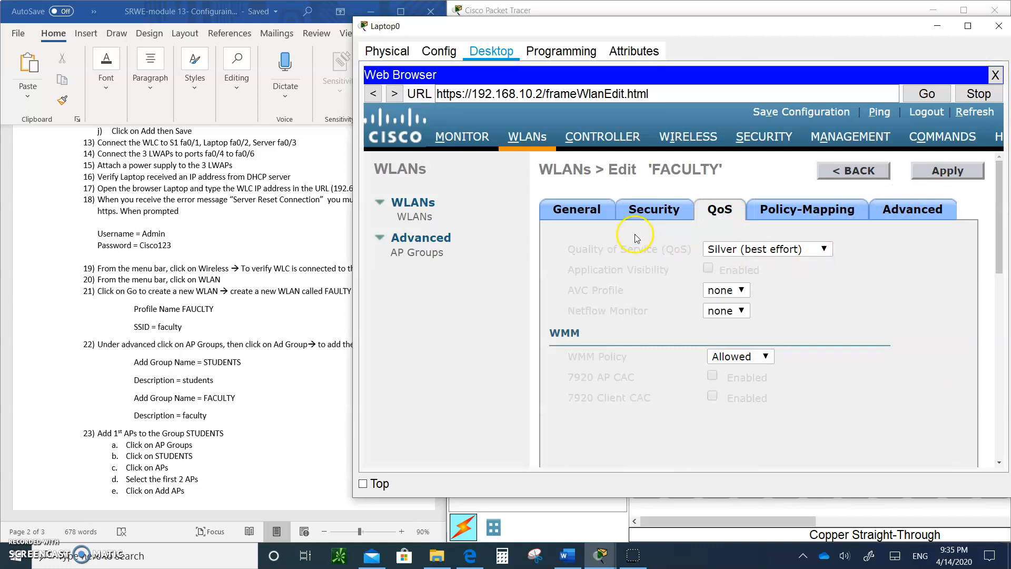
left_click(575, 209)
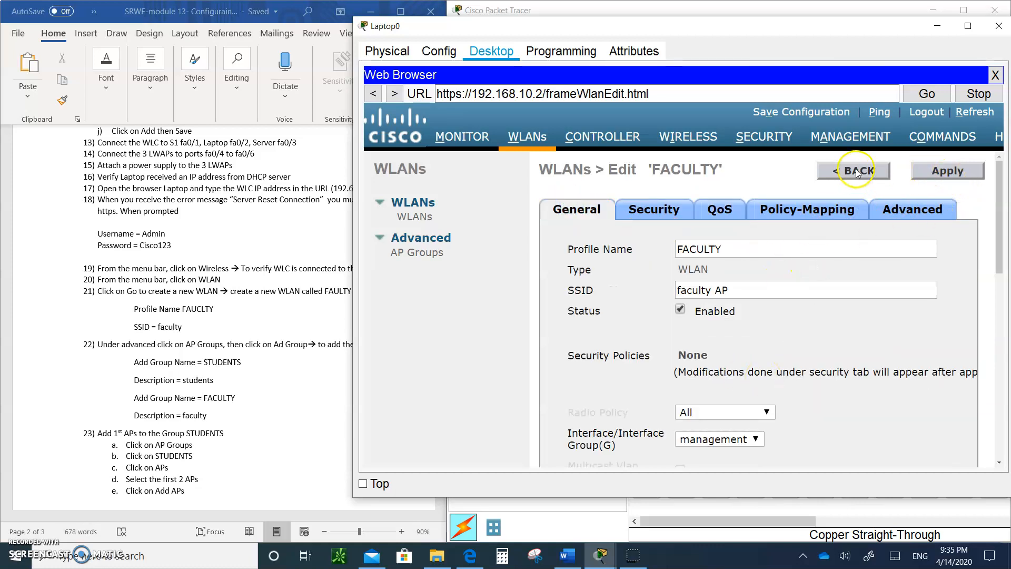
Step: Go back to the WLAN list and open WLAN ID 1, STUDENTS, for editing
left_click(853, 170)
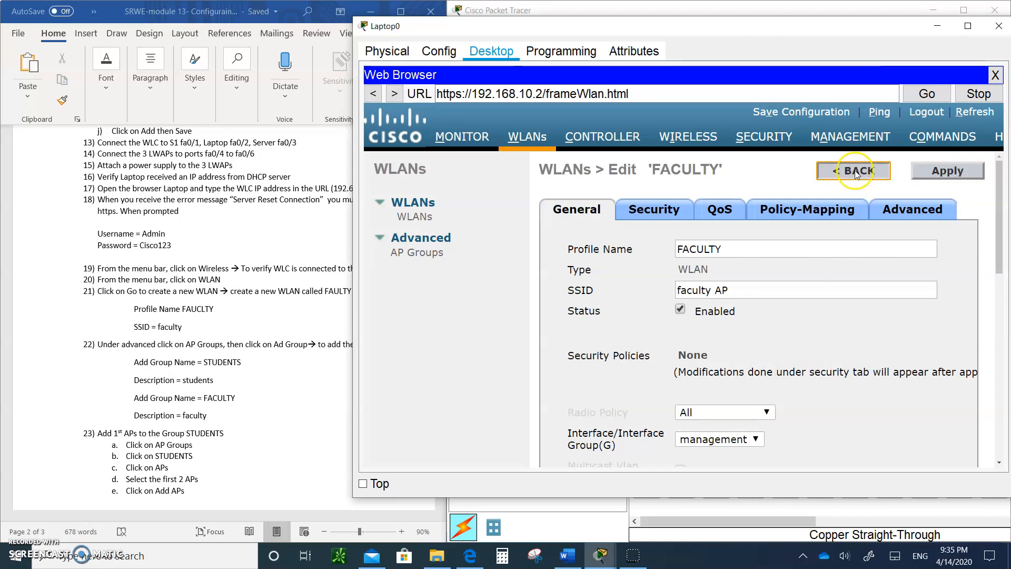
left_click(854, 171)
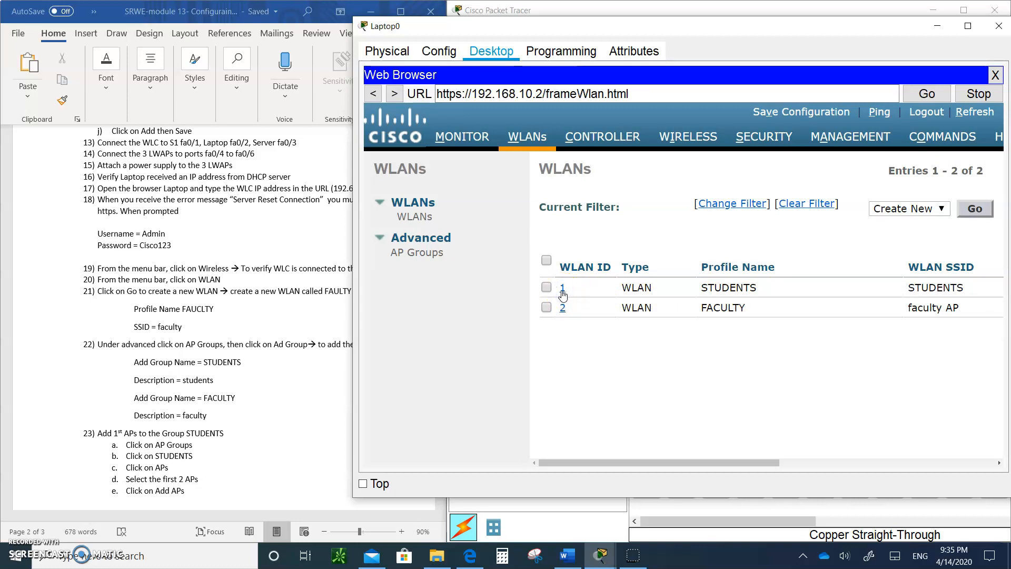
left_click(562, 287)
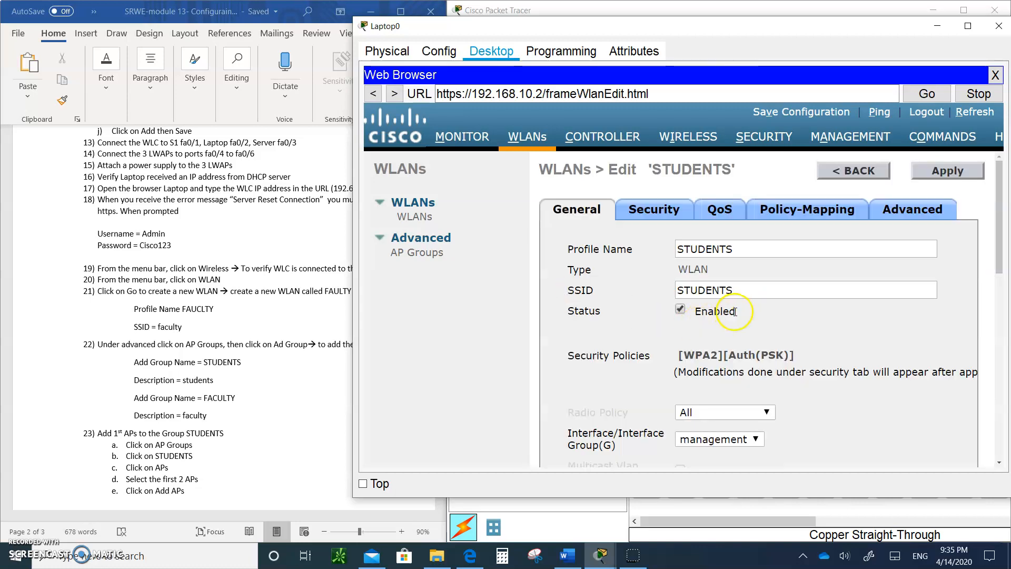
mouse_move(755, 281)
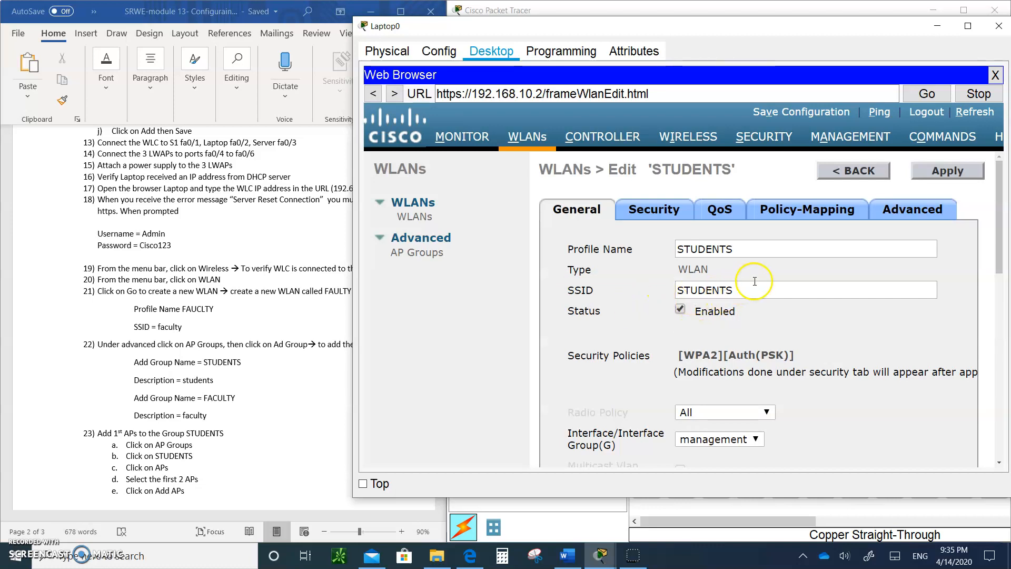
Step: Set its SSID to 'students AP', apply and confirm, then return to the WLAN list
key("BackSpace")
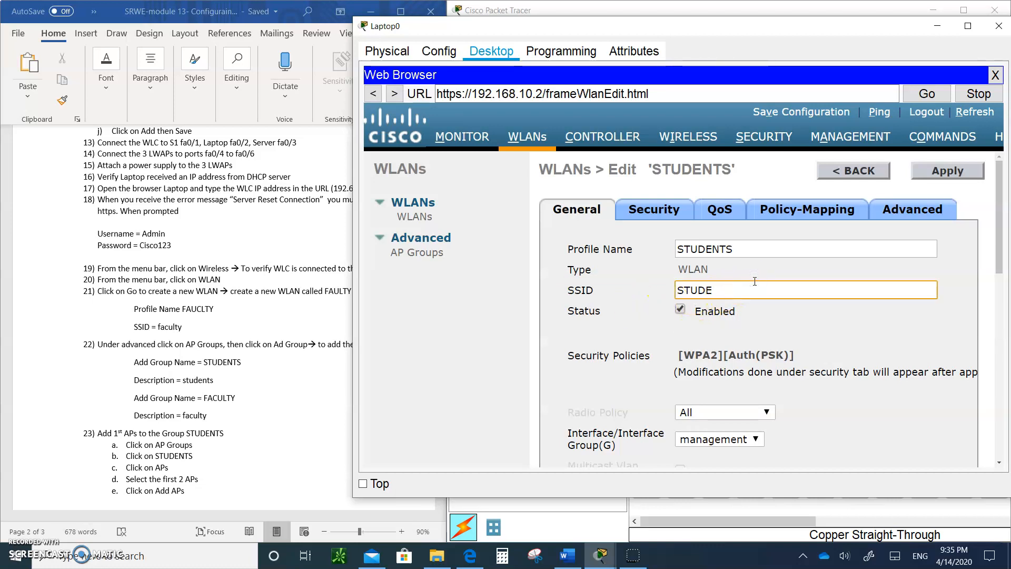
type("students")
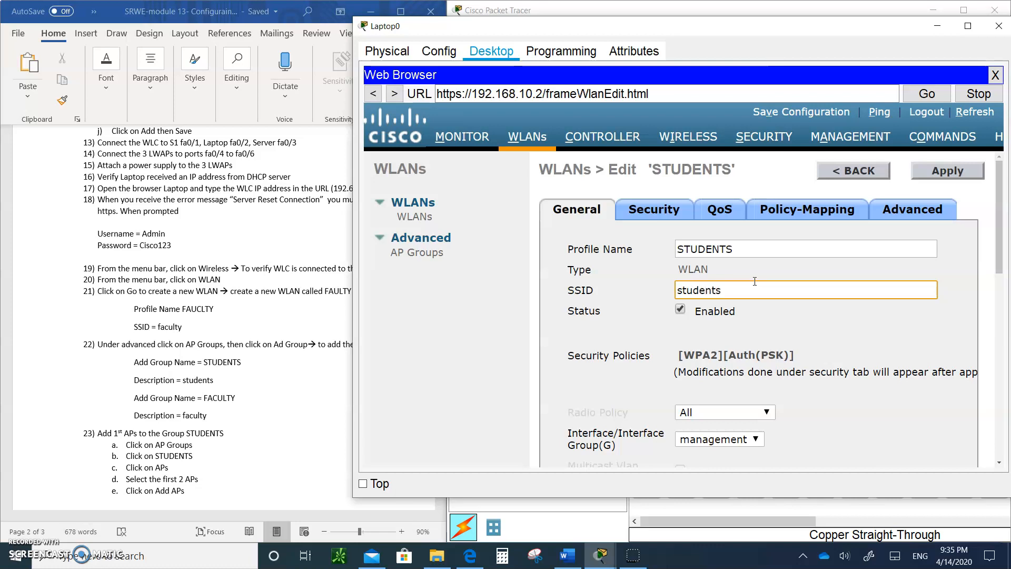
type("AP")
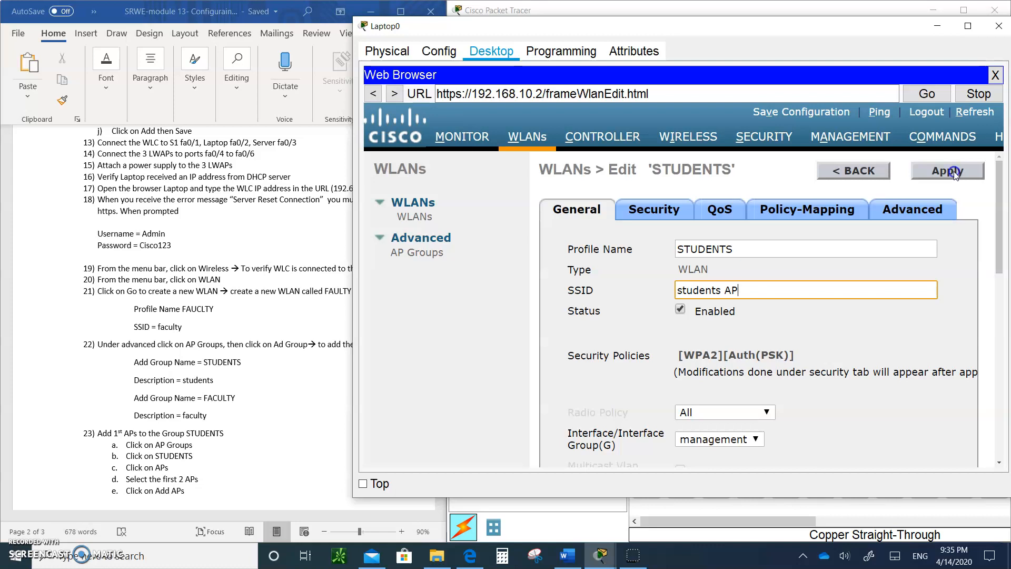
left_click(946, 170)
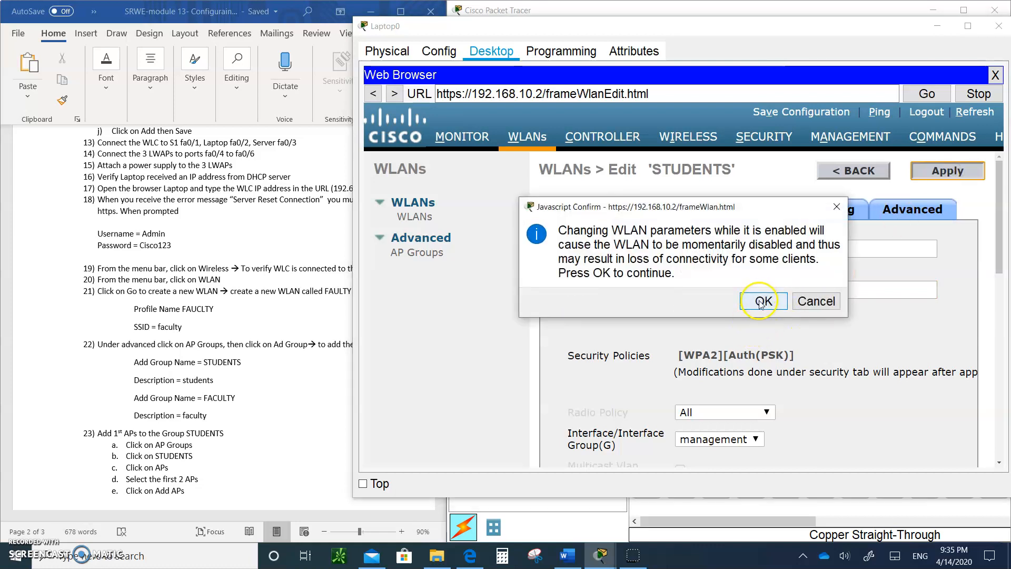
left_click(763, 301)
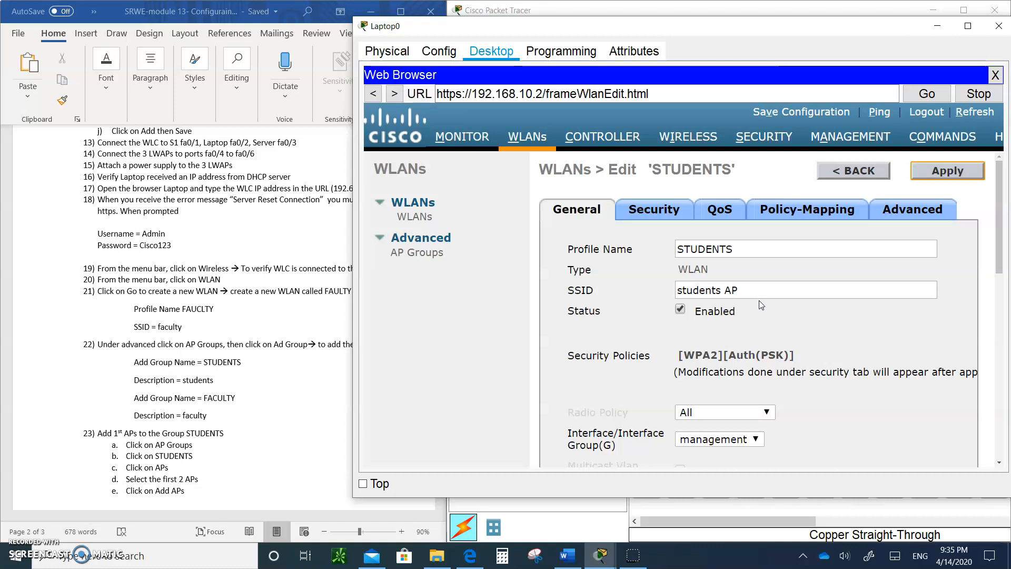
left_click(844, 168)
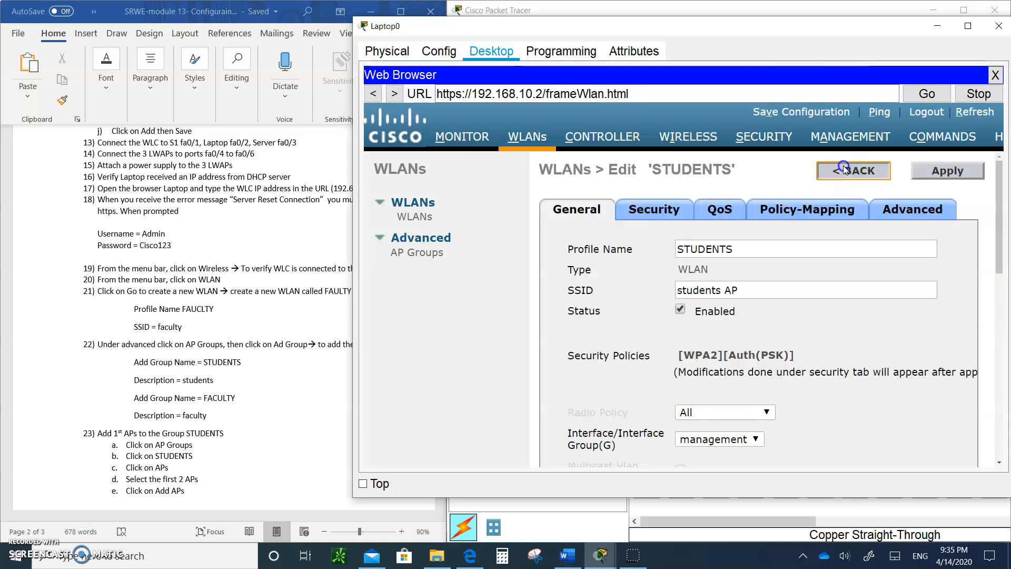
Step: Return to the WLANs list showing STUDENTS as 'students AP' and FACULTY as 'faculty AP'
left_click(853, 170)
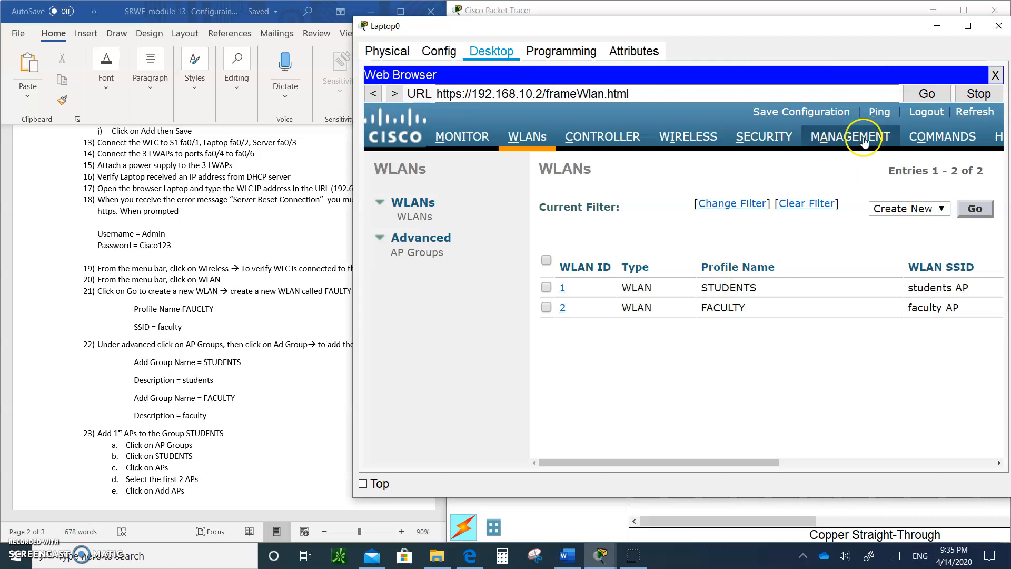
mouse_move(755, 28)
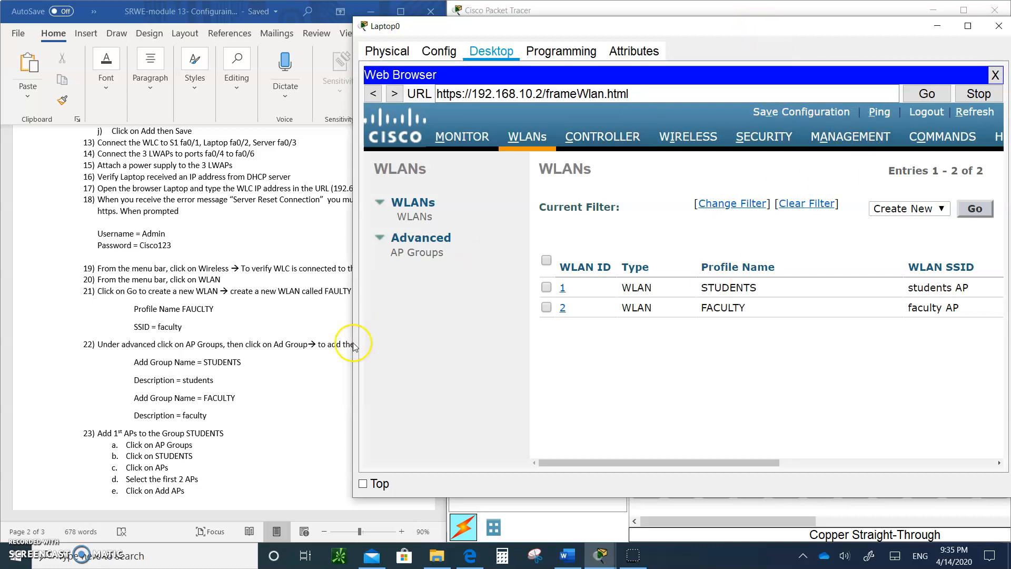
mouse_move(532, 276)
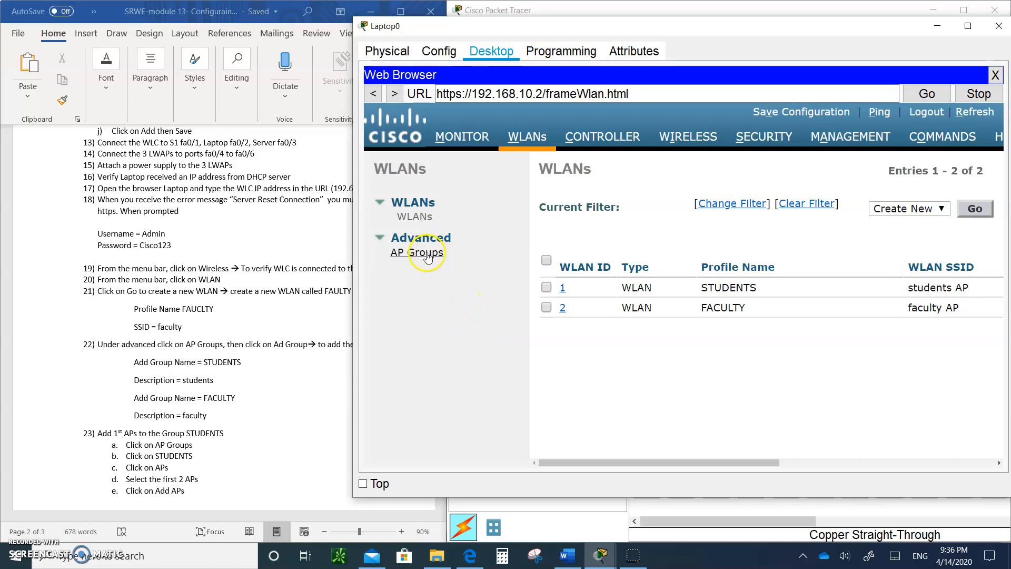
Step: Create AP group STUDENTS with description 'students'
left_click(417, 252)
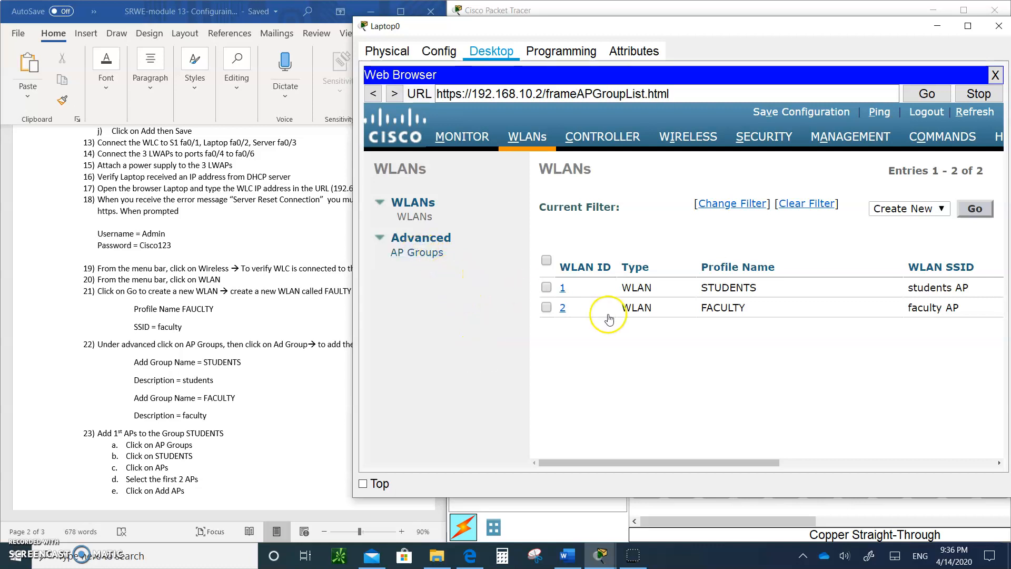
left_click(416, 252)
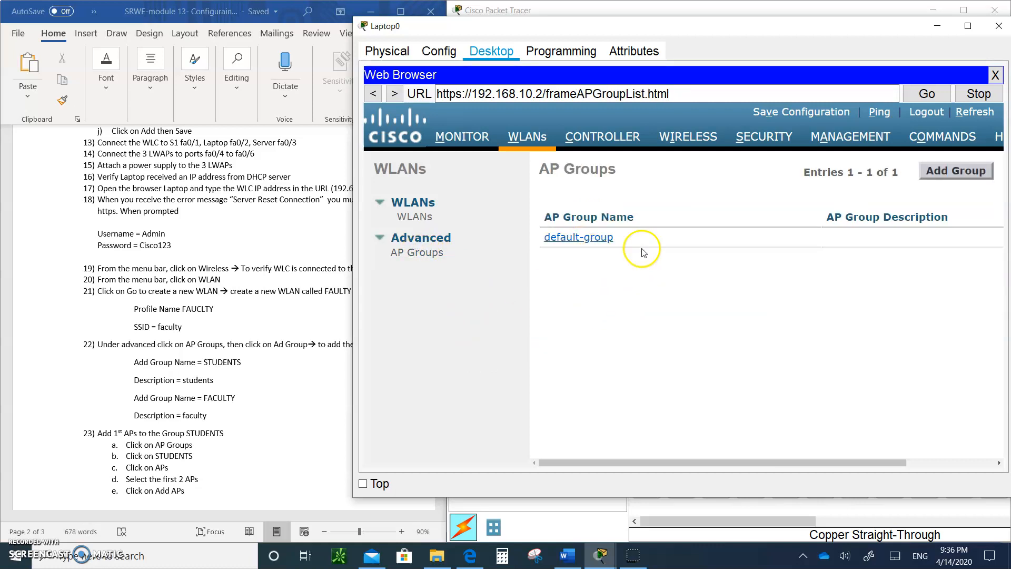
mouse_move(982, 191)
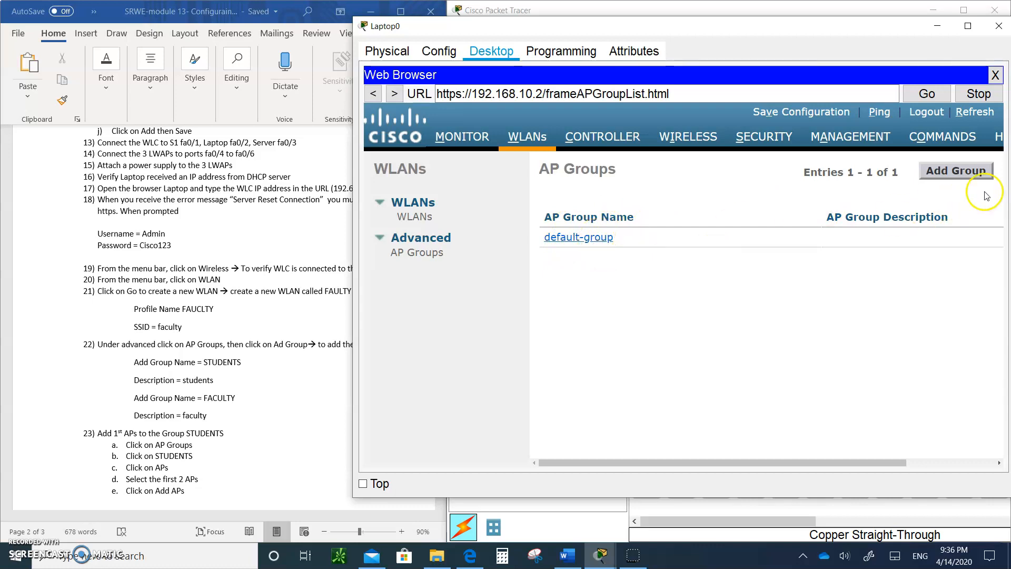
left_click(955, 170)
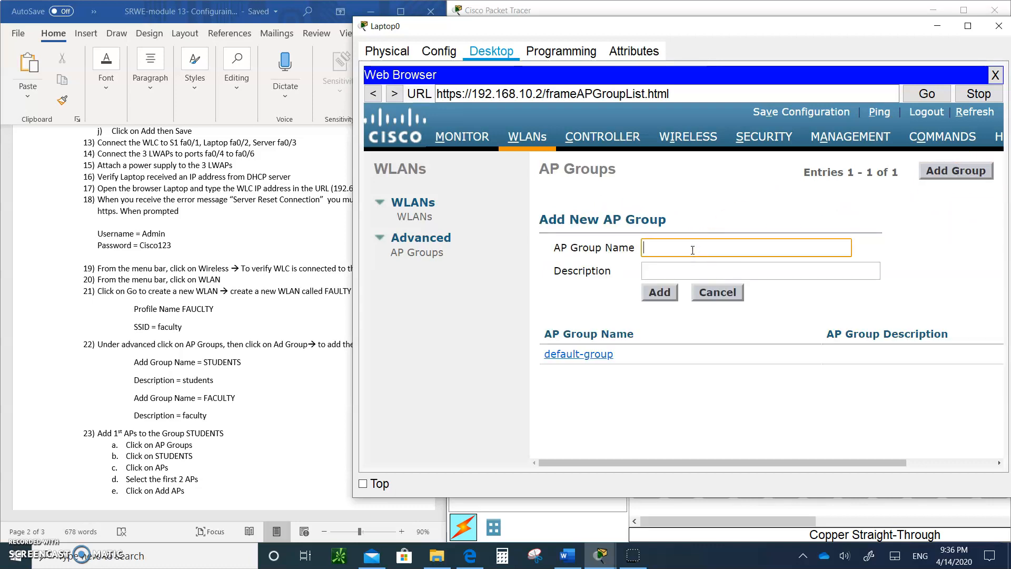
type("STUDENTS")
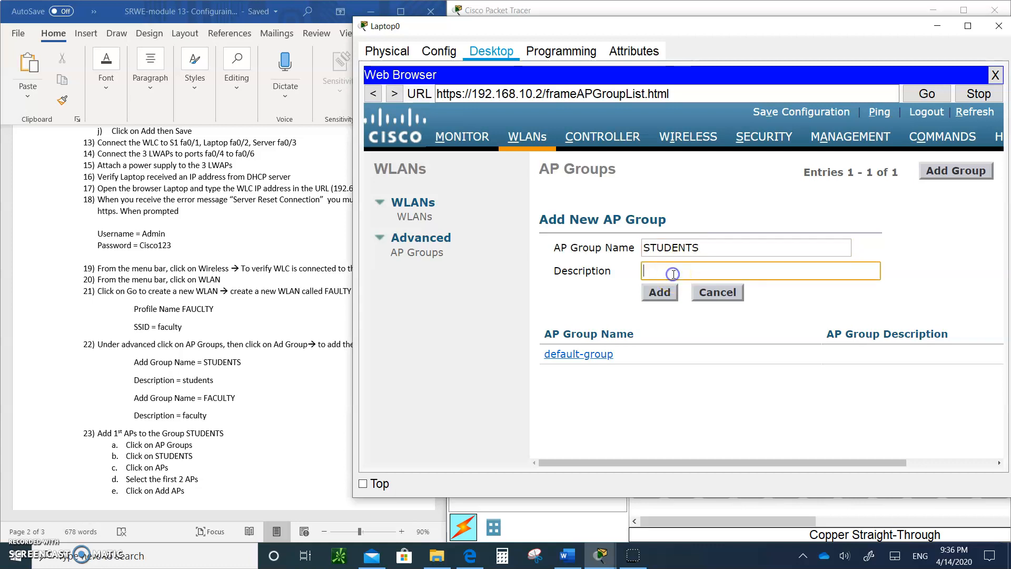
type("students")
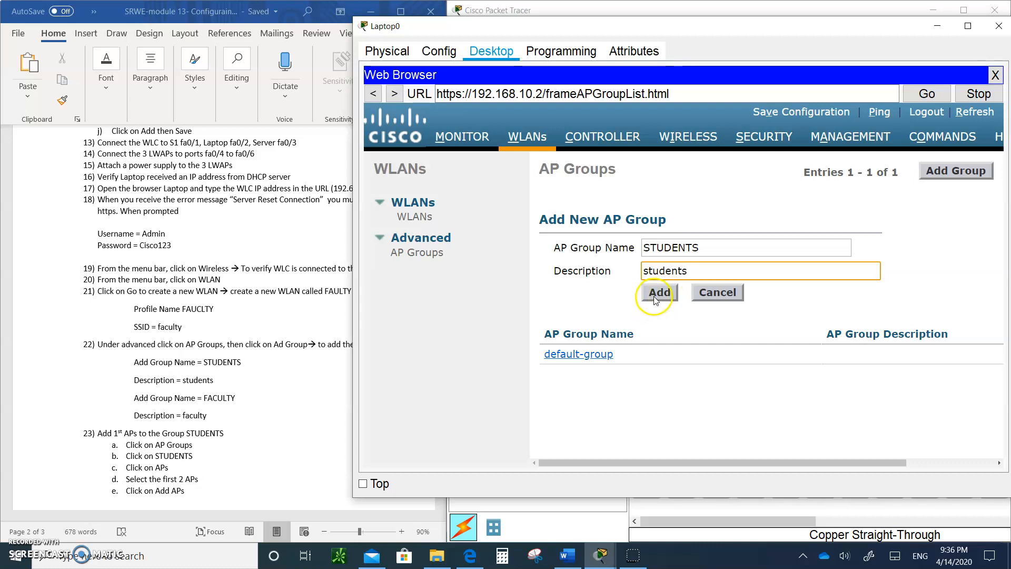
left_click(658, 291)
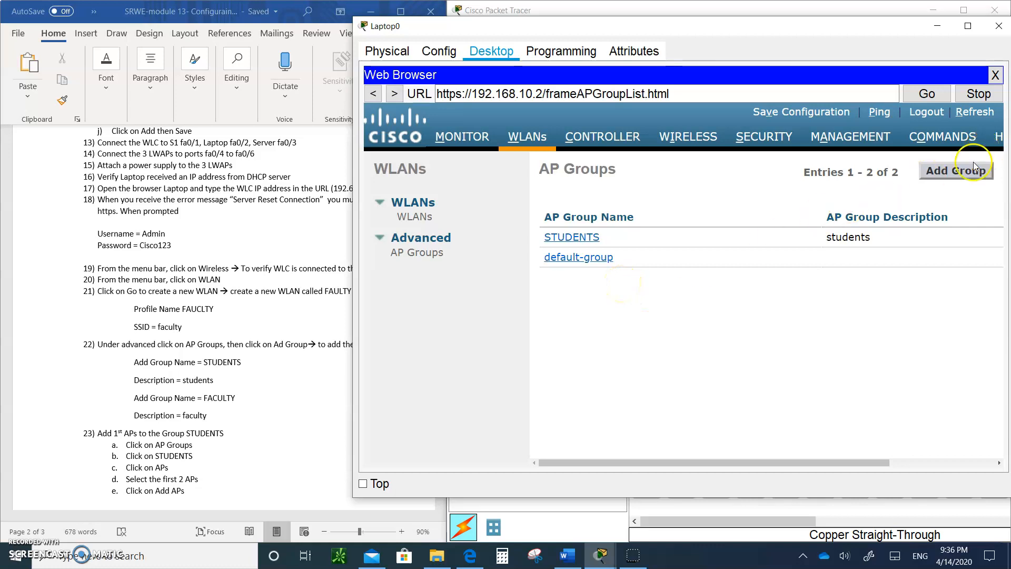
Step: Create AP group FACULTY with description 'faculty'
left_click(955, 170)
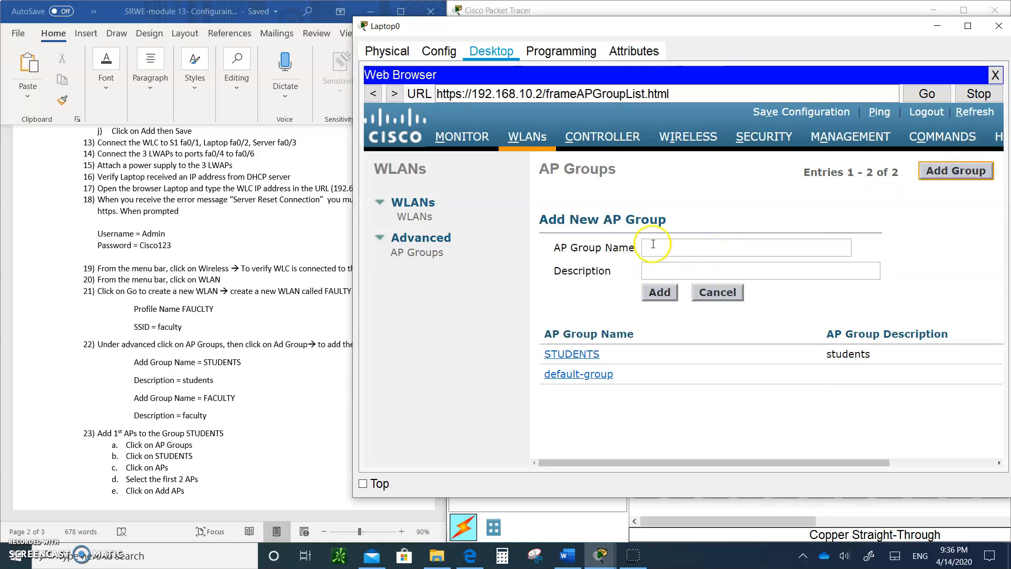
type("FACULTY")
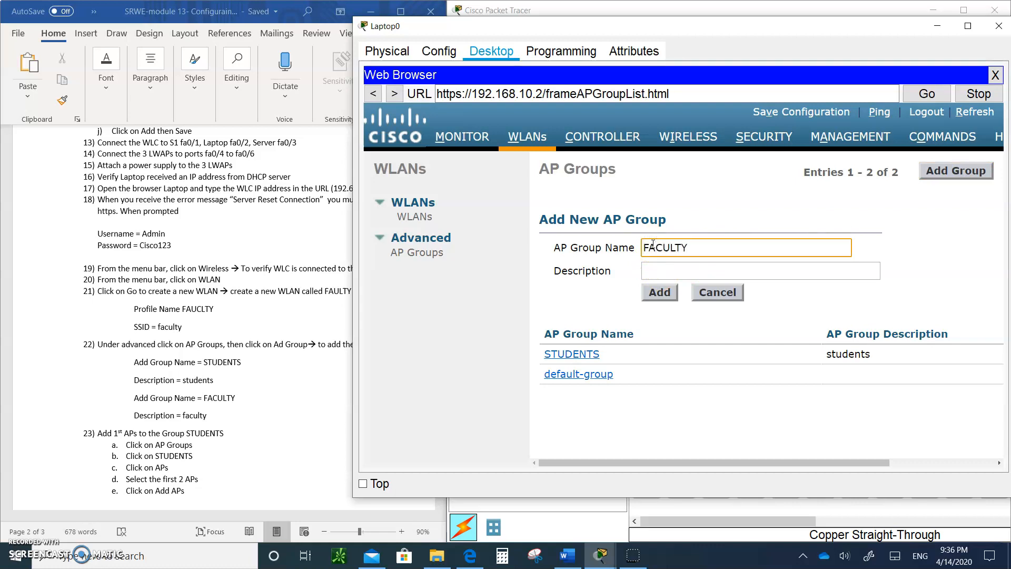
left_click(760, 271)
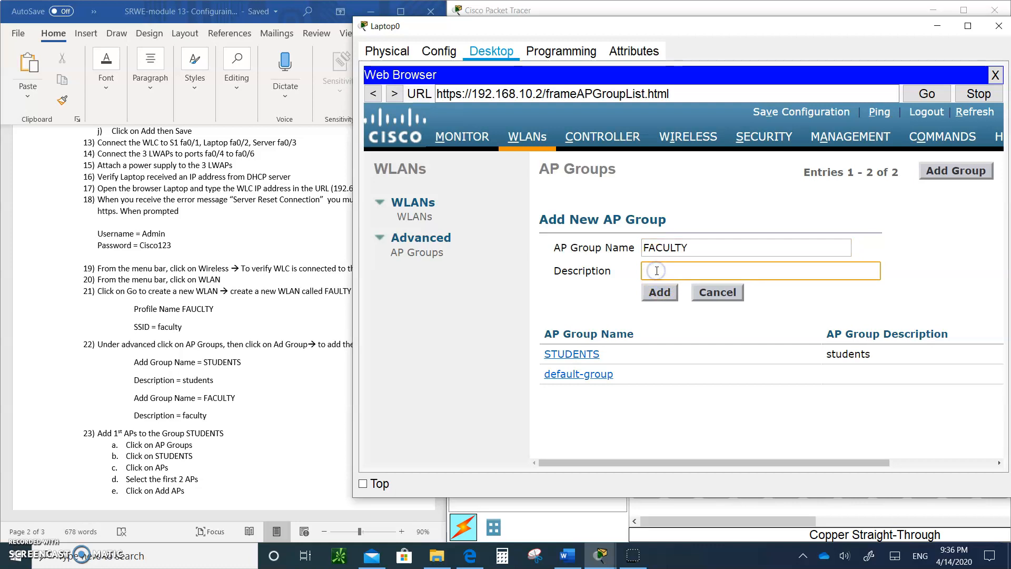
type("faculty")
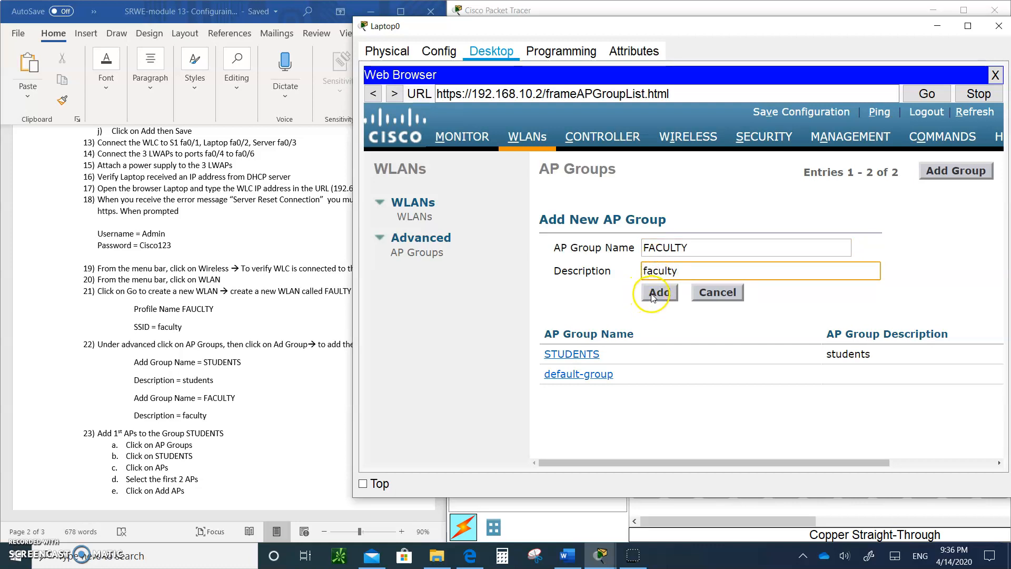
left_click(659, 292)
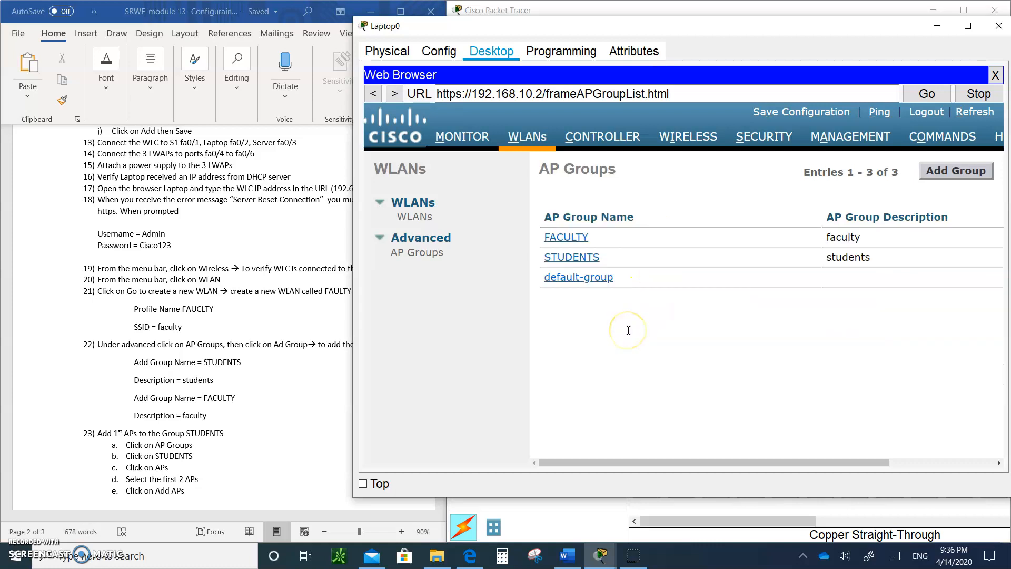
mouse_move(705, 311)
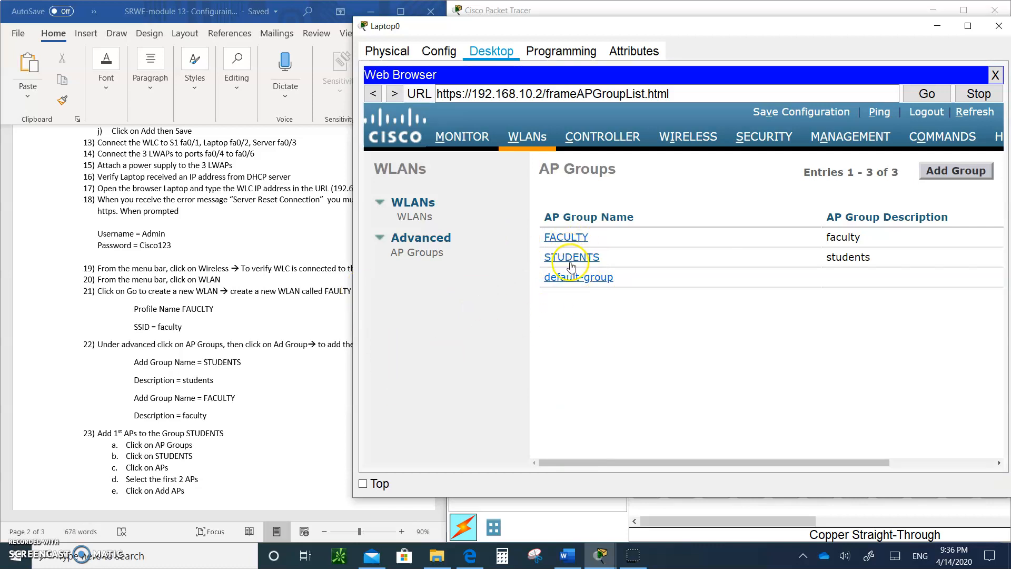
mouse_move(556, 331)
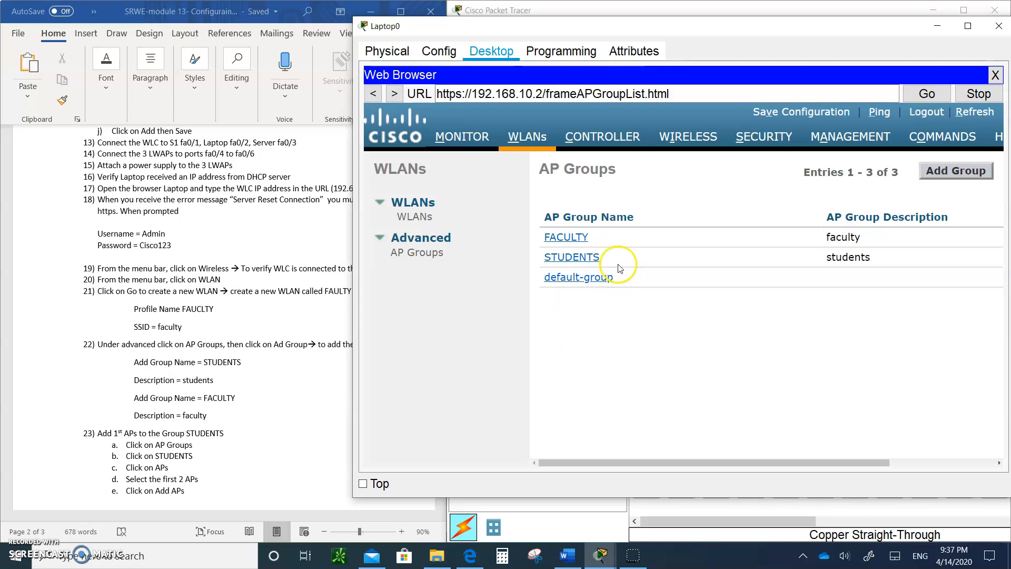
mouse_move(451, 285)
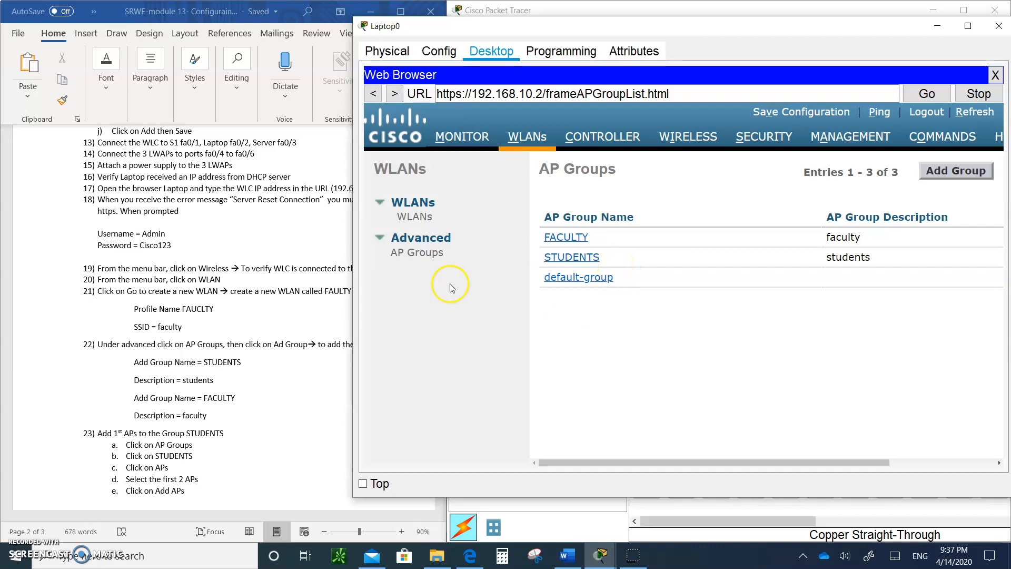
mouse_move(518, 279)
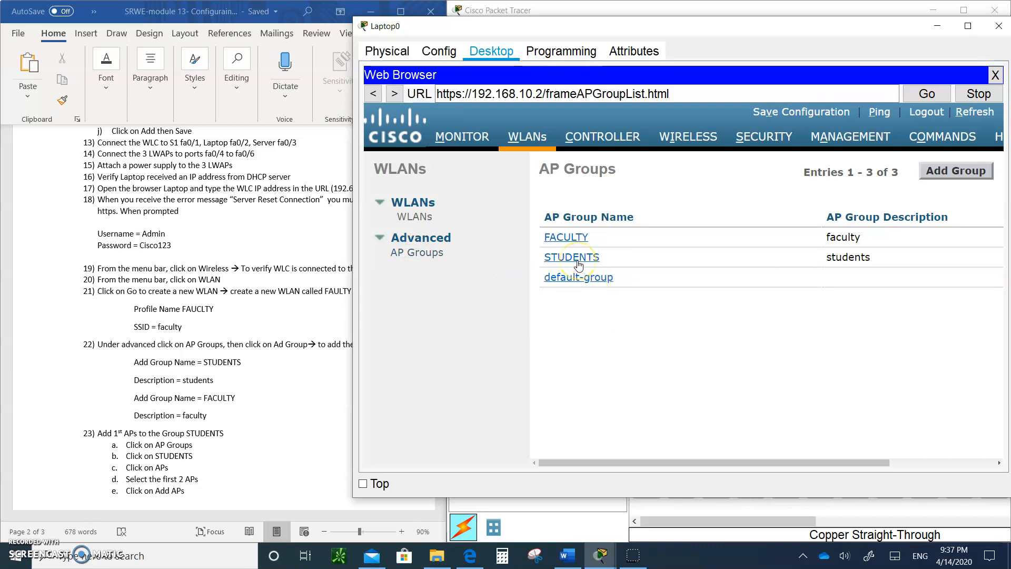
Step: Open the STUDENTS group's edit page from the AP Groups list
left_click(572, 257)
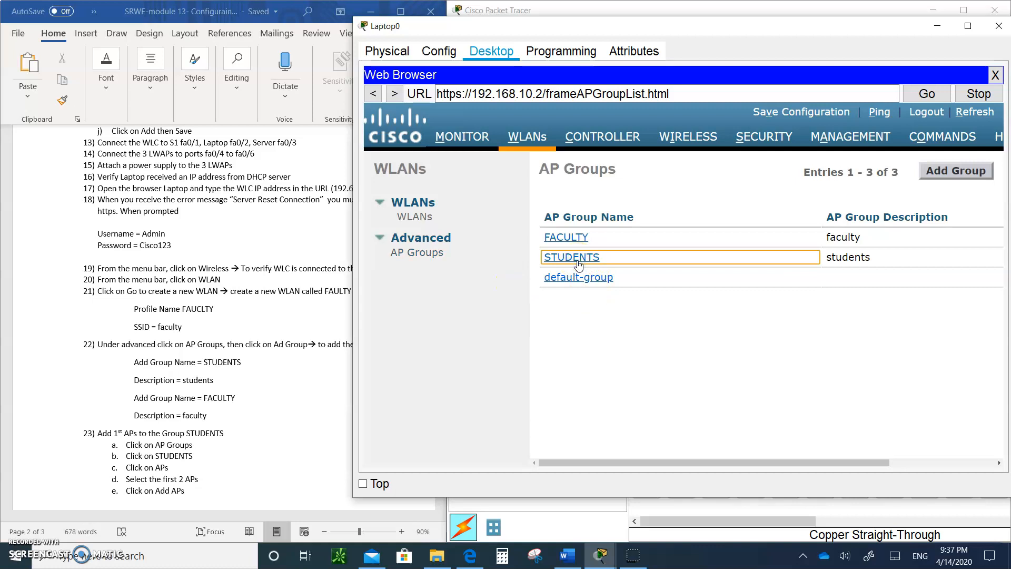
left_click(570, 257)
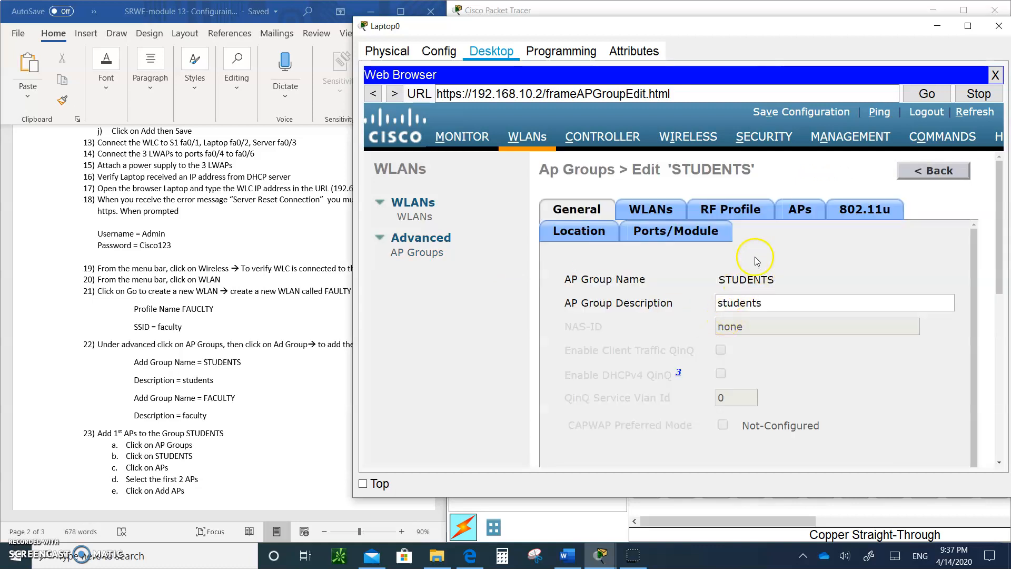
Step: Add access points LWAP0 and LWAP1 to STUDENTS, then go back to the group list
left_click(800, 209)
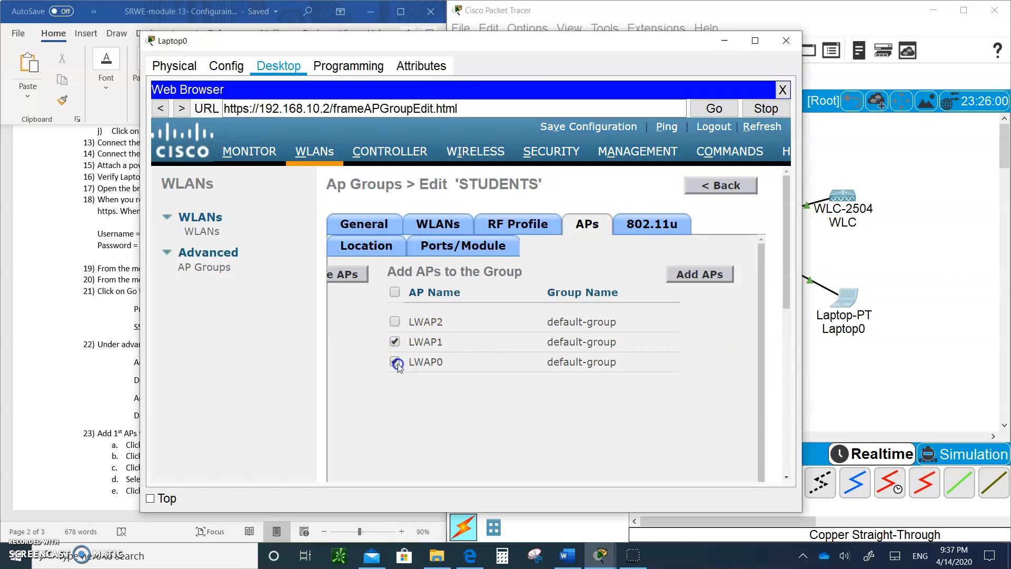
left_click(395, 362)
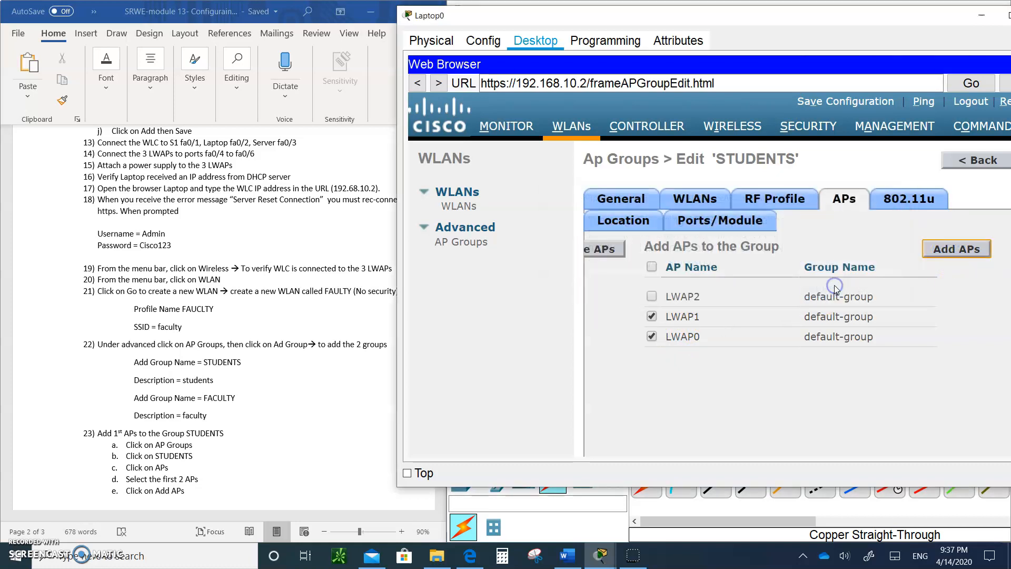
left_click(620, 198)
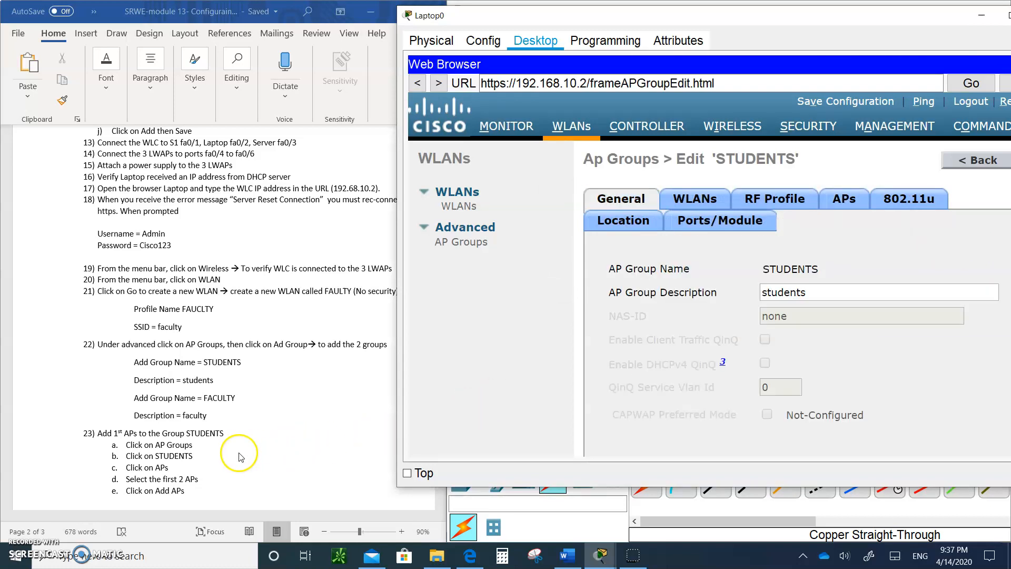
left_click(785, 292)
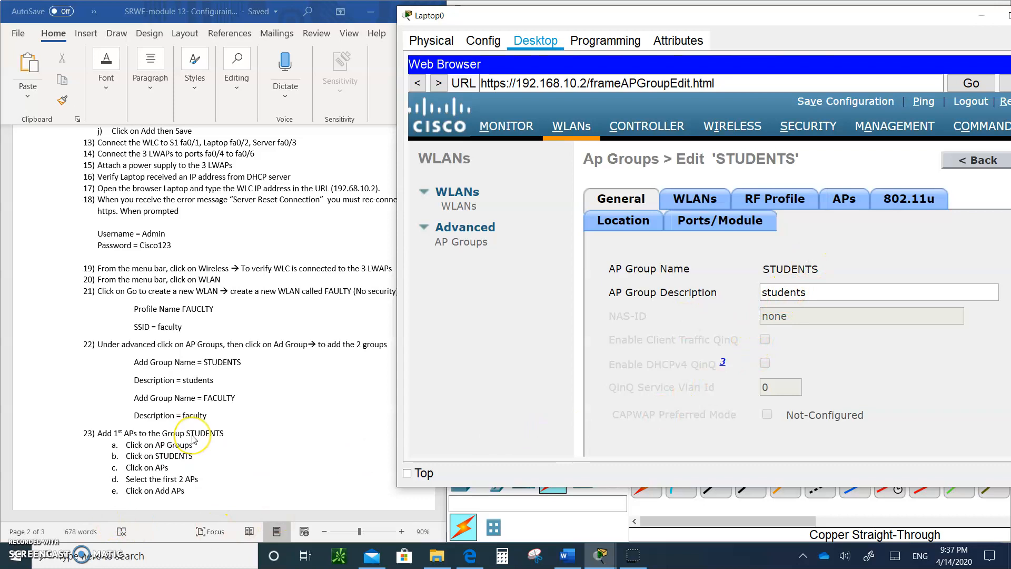
scroll("down", 3)
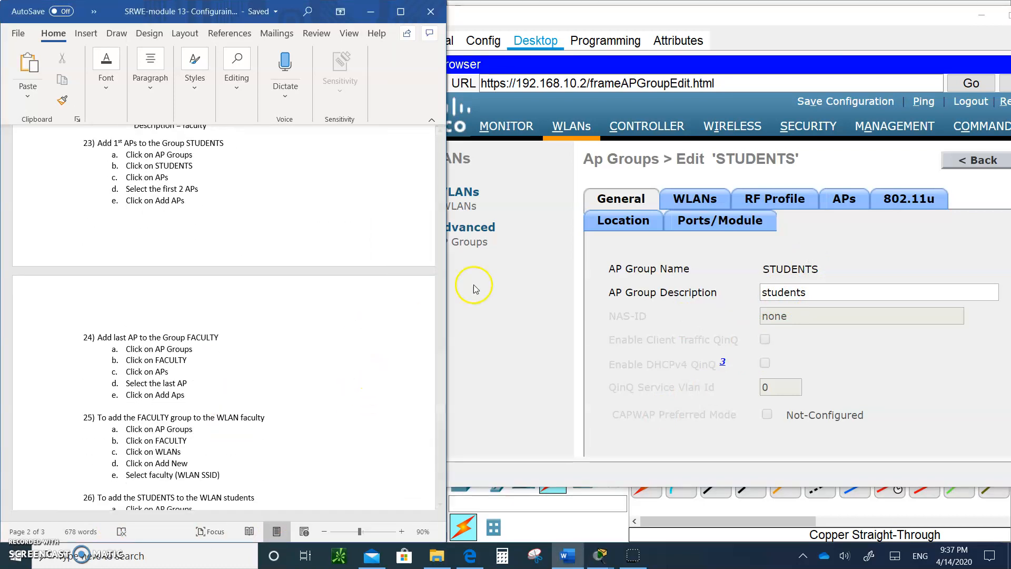
mouse_move(957, 168)
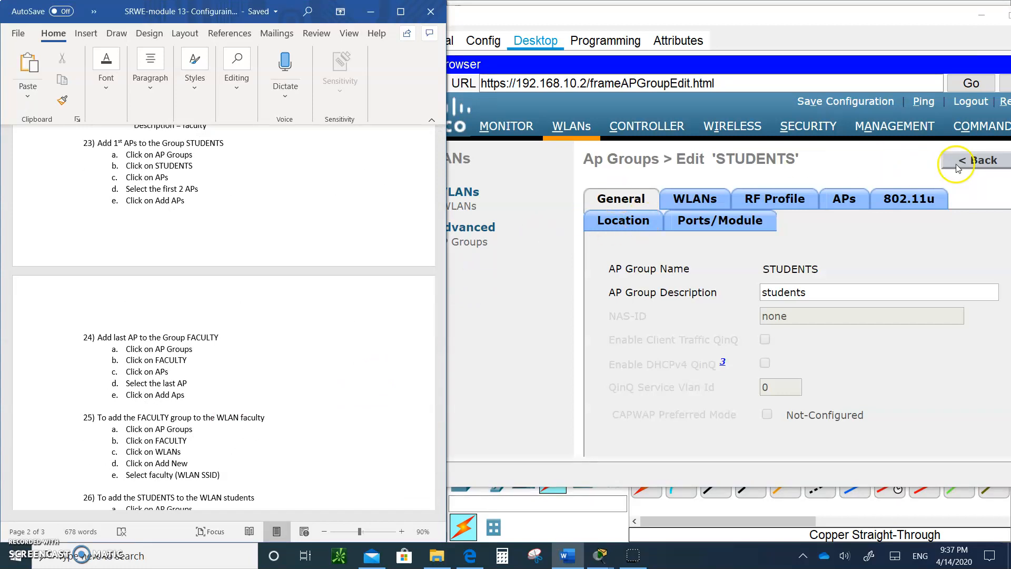
left_click(974, 161)
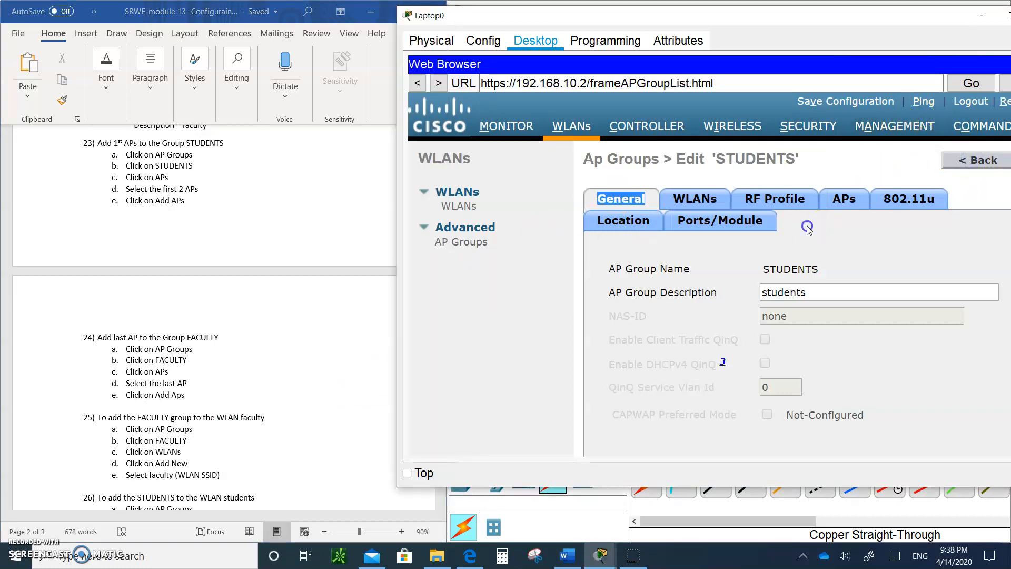
Step: Tick LWAP2 on the FACULTY group's APs tab, then go back to the group list
left_click(976, 160)
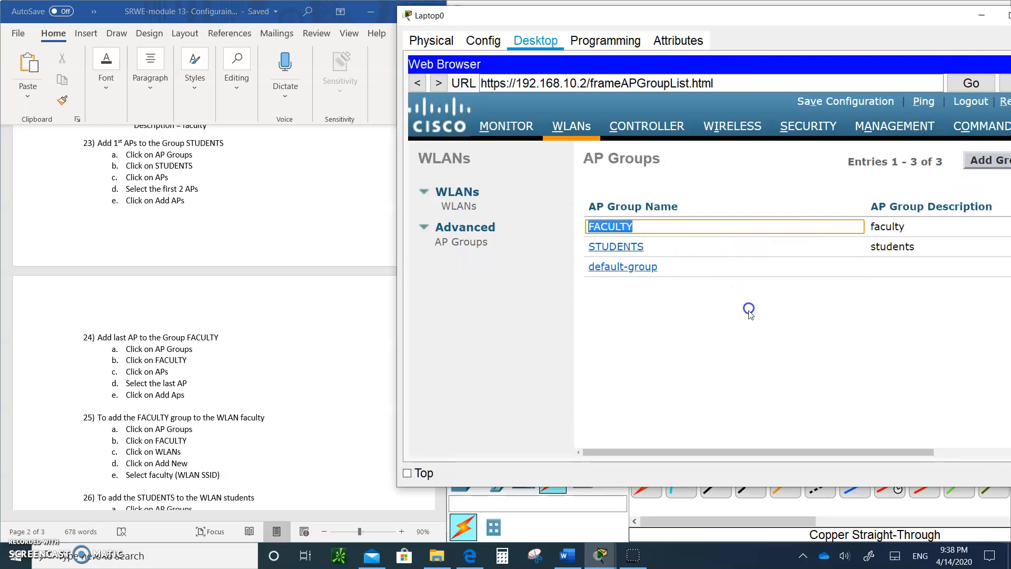
left_click(609, 226)
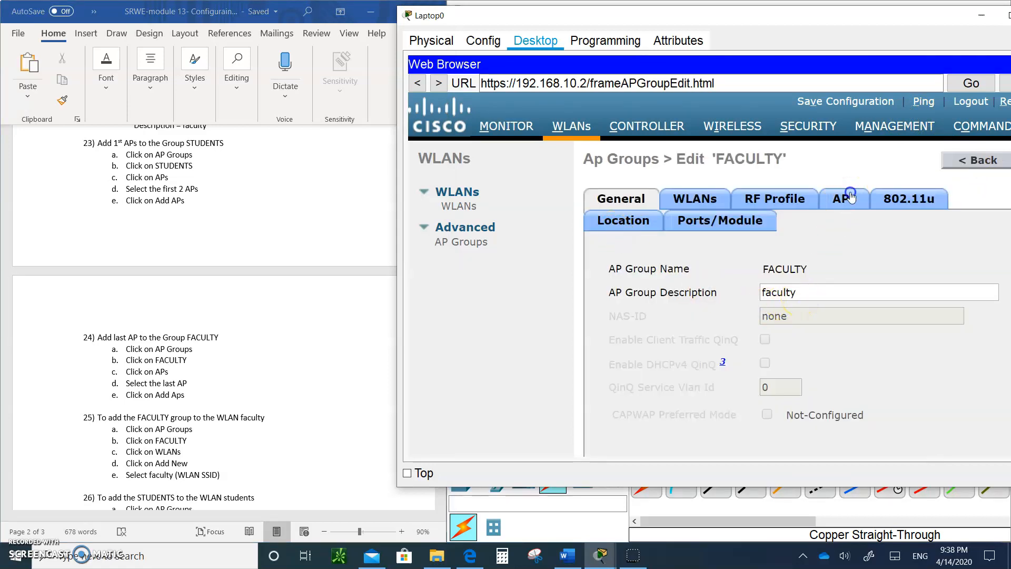
left_click(844, 197)
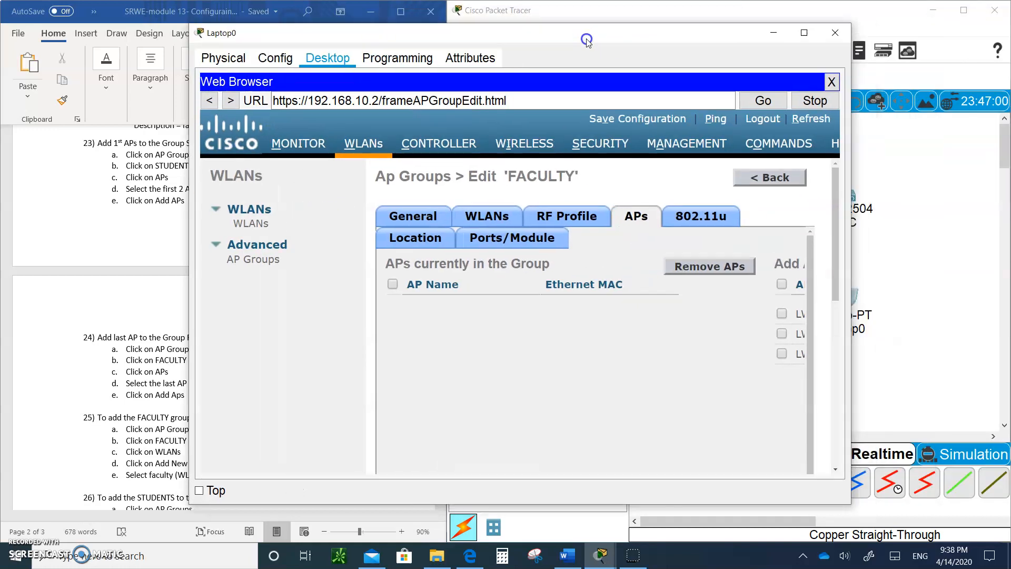
left_click(779, 314)
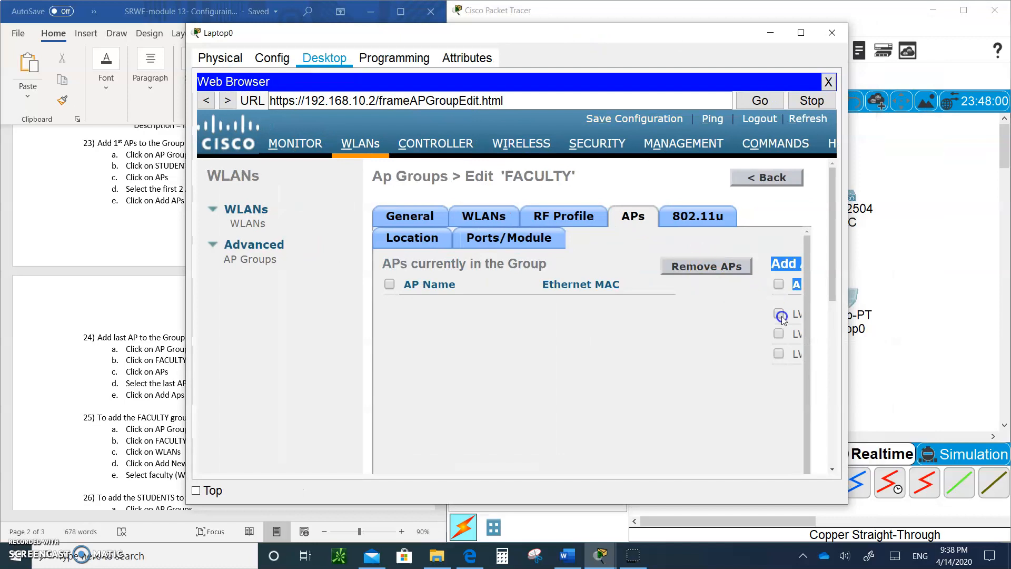
left_click(778, 314)
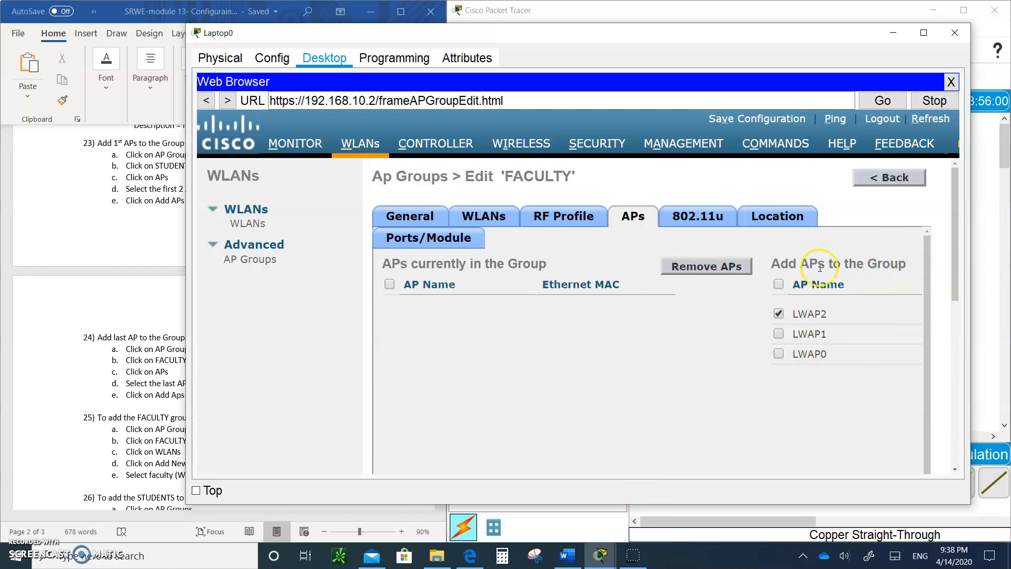
mouse_move(851, 224)
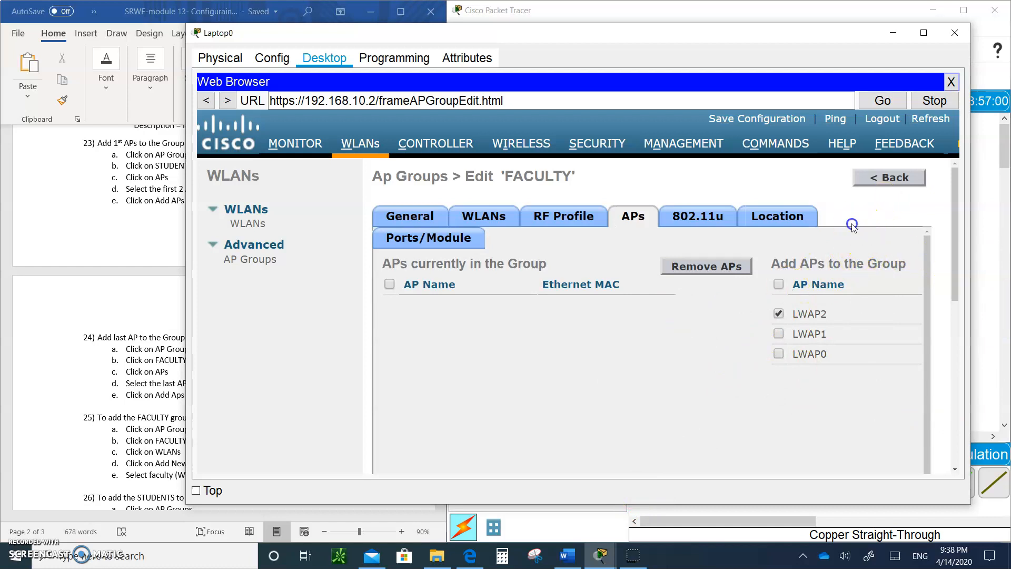
mouse_move(969, 395)
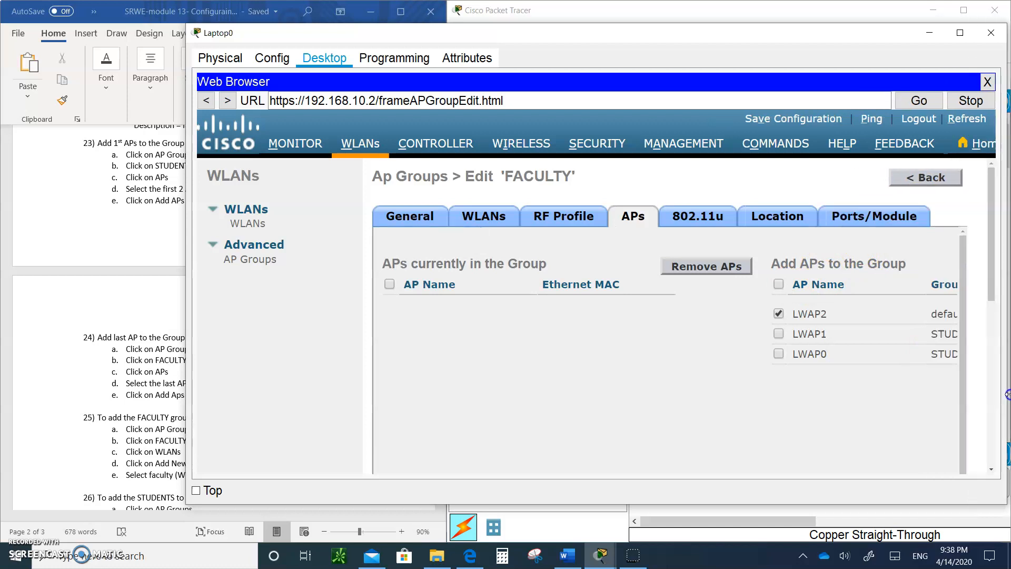
left_click(925, 177)
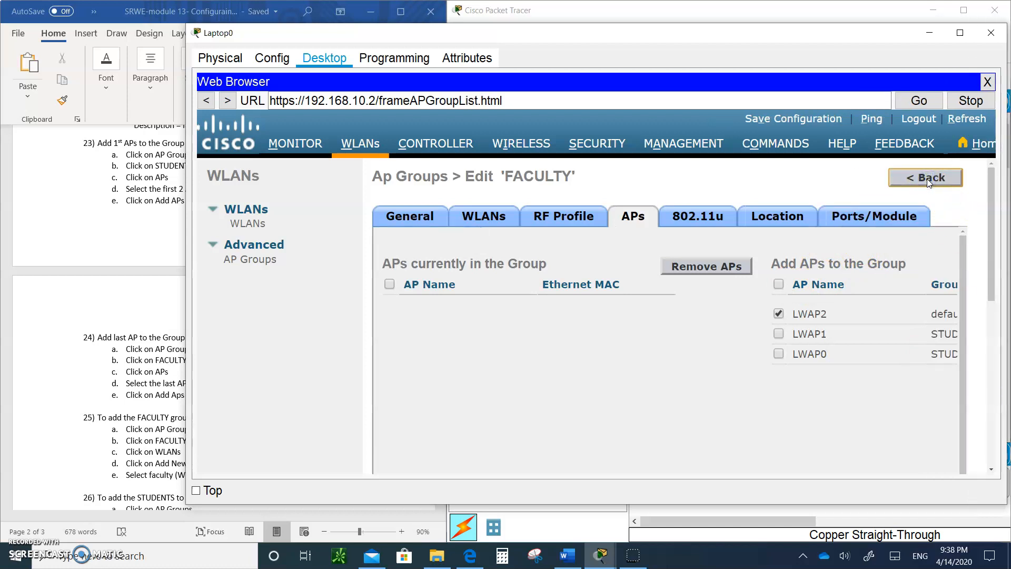
Step: Add LWAP2 to the FACULTY group and accept the AP reboot warning
left_click(925, 176)
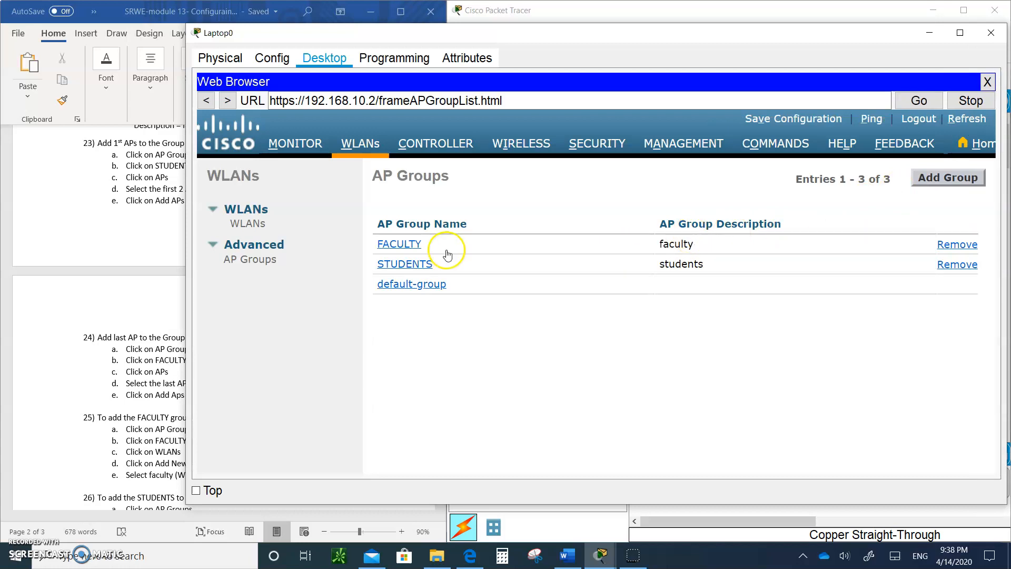
left_click(399, 244)
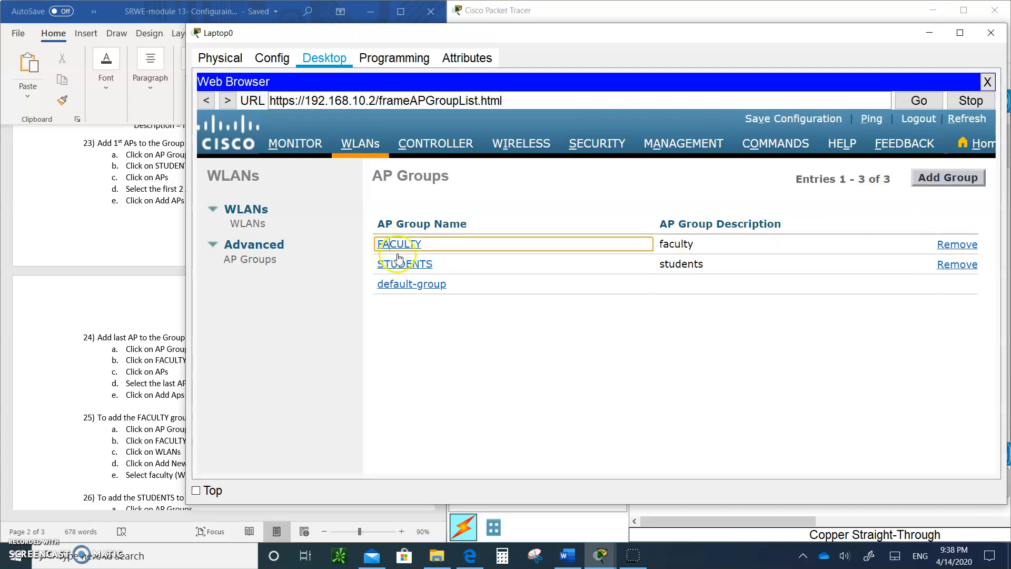
left_click(396, 244)
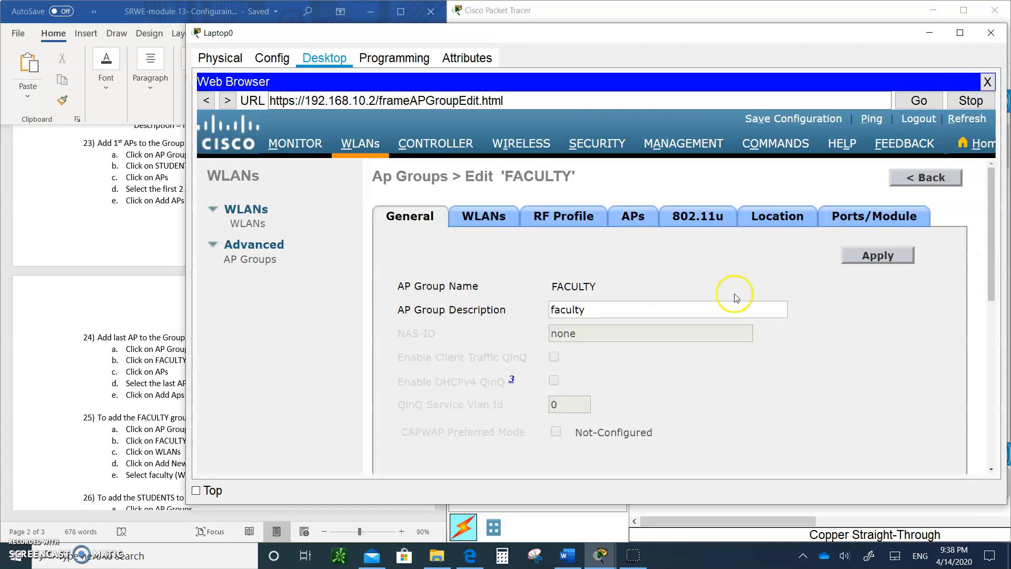
mouse_move(652, 229)
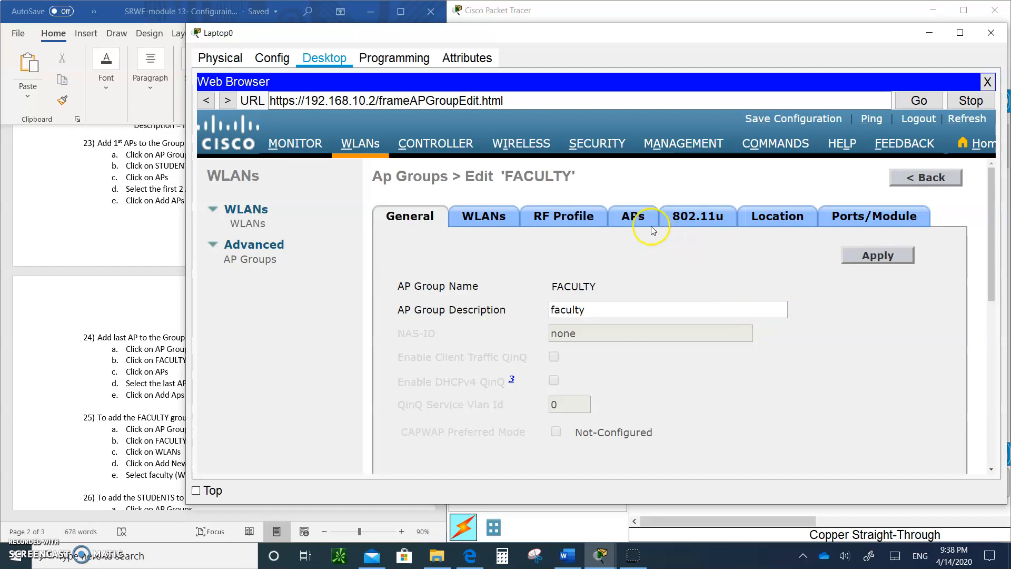
left_click(632, 216)
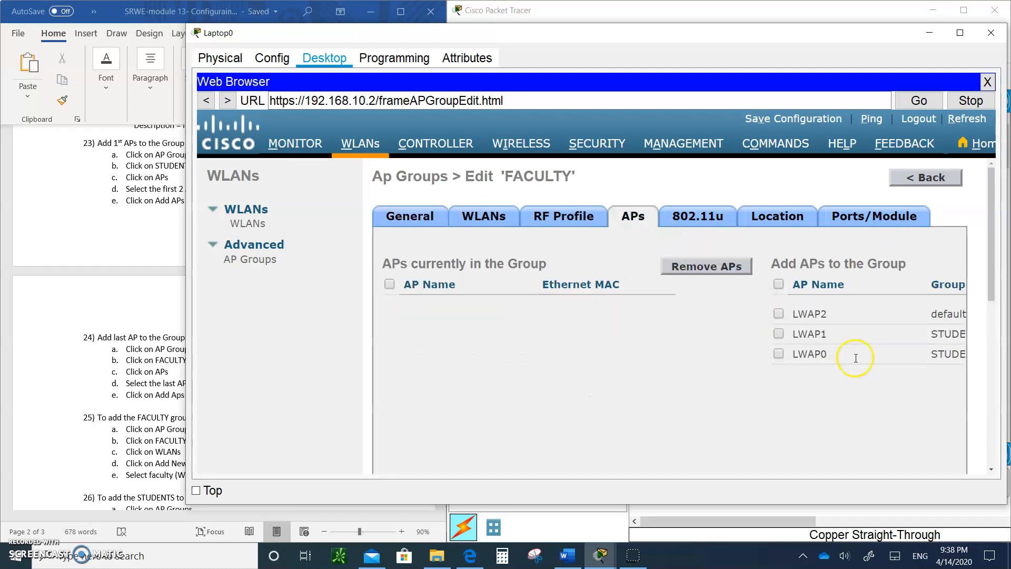
mouse_move(782, 315)
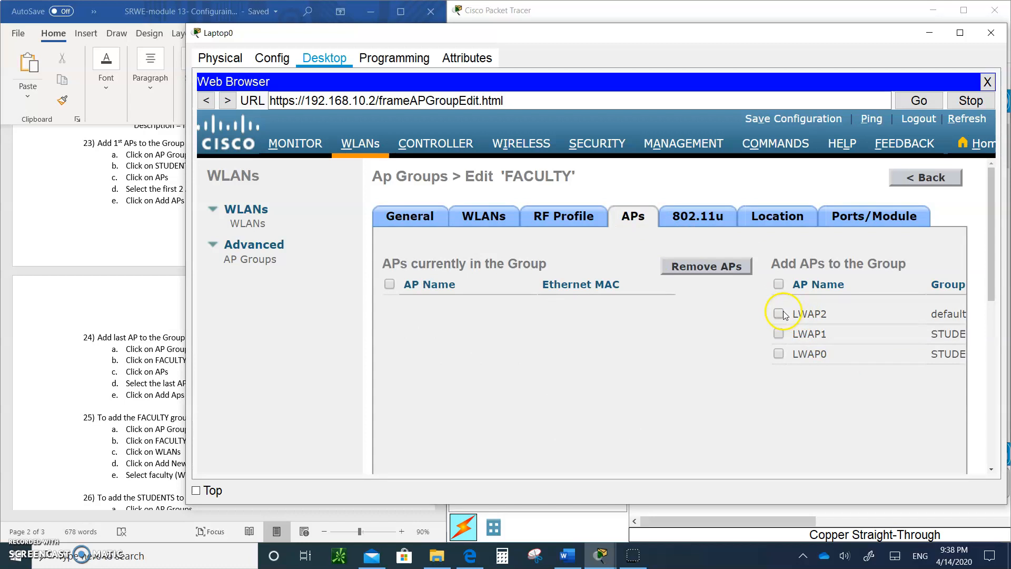
left_click(778, 313)
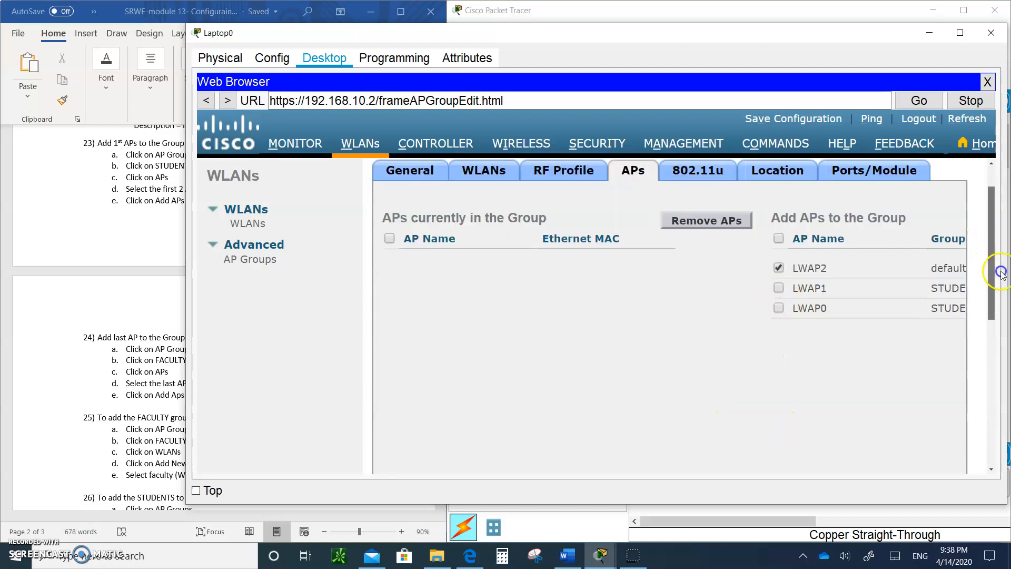
scroll("down", 3)
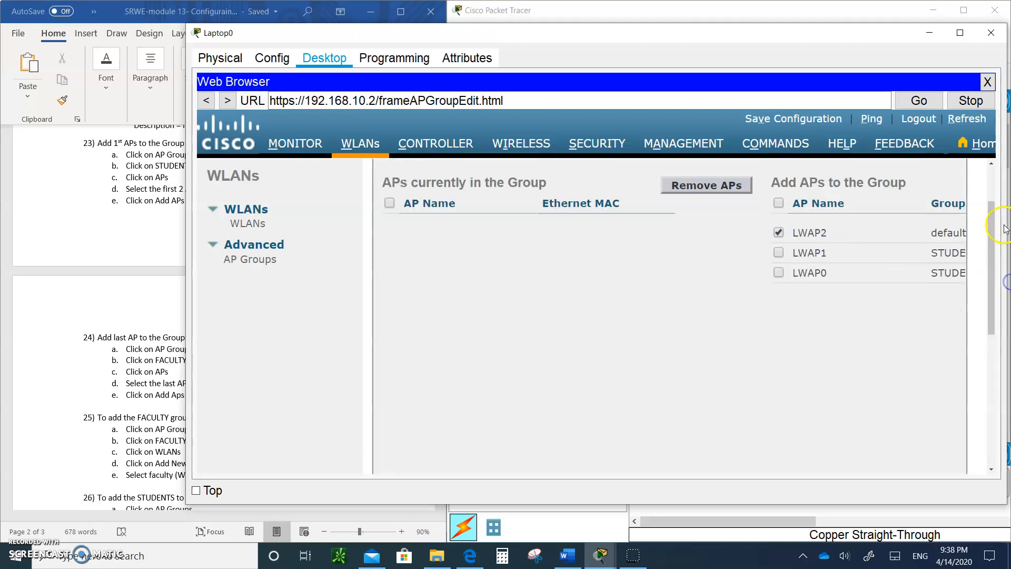
scroll("down", 3)
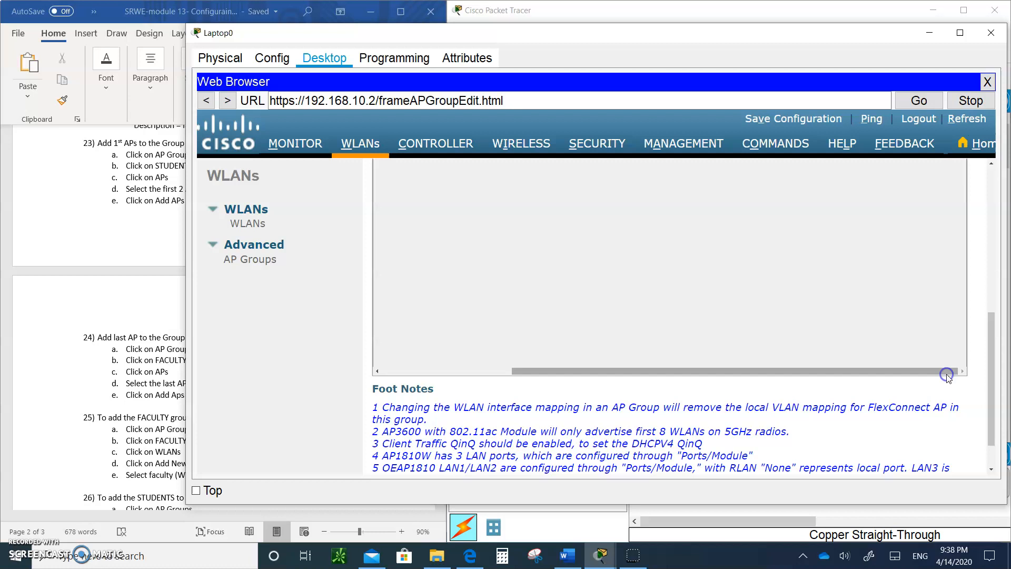
scroll("up", 3)
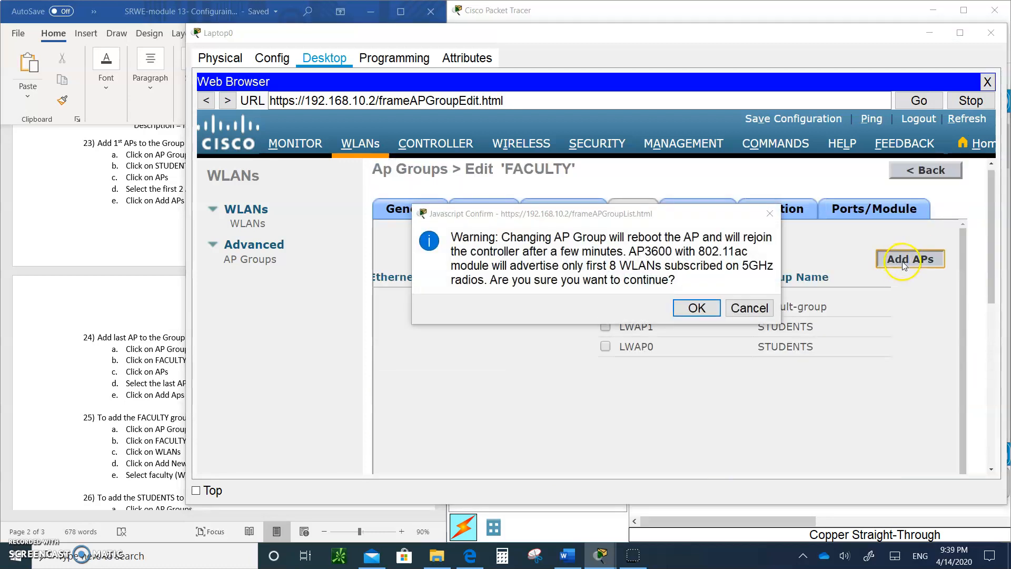
left_click(696, 308)
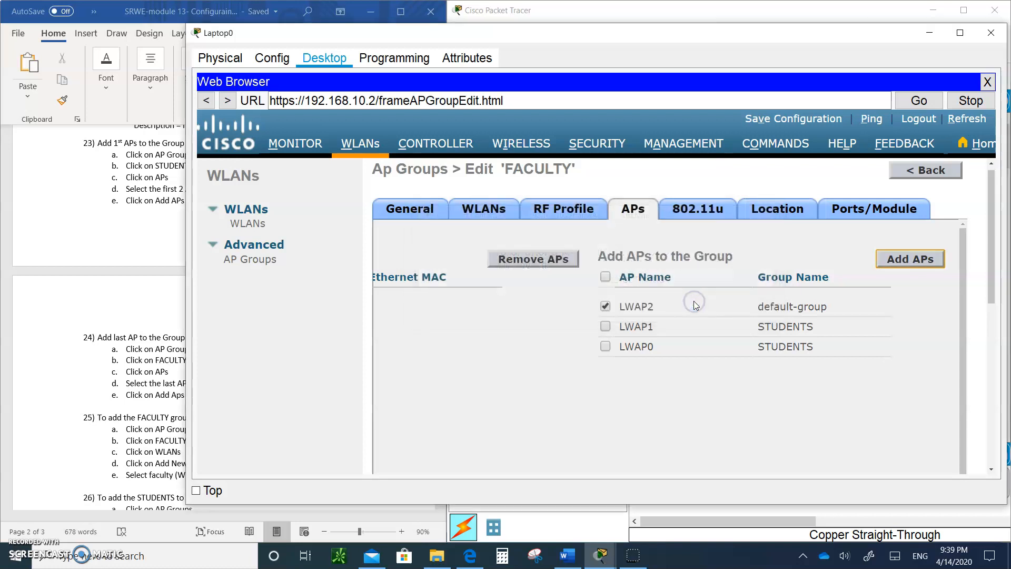
Step: Verify LWAP2 is listed under FACULTY, then close the web browser
left_click(410, 209)
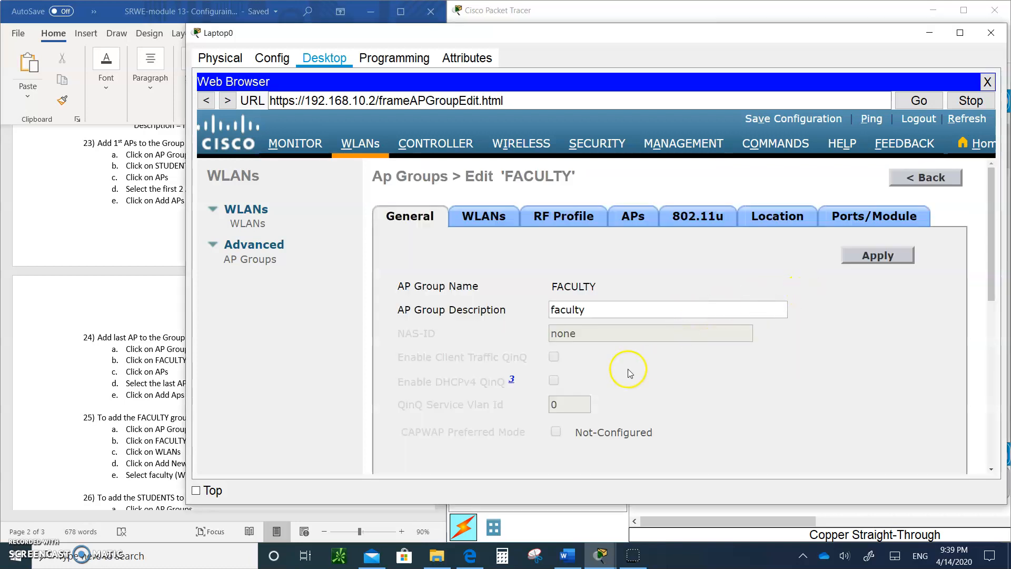
left_click(632, 216)
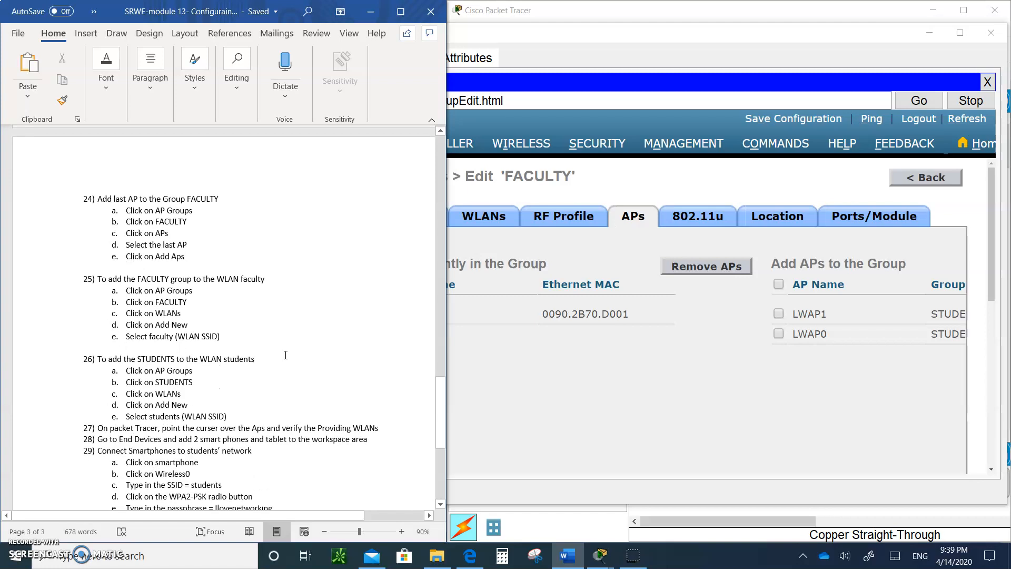
scroll("down", 3)
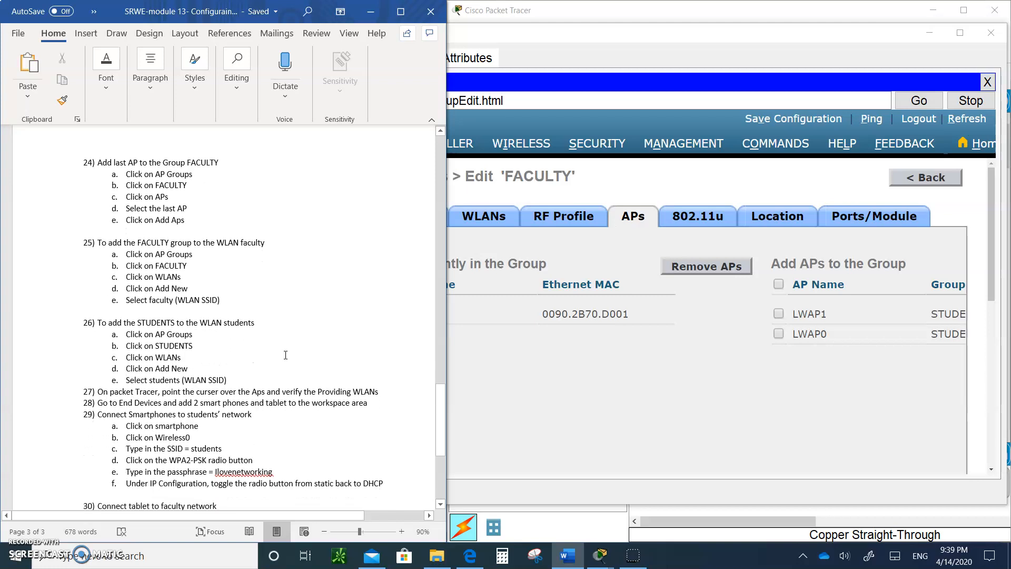
scroll("down", 3)
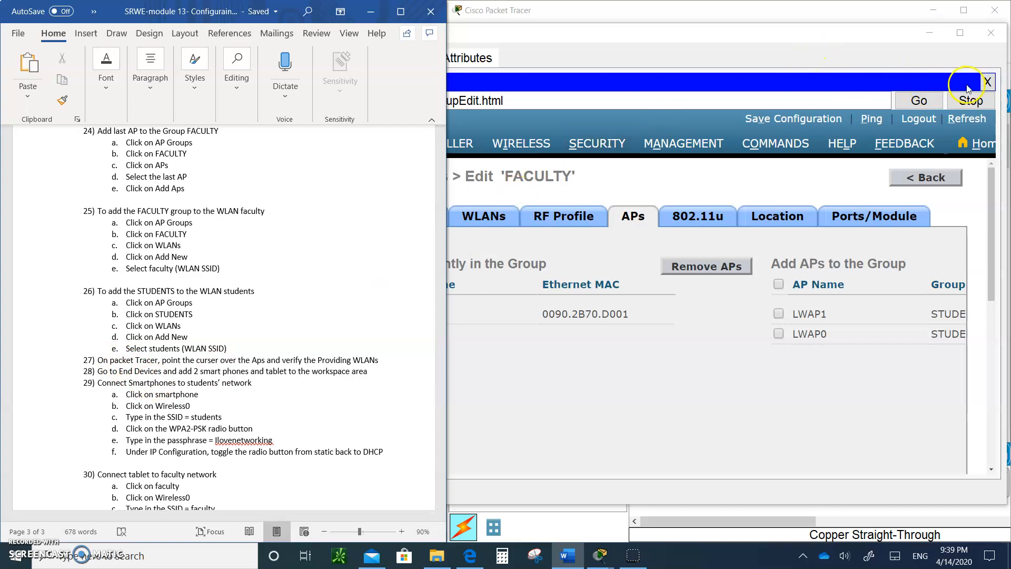
left_click(987, 82)
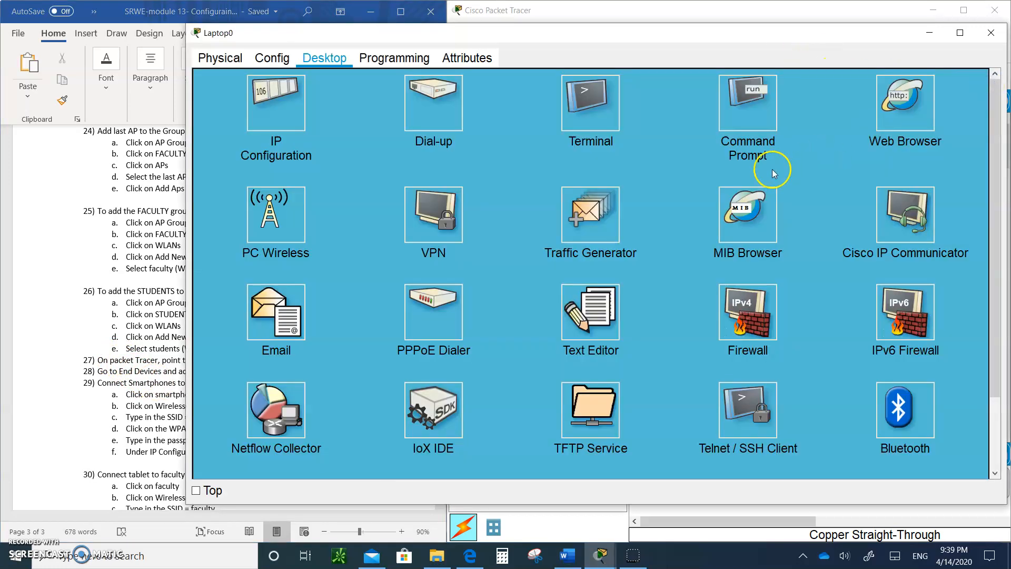
Step: Close Laptop0's window to return to the logical topology view
left_click(991, 32)
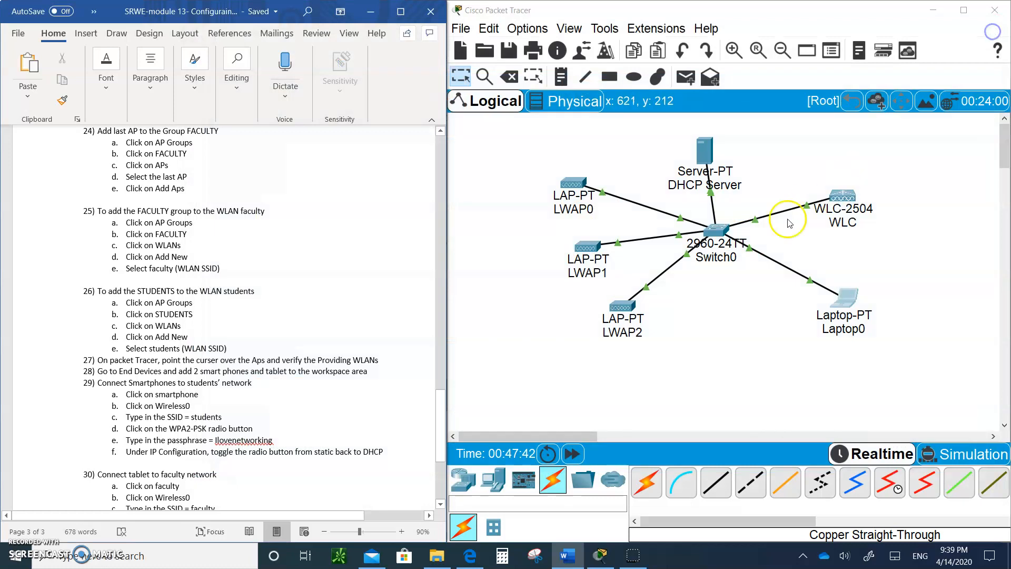
mouse_move(625, 240)
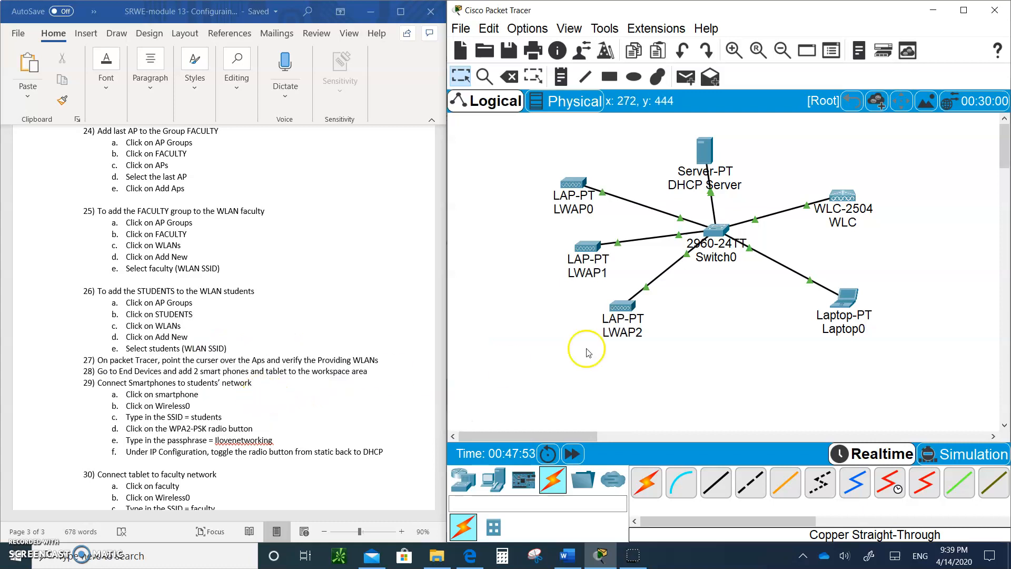
left_click(572, 453)
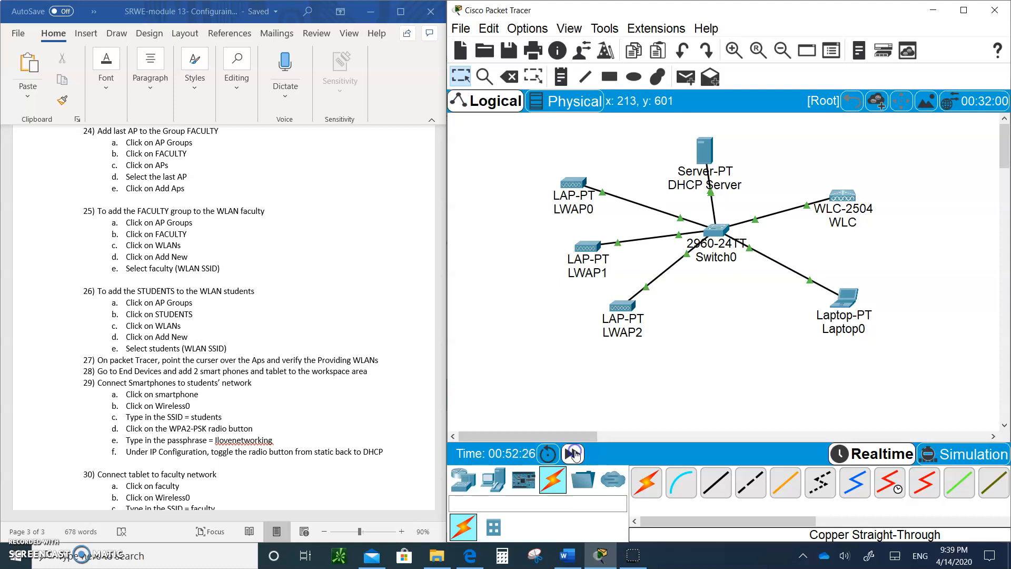
mouse_move(622, 307)
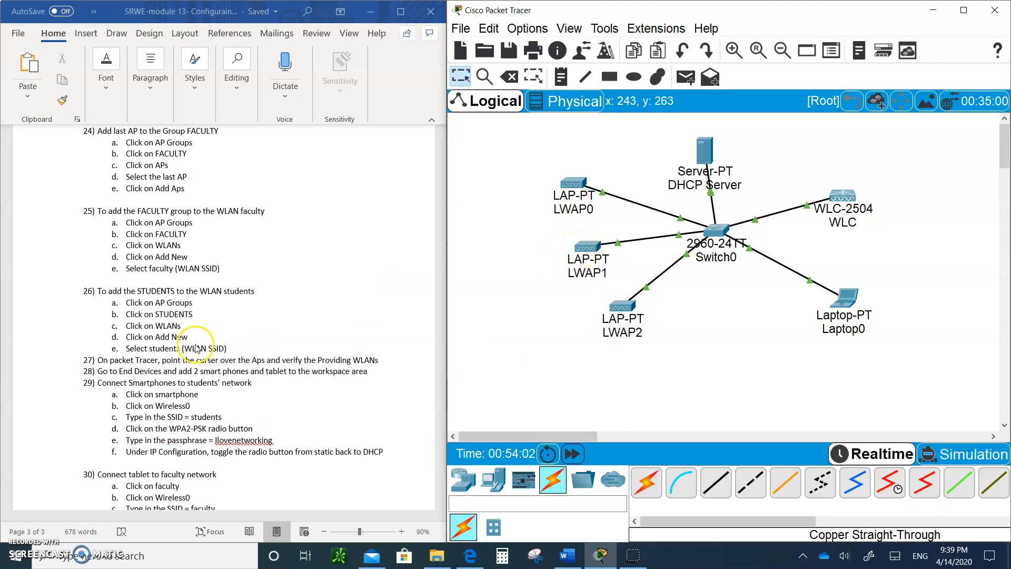
mouse_move(568, 185)
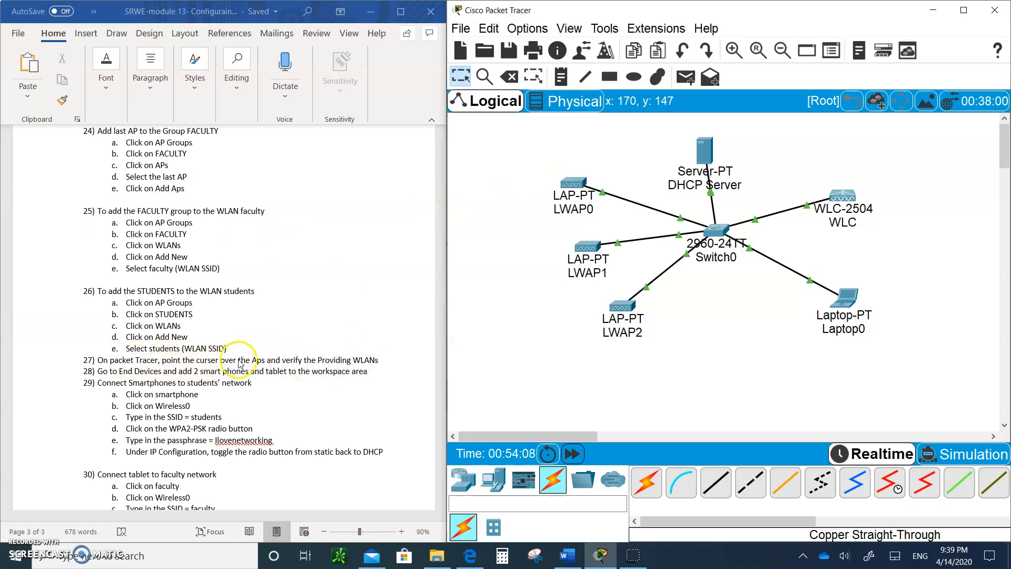
mouse_move(575, 185)
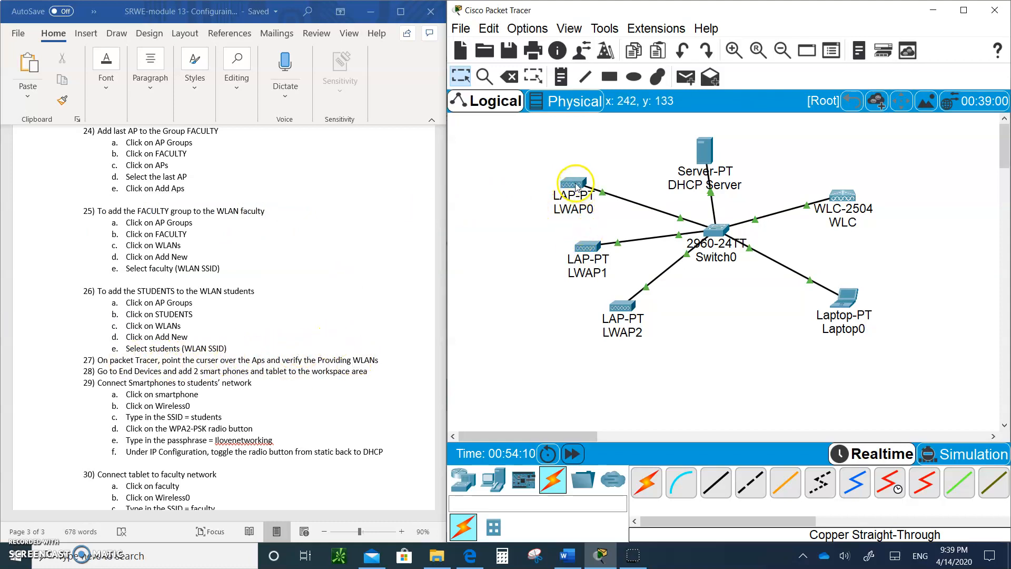
mouse_move(573, 184)
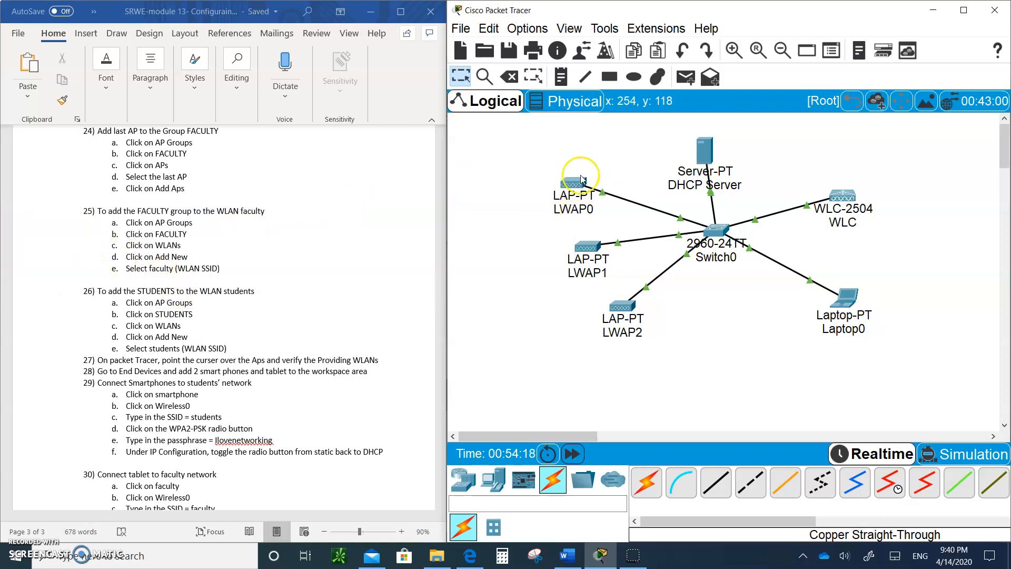
mouse_move(573, 181)
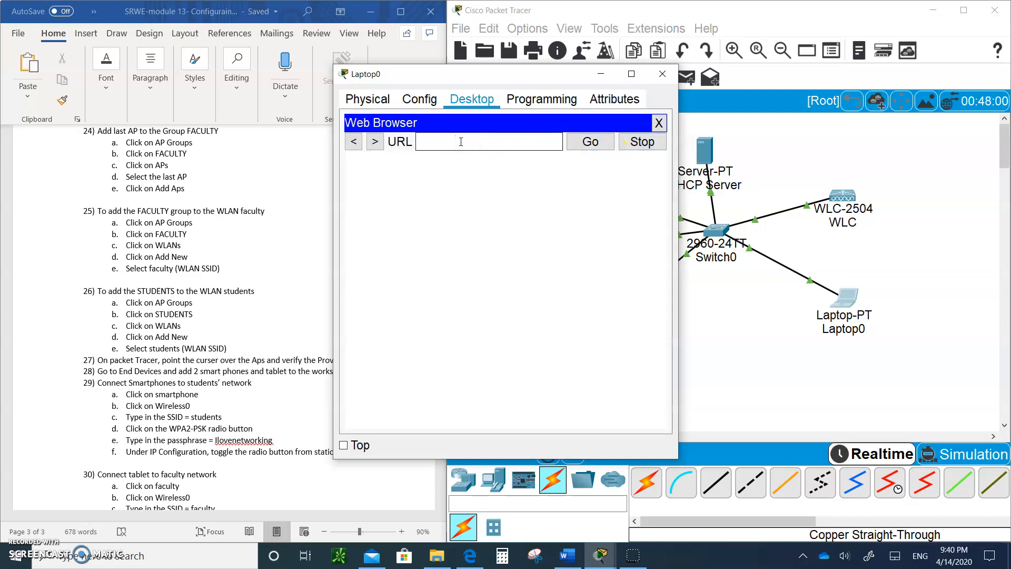
Step: Load the controller's 192.168 address in Laptop0's browser
type("192.168.10.2")
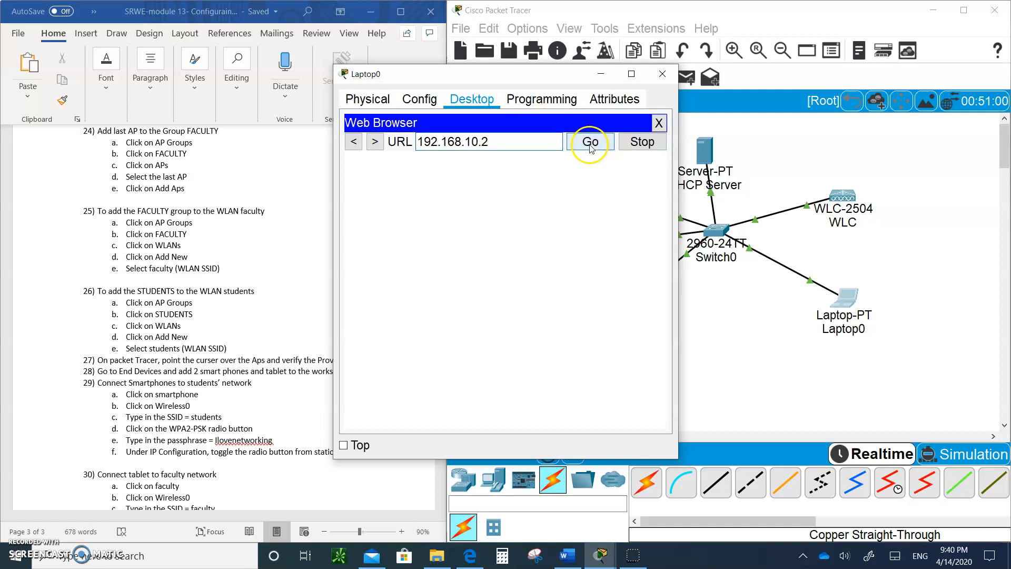
left_click(590, 141)
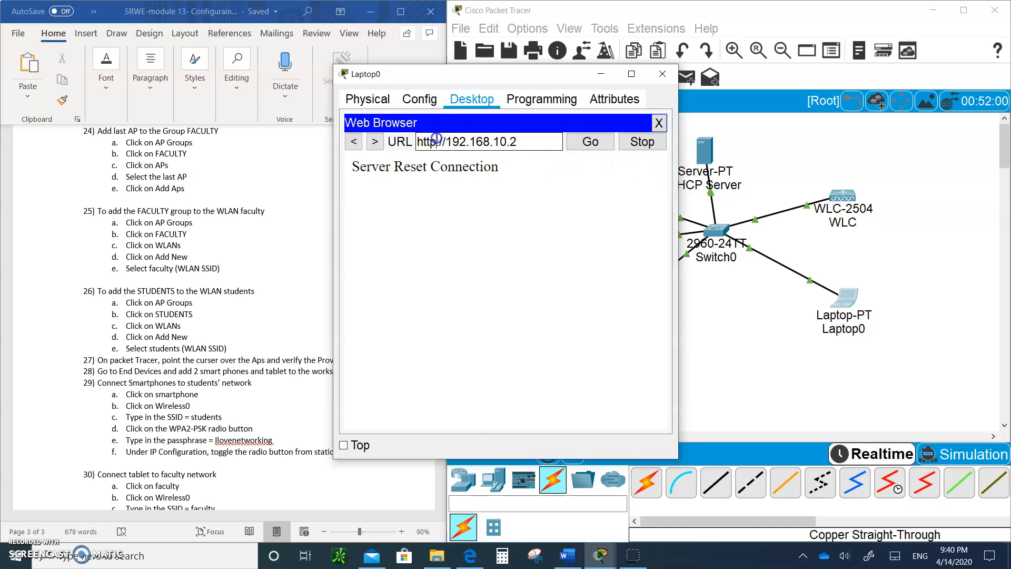
left_click(590, 141)
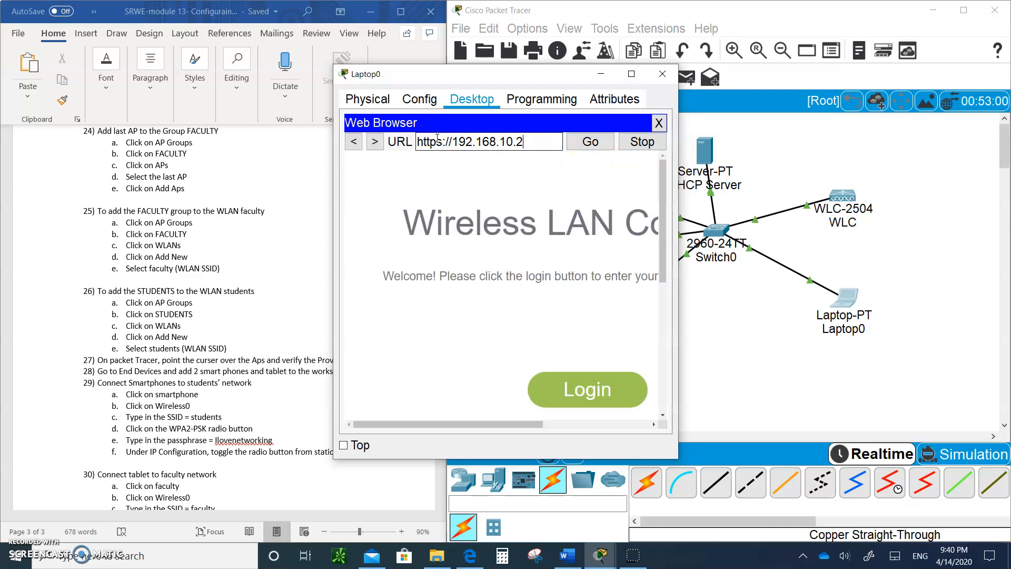
left_click(587, 390)
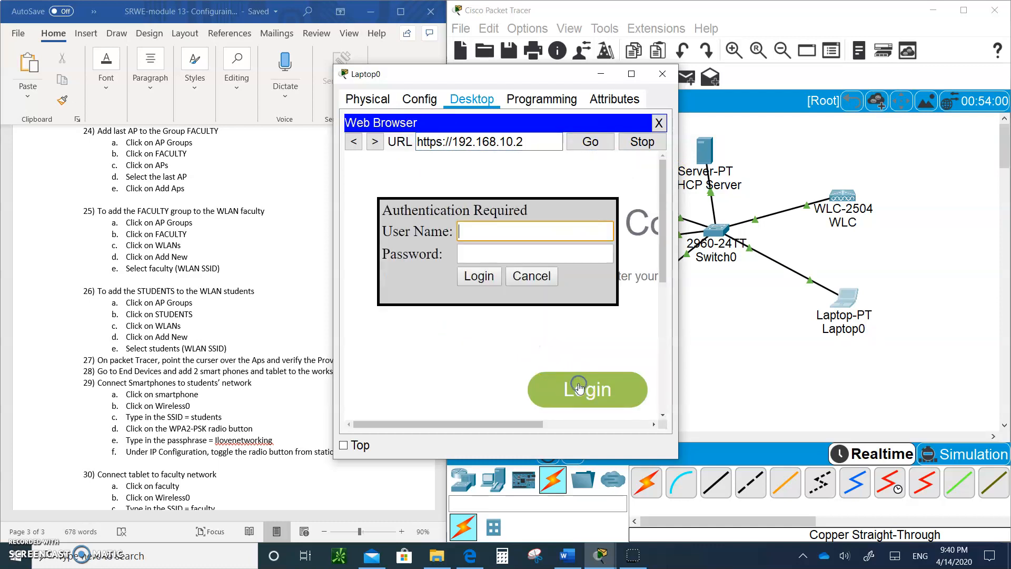
Step: Log in as Admin with the password, then bring the topology forward
left_click(535, 231)
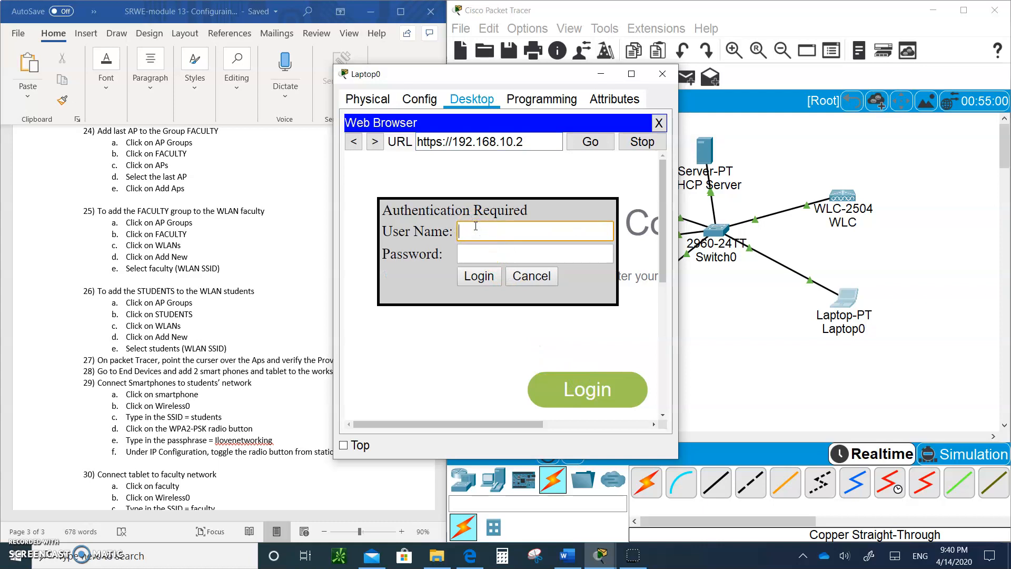
type("Admin")
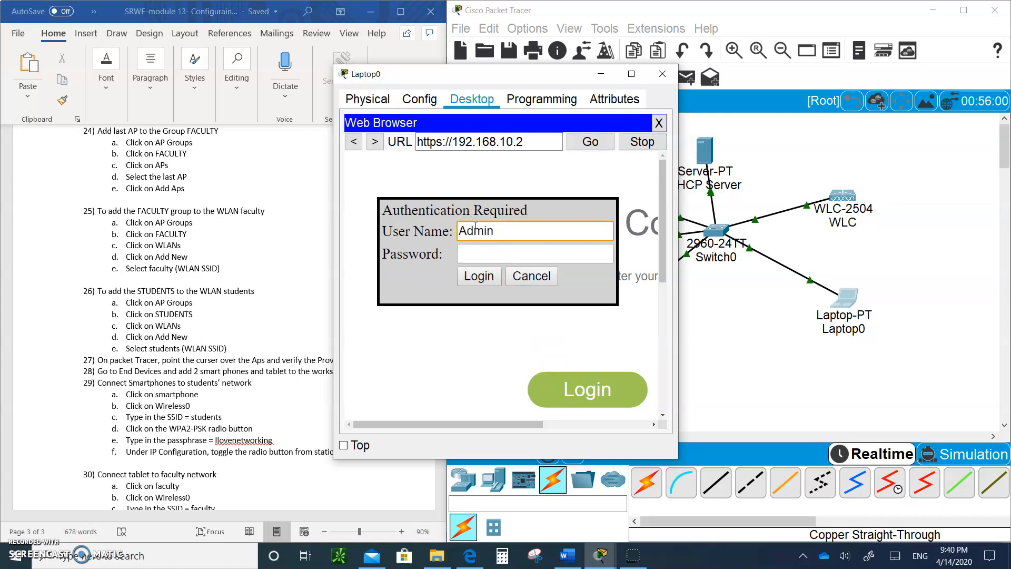
left_click(534, 254)
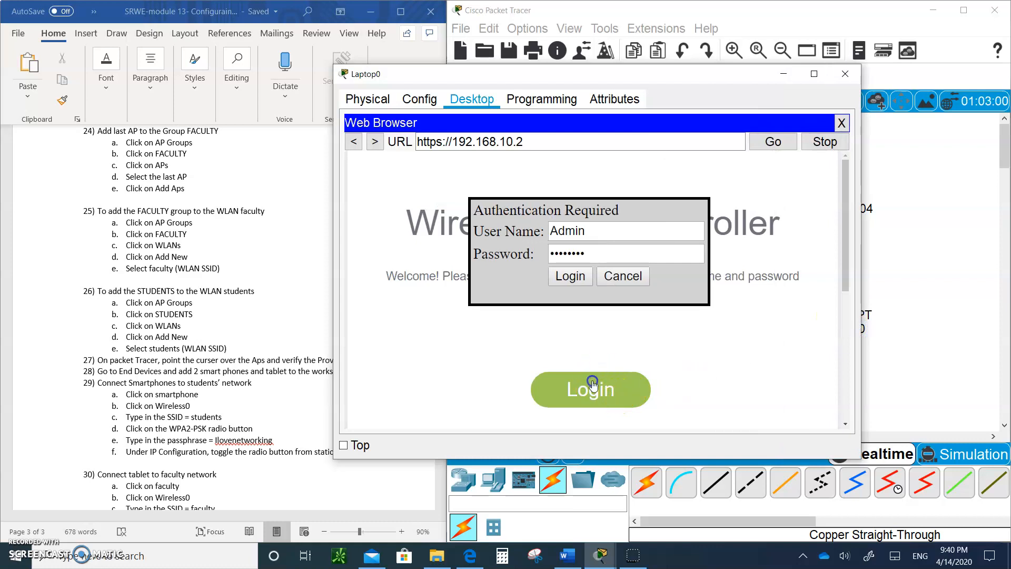
left_click(569, 276)
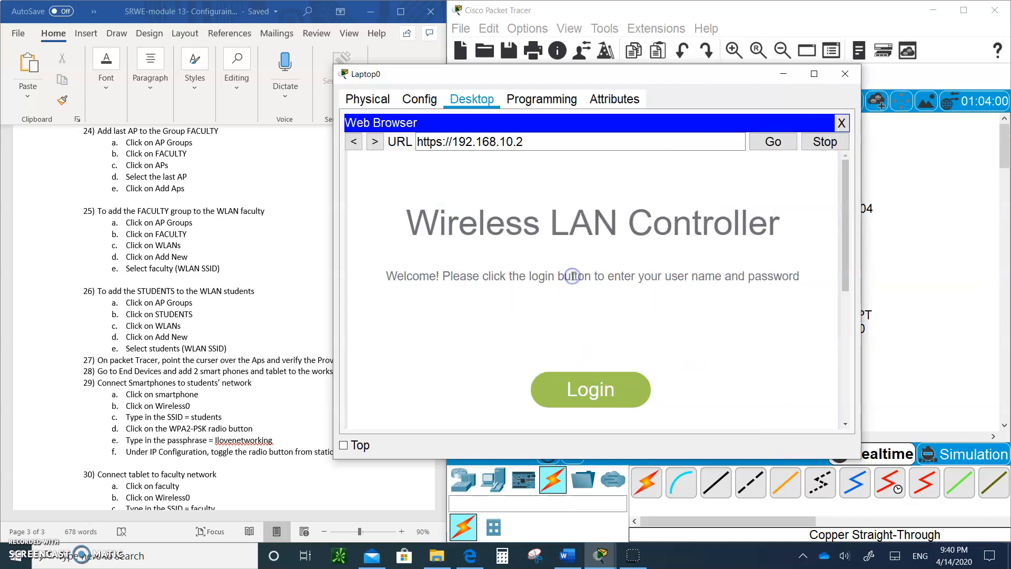
left_click(591, 389)
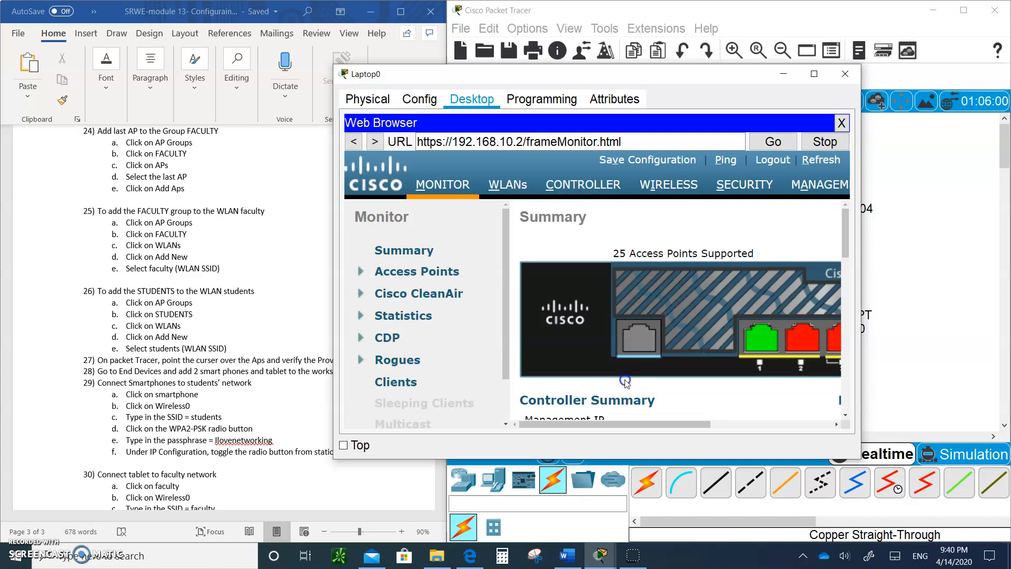
double_click(622, 399)
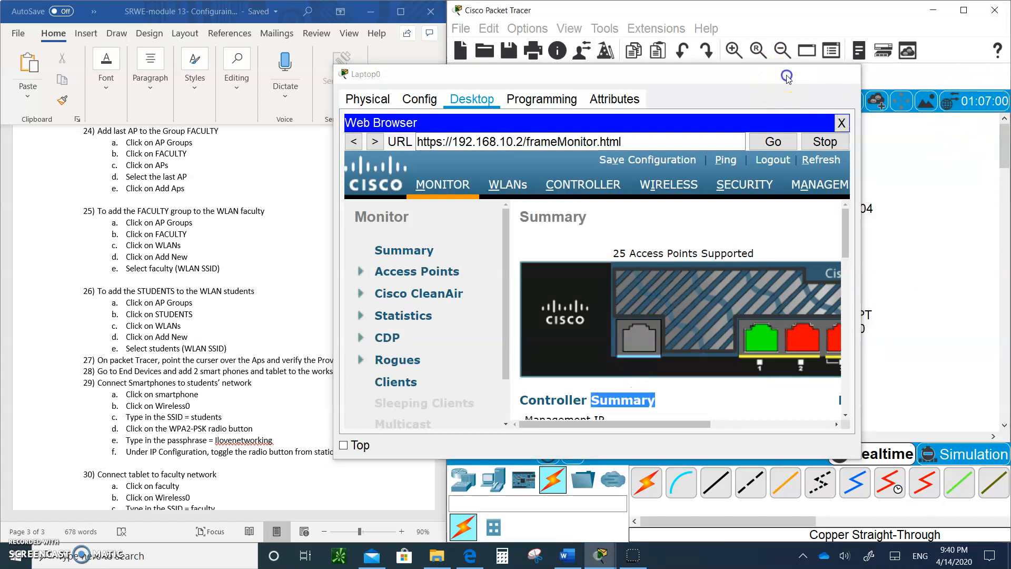
left_click(841, 122)
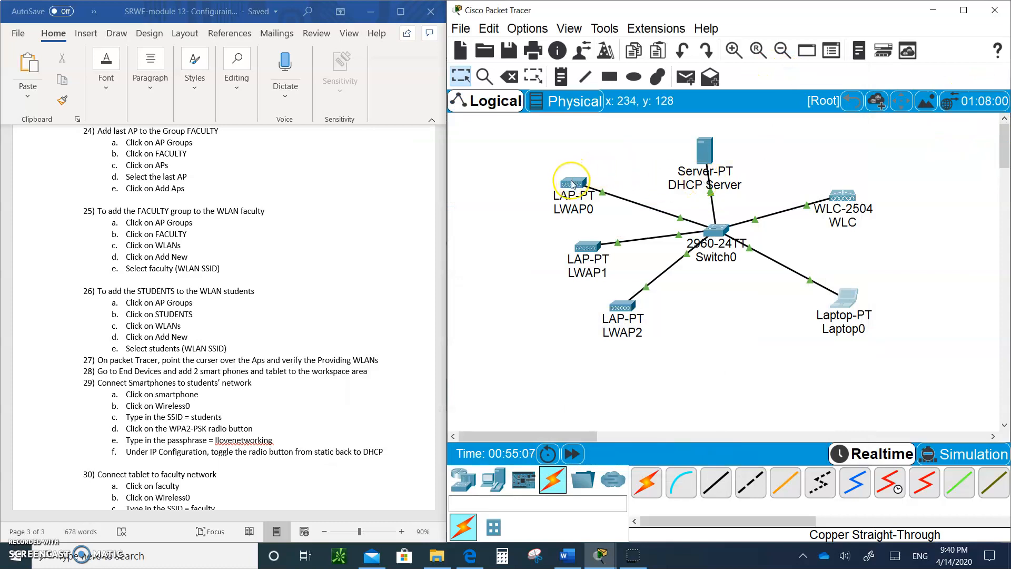
mouse_move(571, 182)
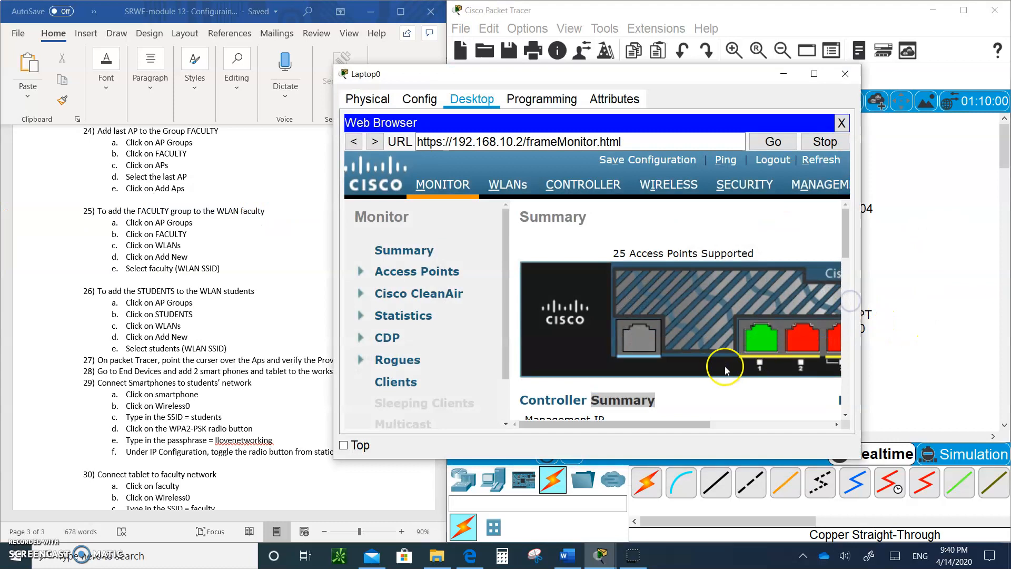
Step: Show the FACULTY AP group's WLANs tab, which has no WLANs mapped
left_click(820, 160)
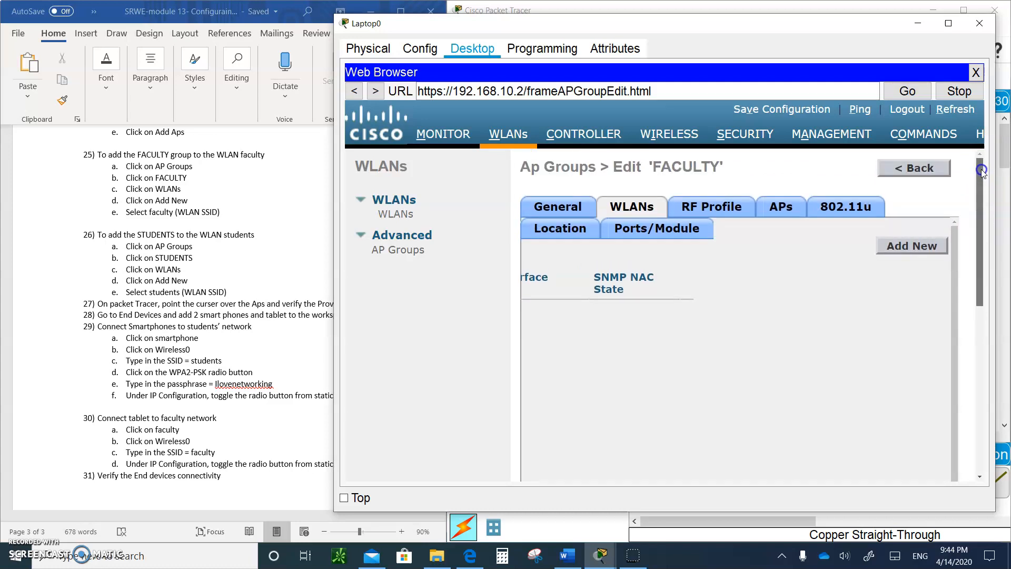
mouse_move(909, 254)
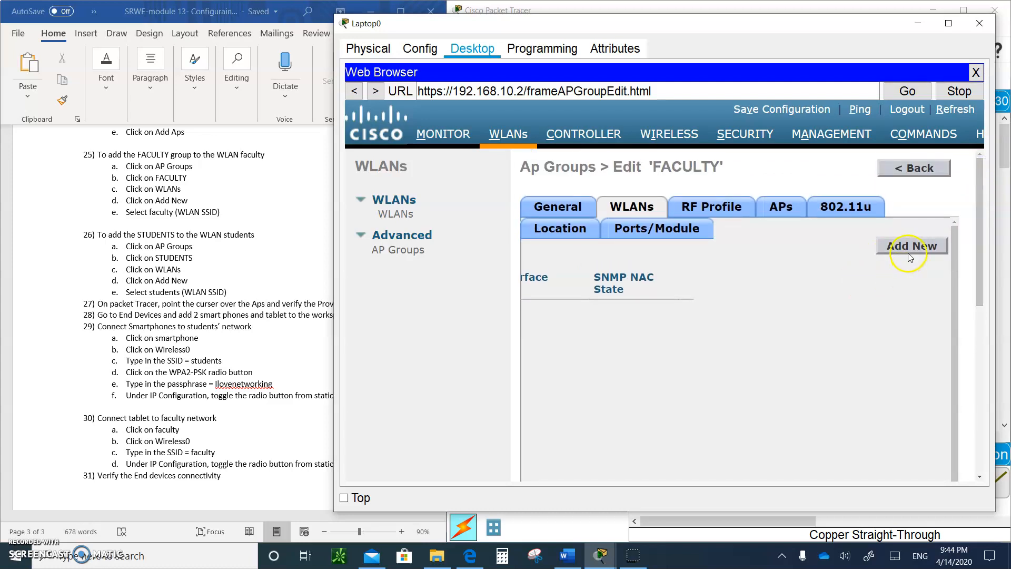
Step: Map the 'faculty AP' WLAN SSID to the FACULTY AP group
left_click(911, 246)
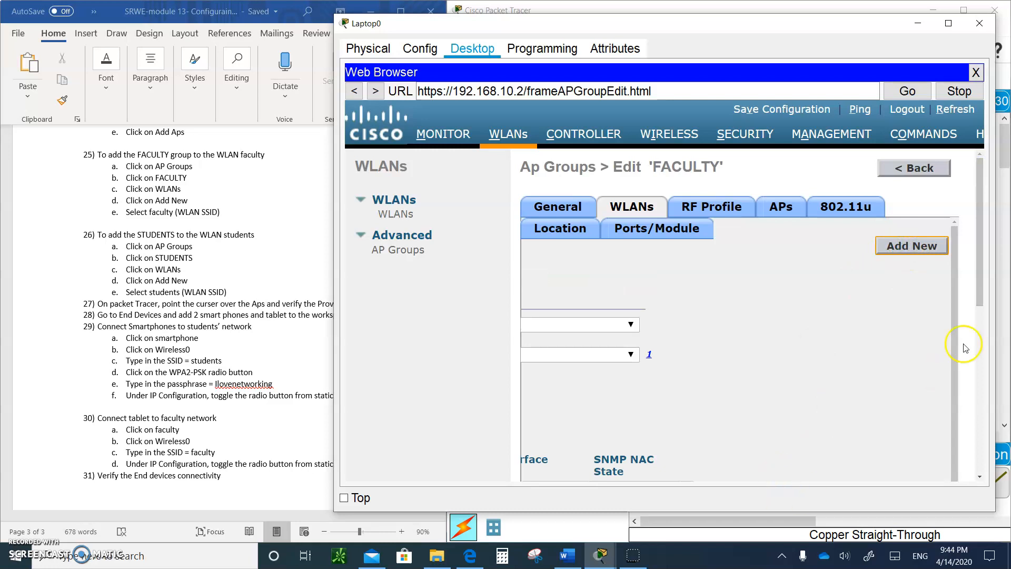
scroll("down", 3)
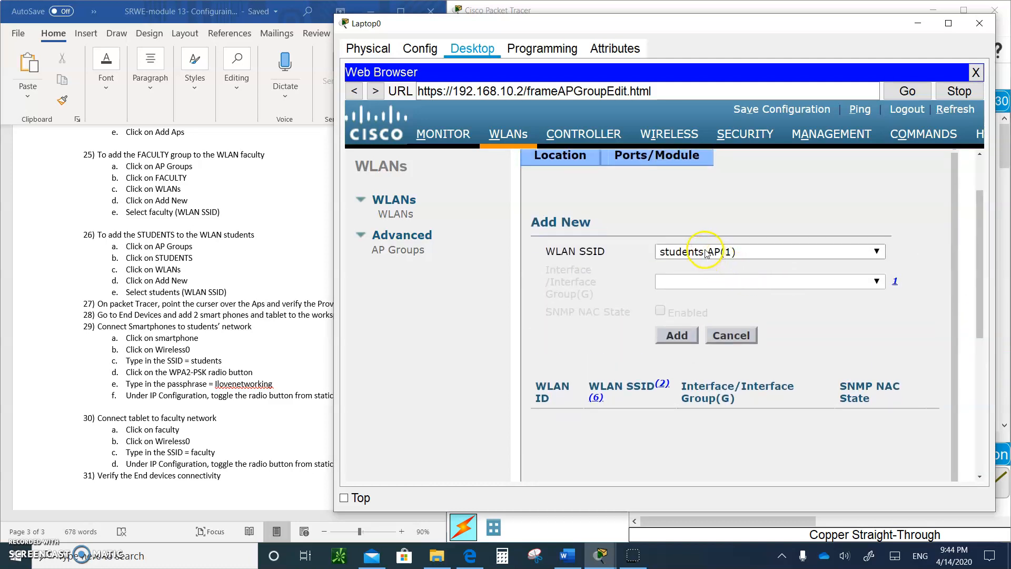
left_click(875, 251)
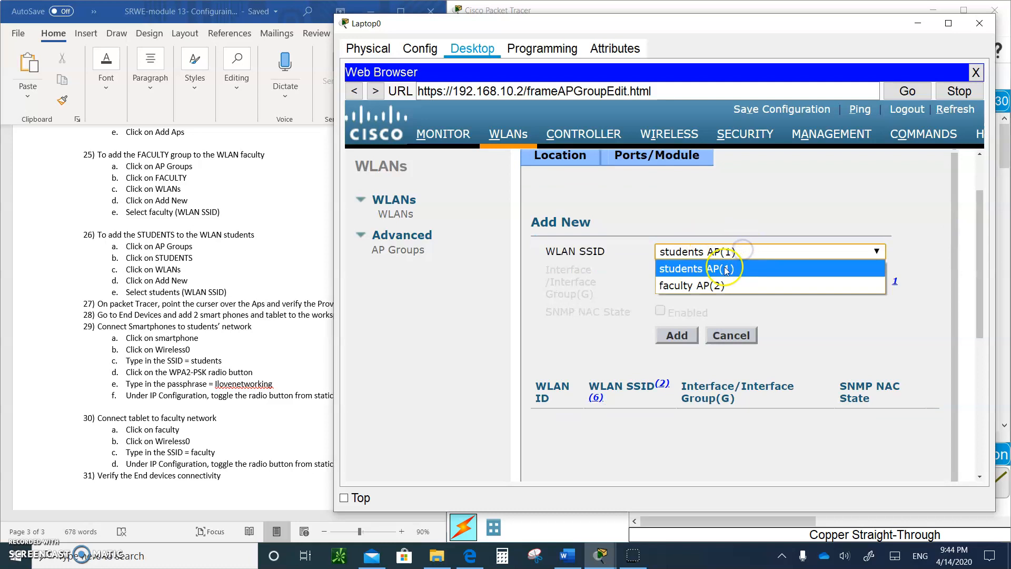
left_click(692, 286)
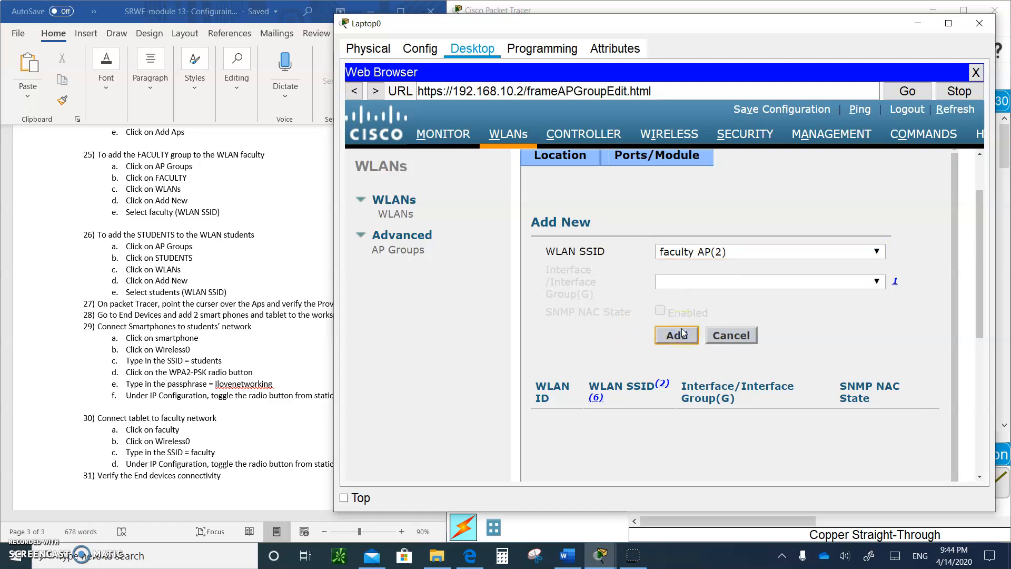
left_click(676, 335)
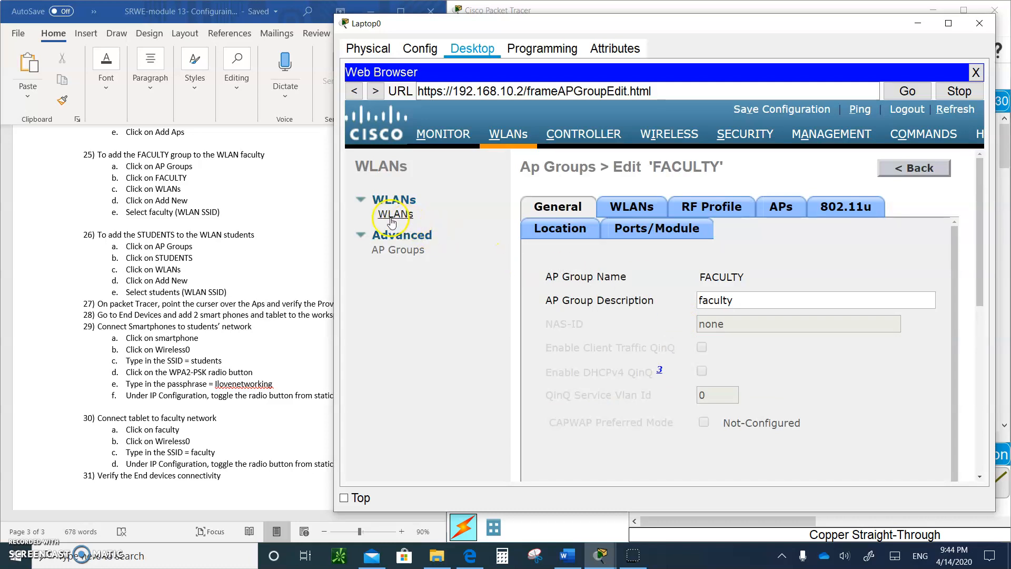
Step: Open WLAN ID 2 from the WLAN list and review the FACULTY WLAN's General settings for SSID faculty AP
left_click(390, 214)
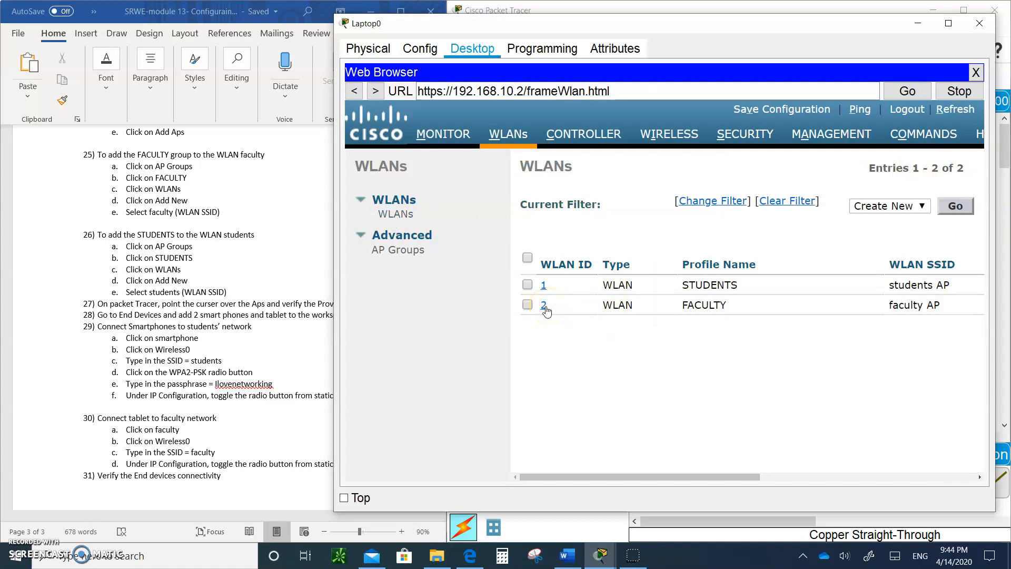
left_click(543, 305)
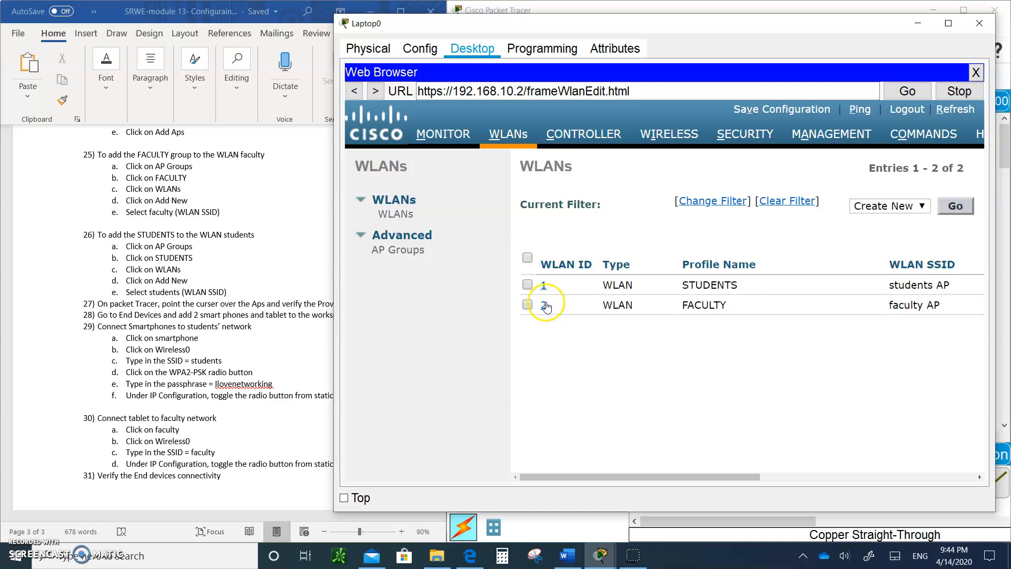
left_click(543, 305)
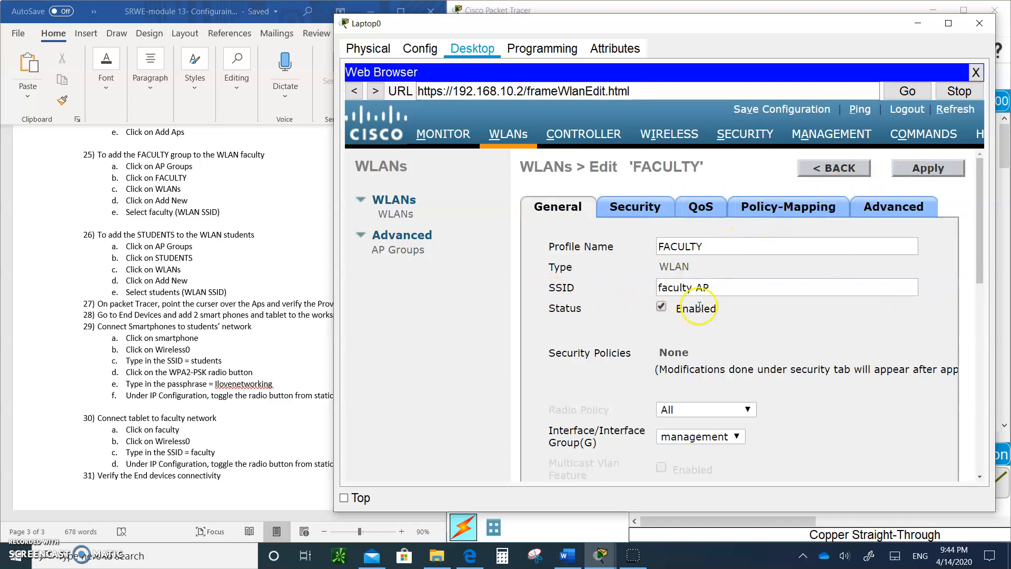
mouse_move(987, 252)
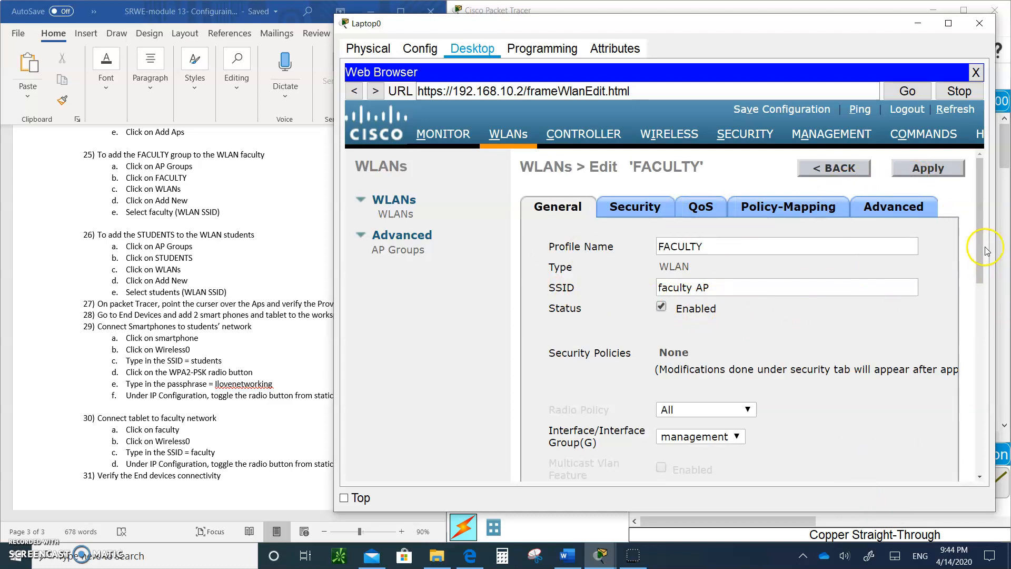
scroll("down", 3)
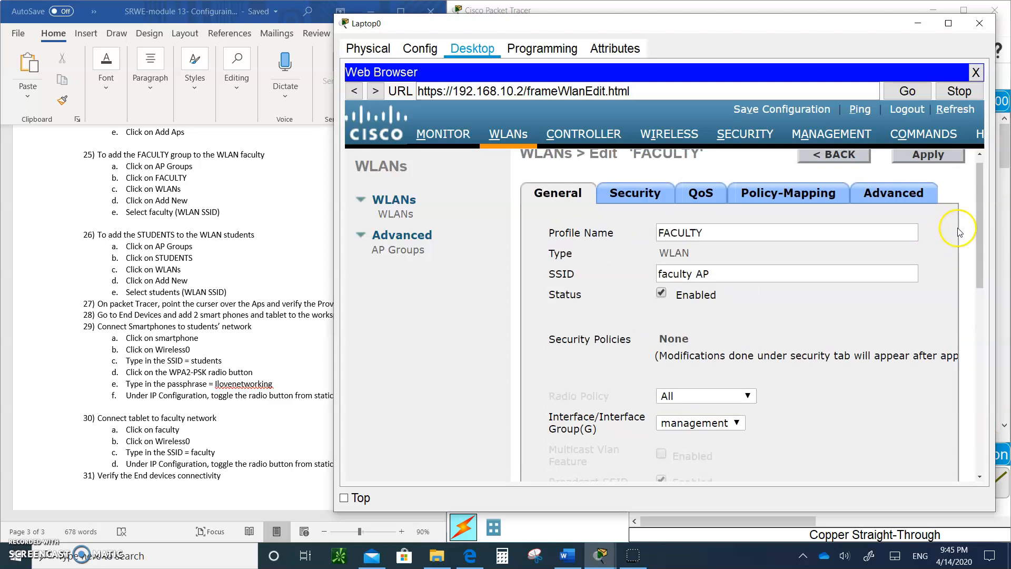
scroll("down", 3)
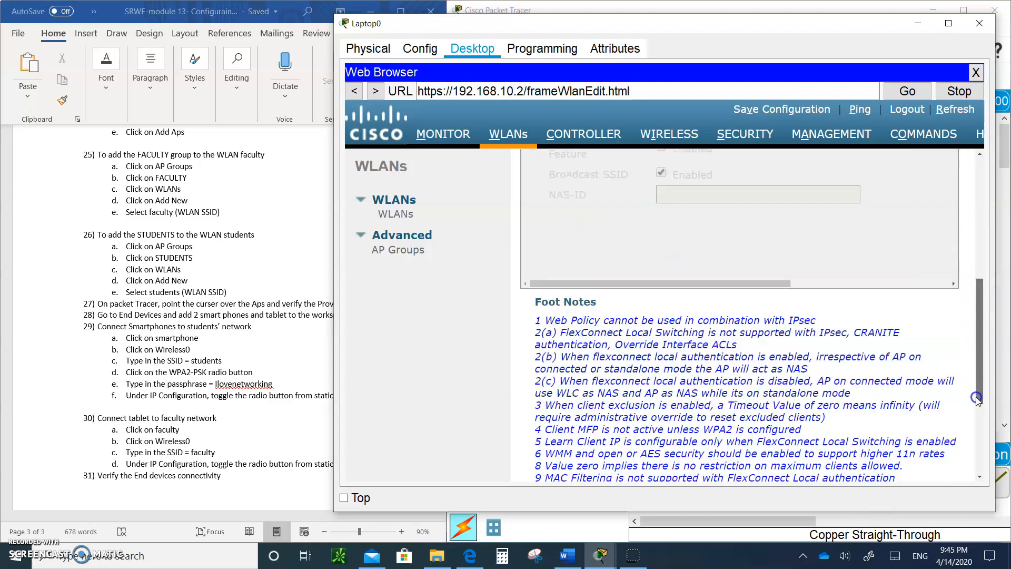
scroll("down", 3)
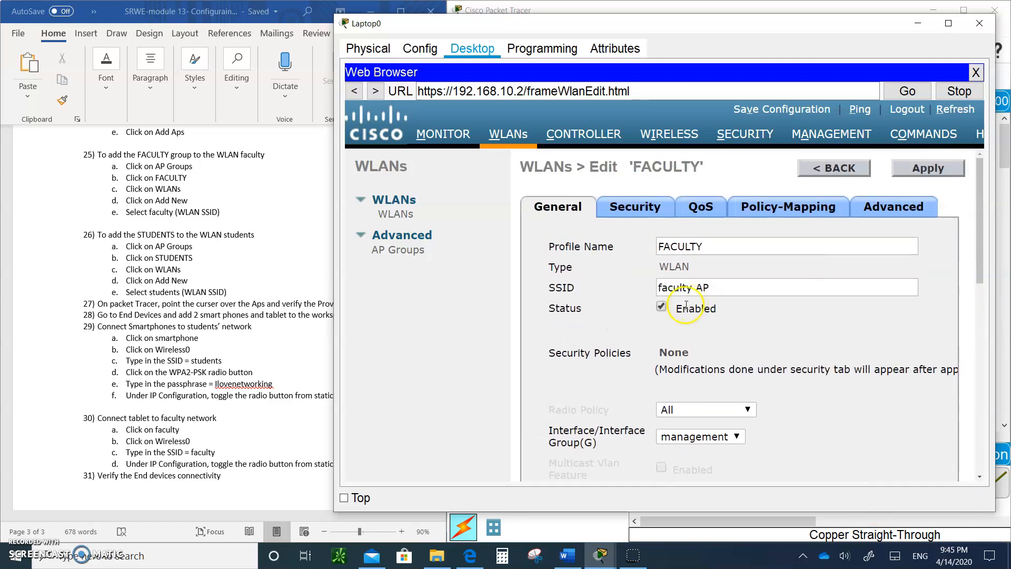
mouse_move(614, 328)
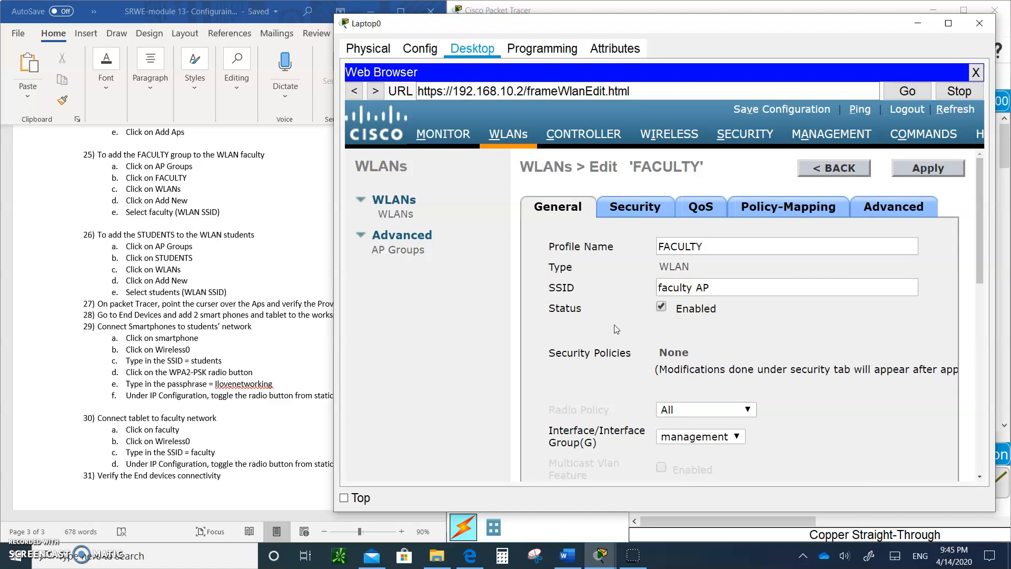
mouse_move(614, 309)
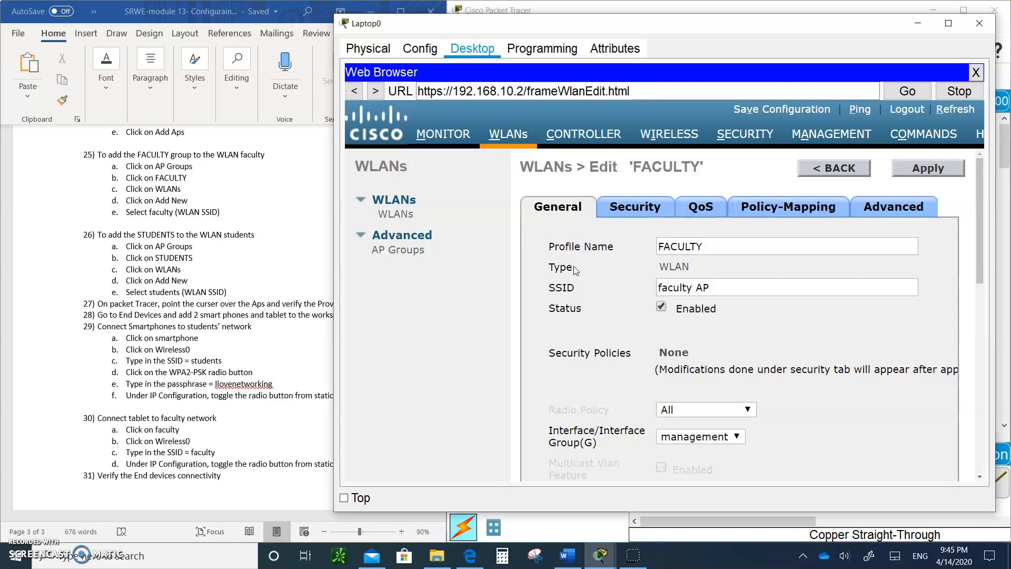
mouse_move(575, 266)
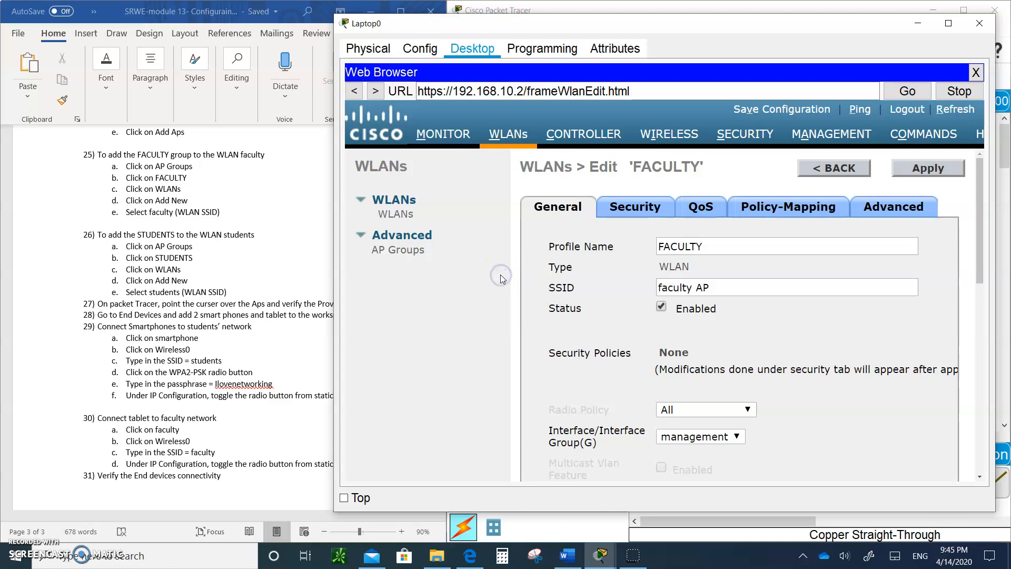
mouse_move(34, 517)
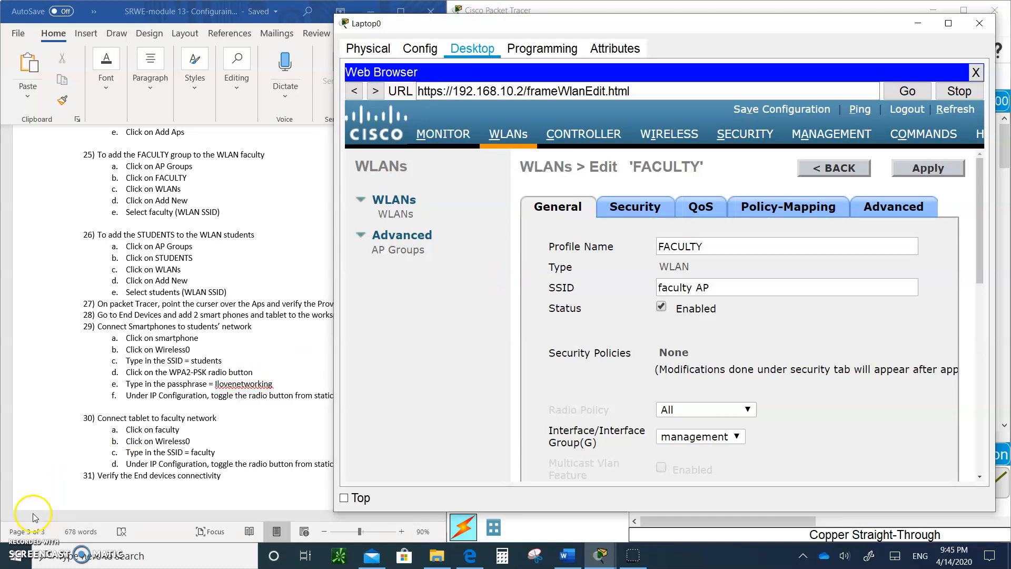